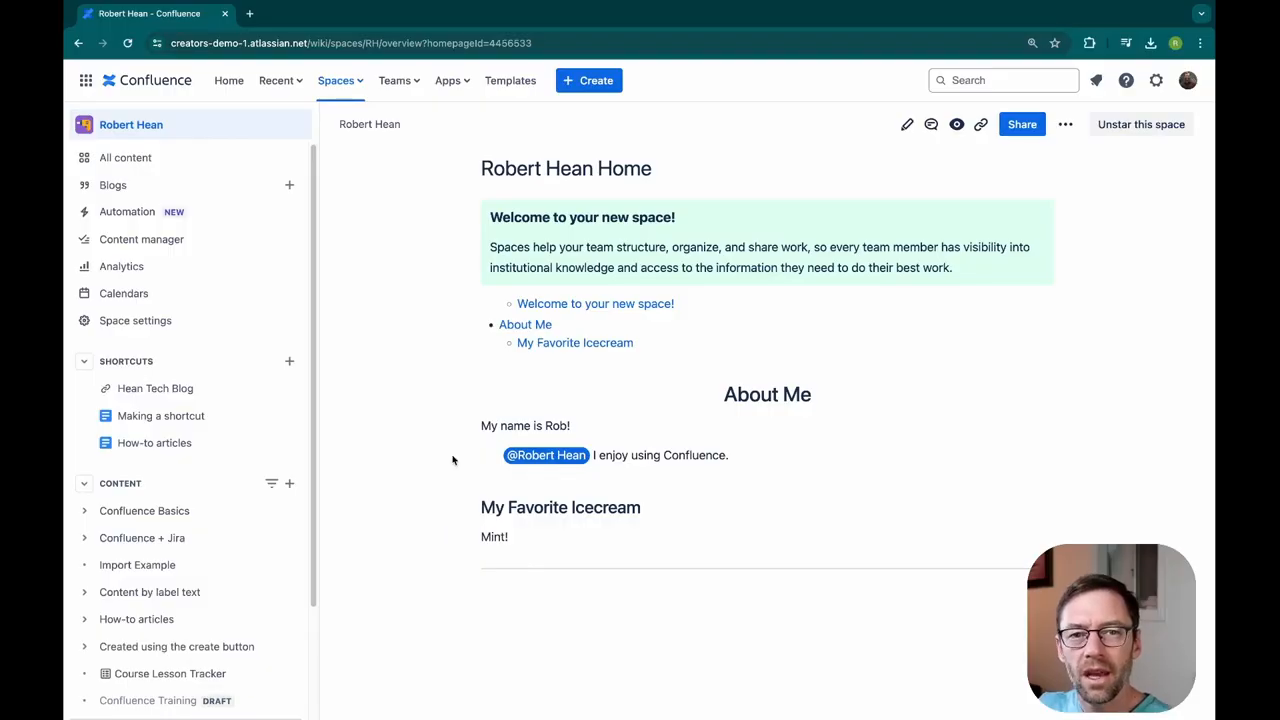
mouse_move(430, 388)
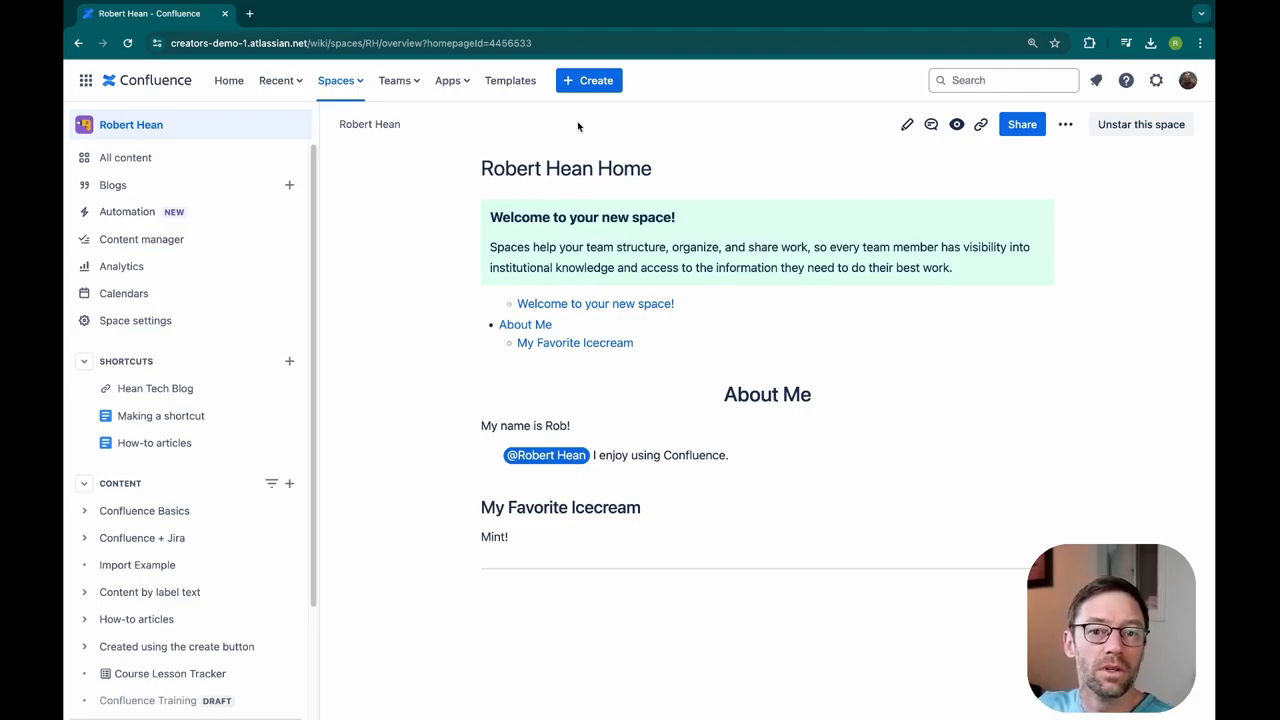
Step: Create a new whiteboard under the Confluence + Jira page from the sidebar + menu
left_click(588, 80)
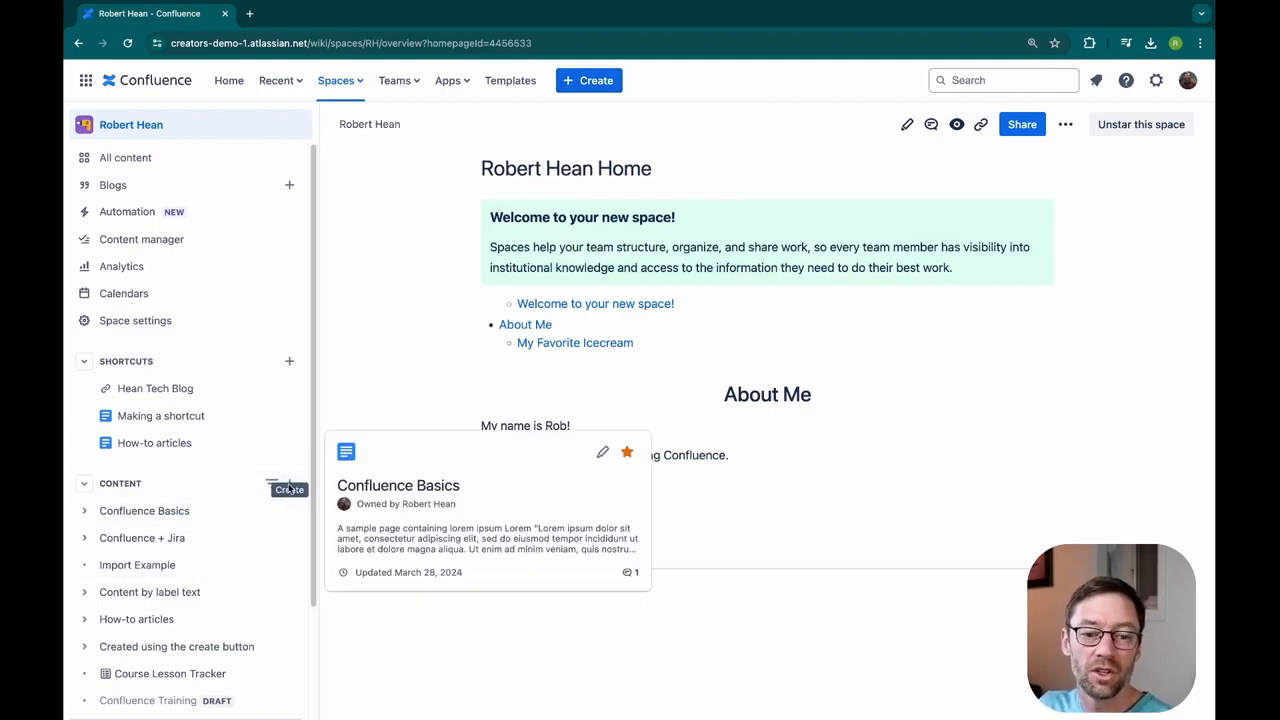
left_click(288, 510)
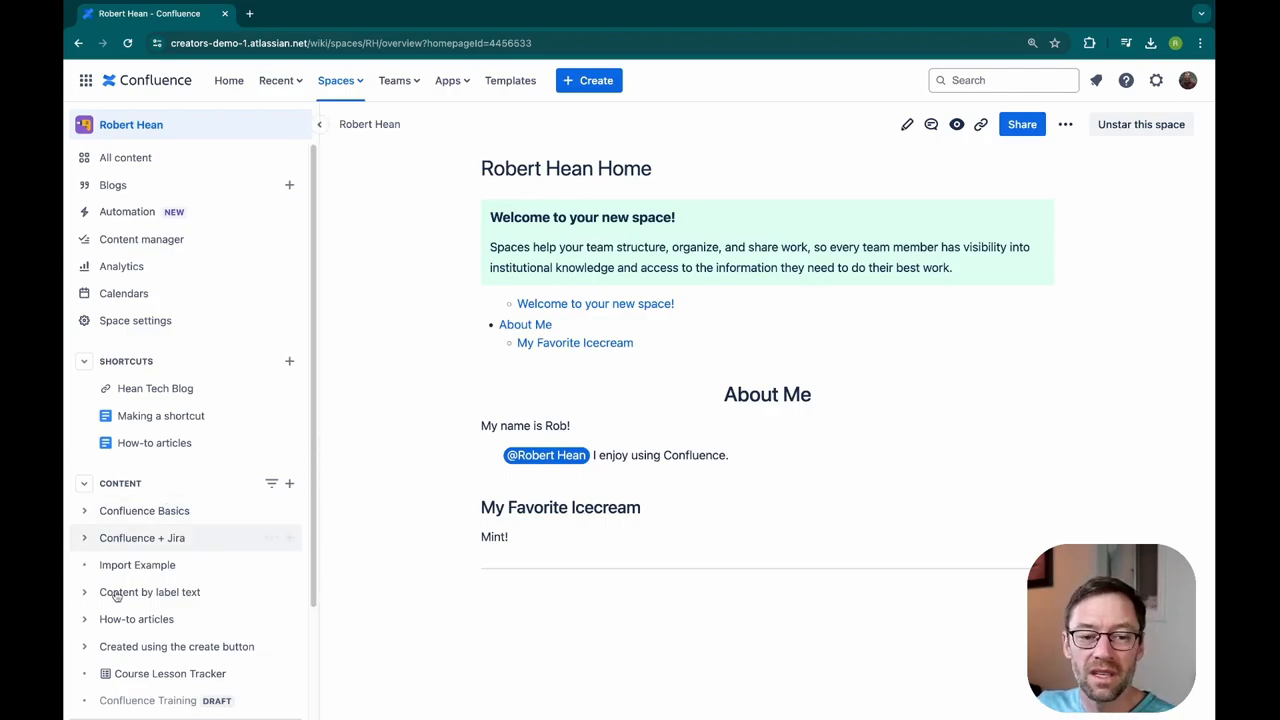
mouse_move(256, 536)
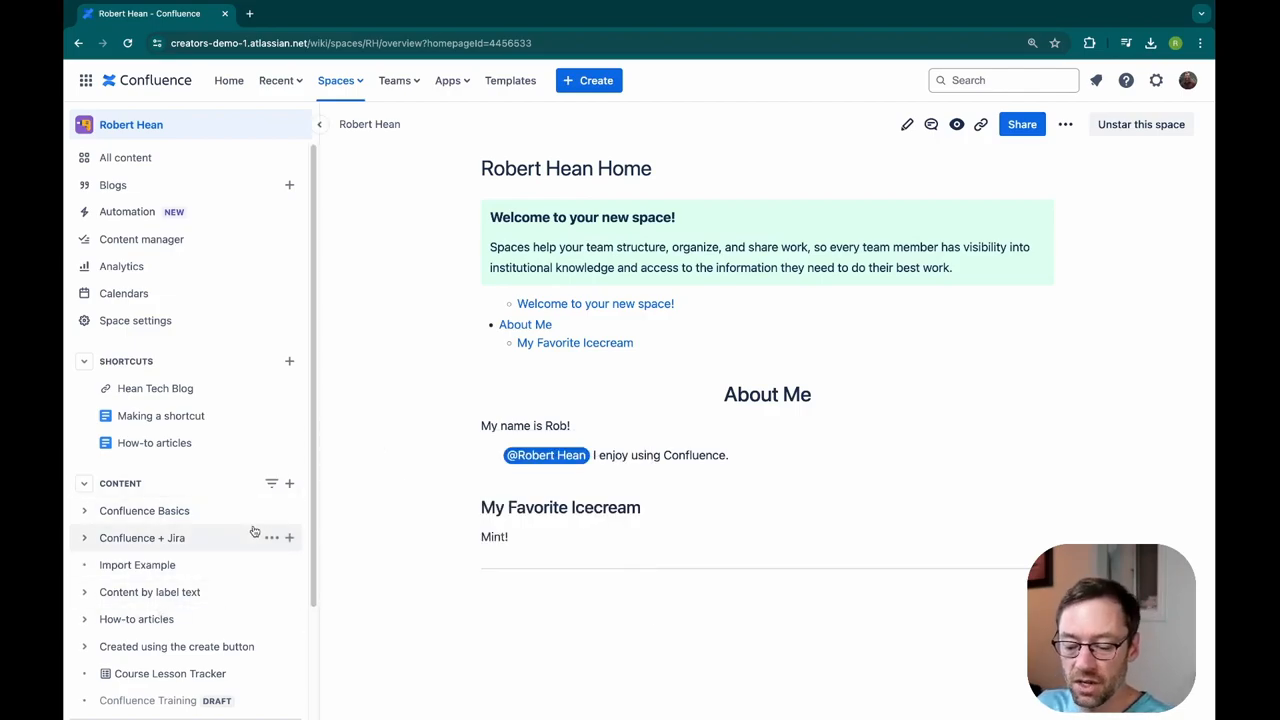
mouse_move(140, 536)
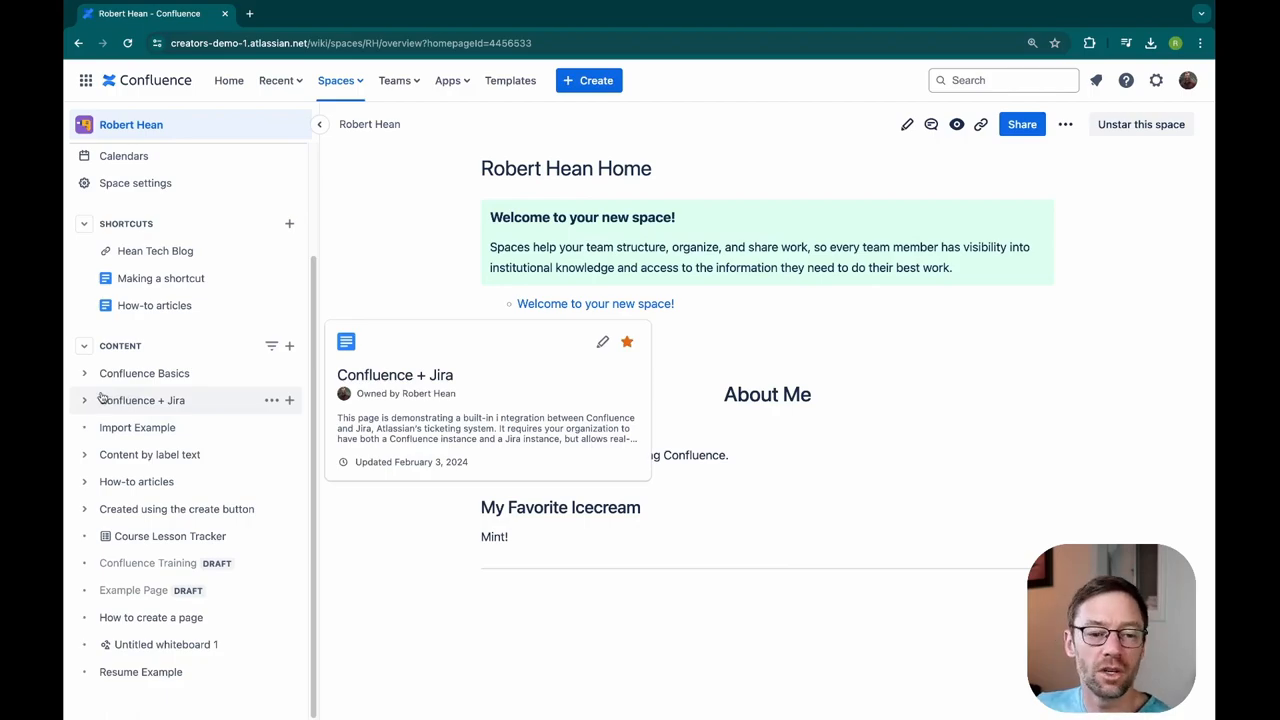
left_click(84, 400)
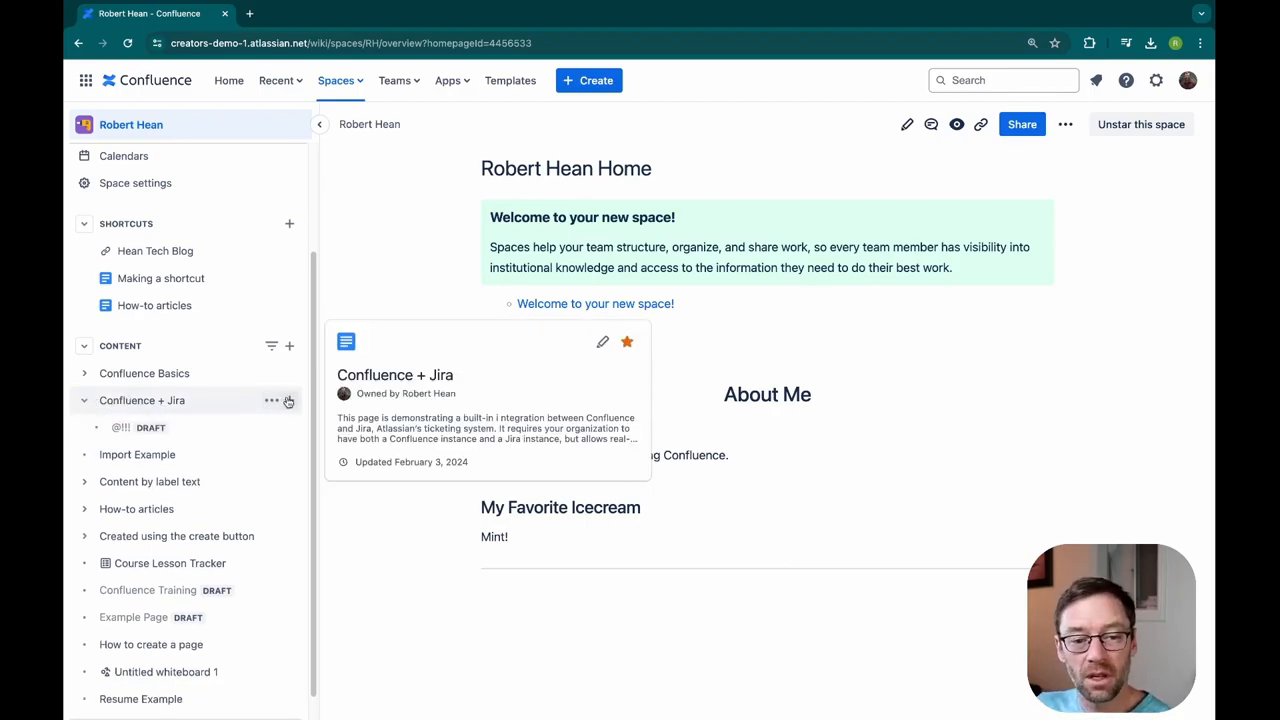
left_click(288, 400)
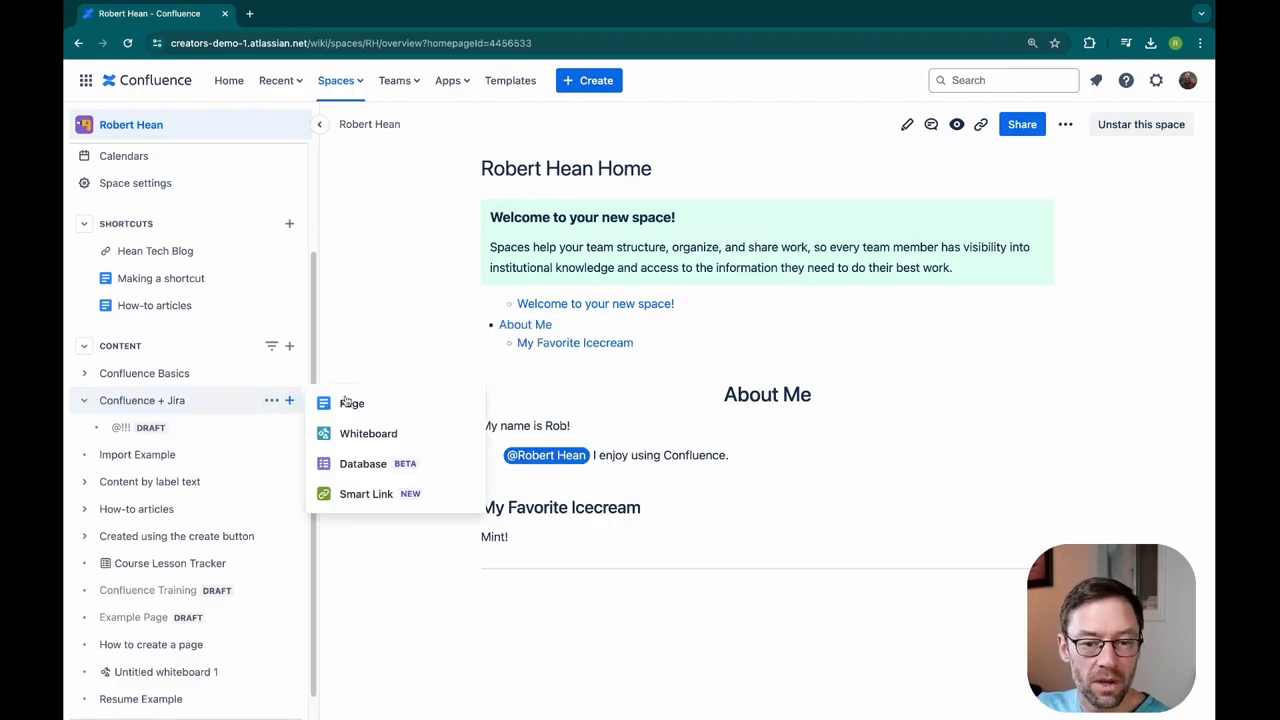
left_click(368, 432)
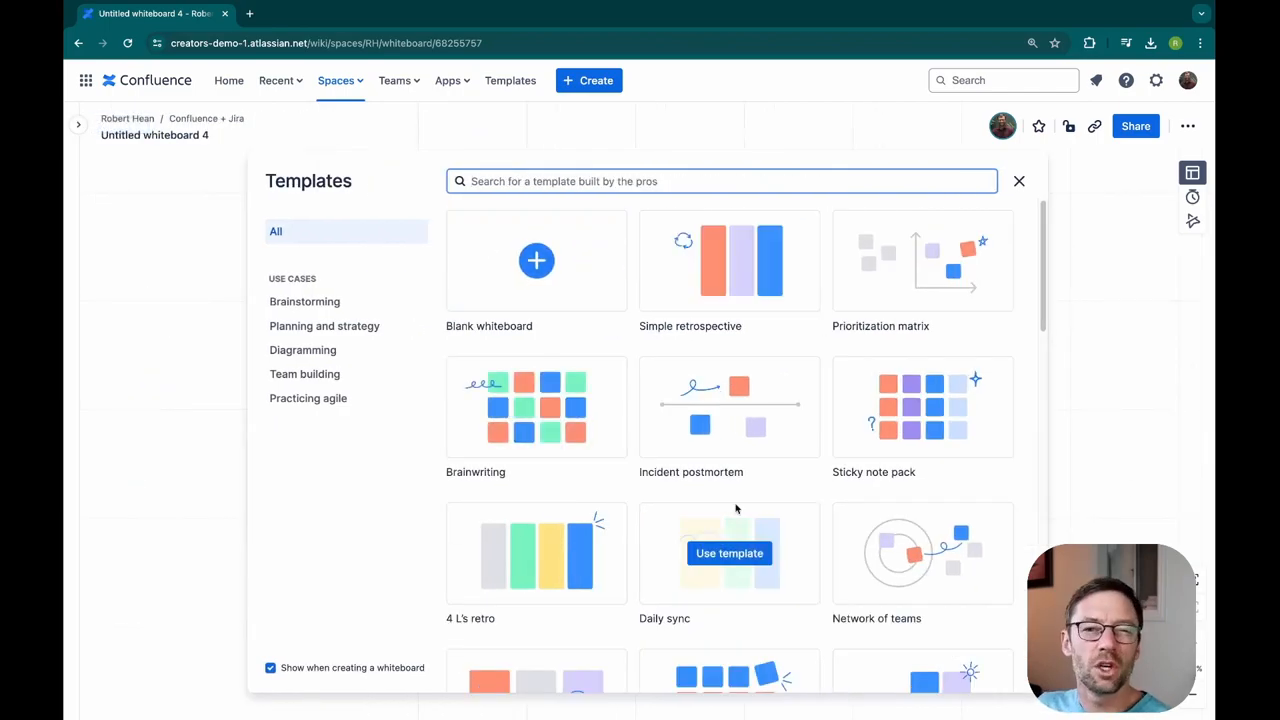
mouse_move(708, 434)
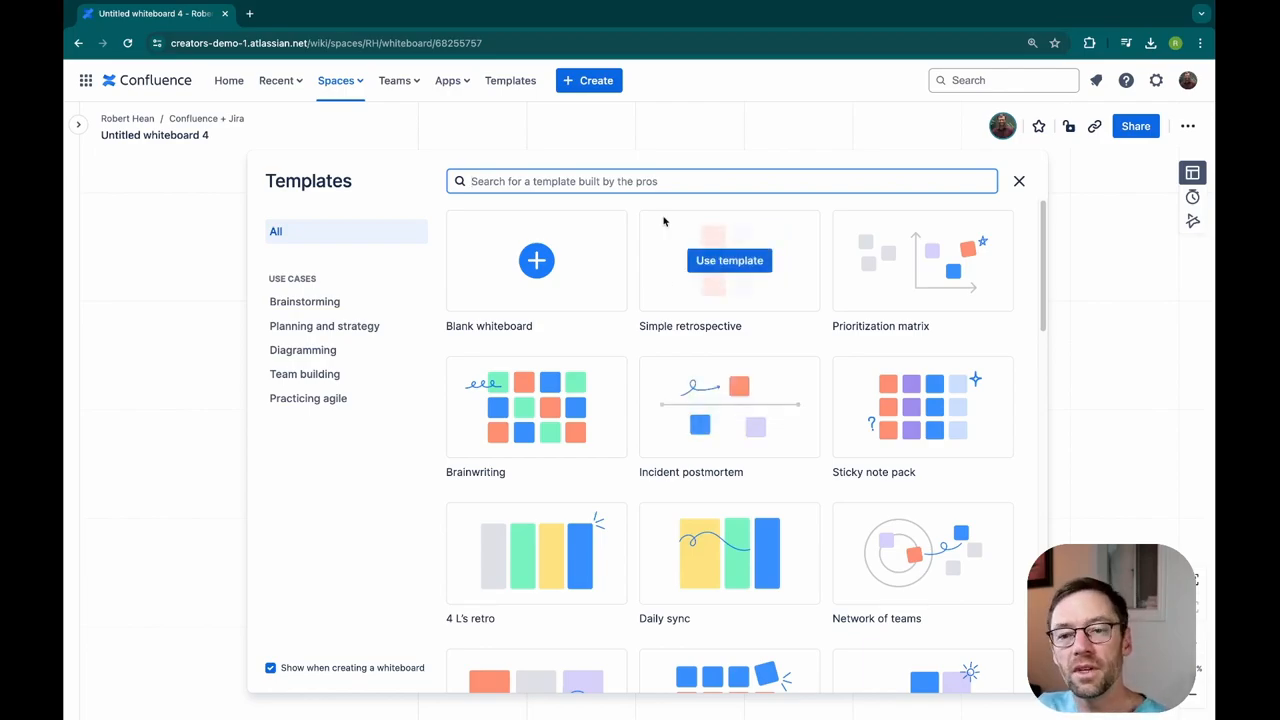
Step: Skip the templates and title the blank whiteboard 'HR Systems Map'
left_click(1020, 180)
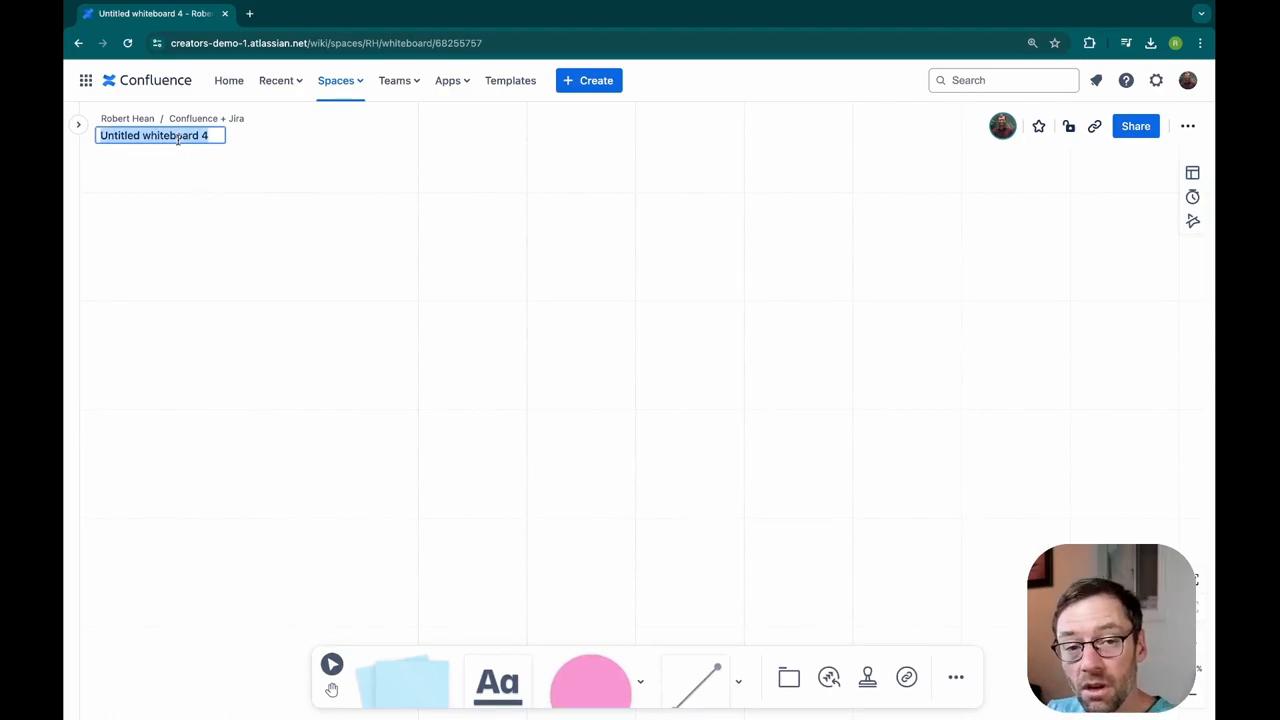
type("HR")
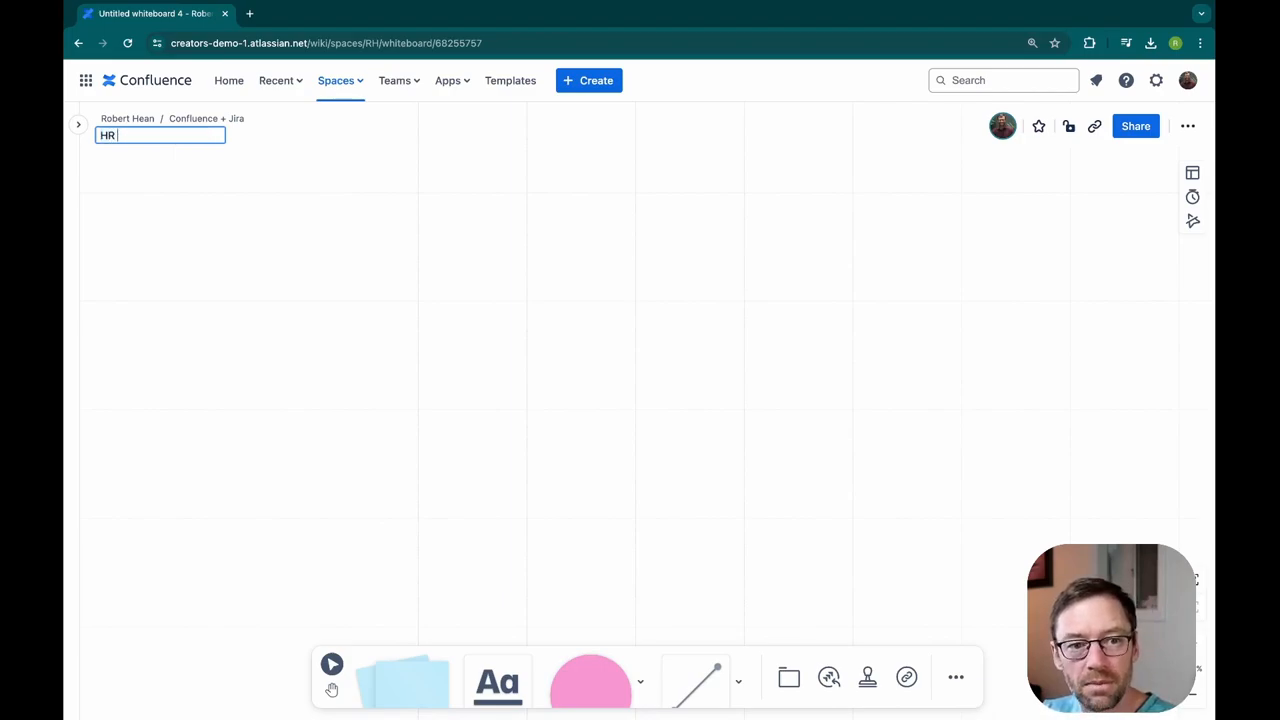
type("Systems Map")
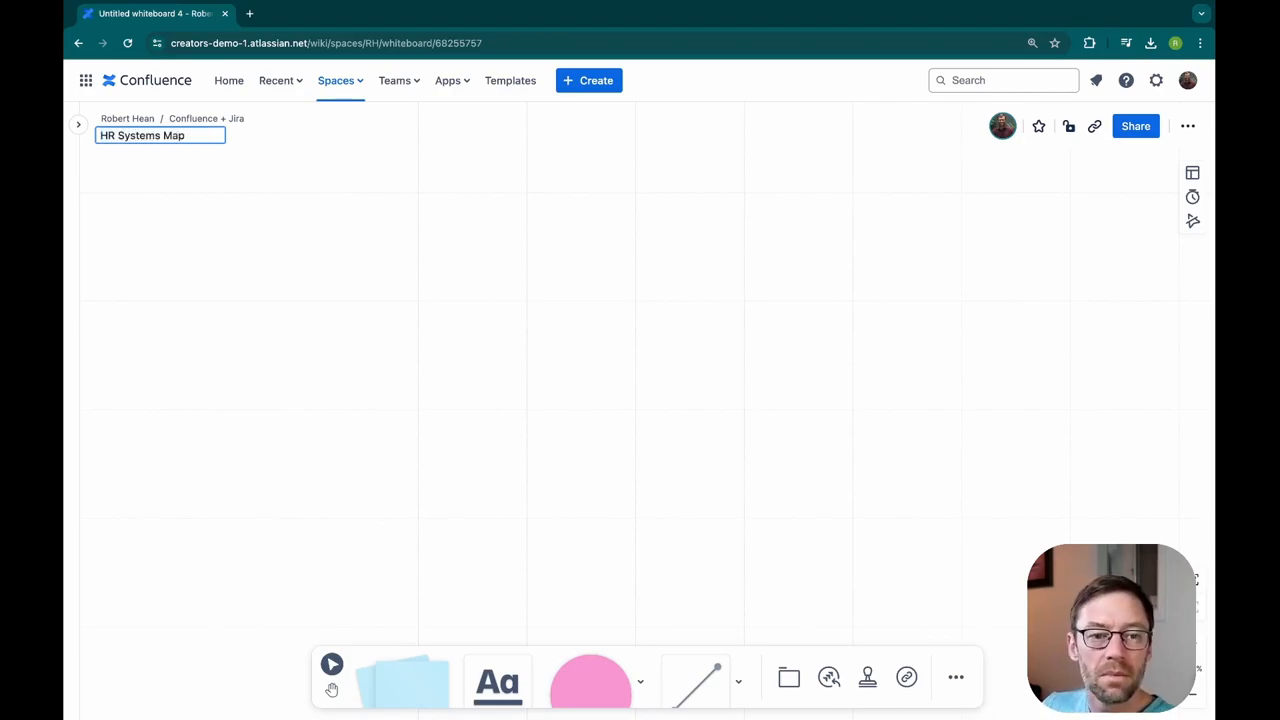
left_click(320, 240)
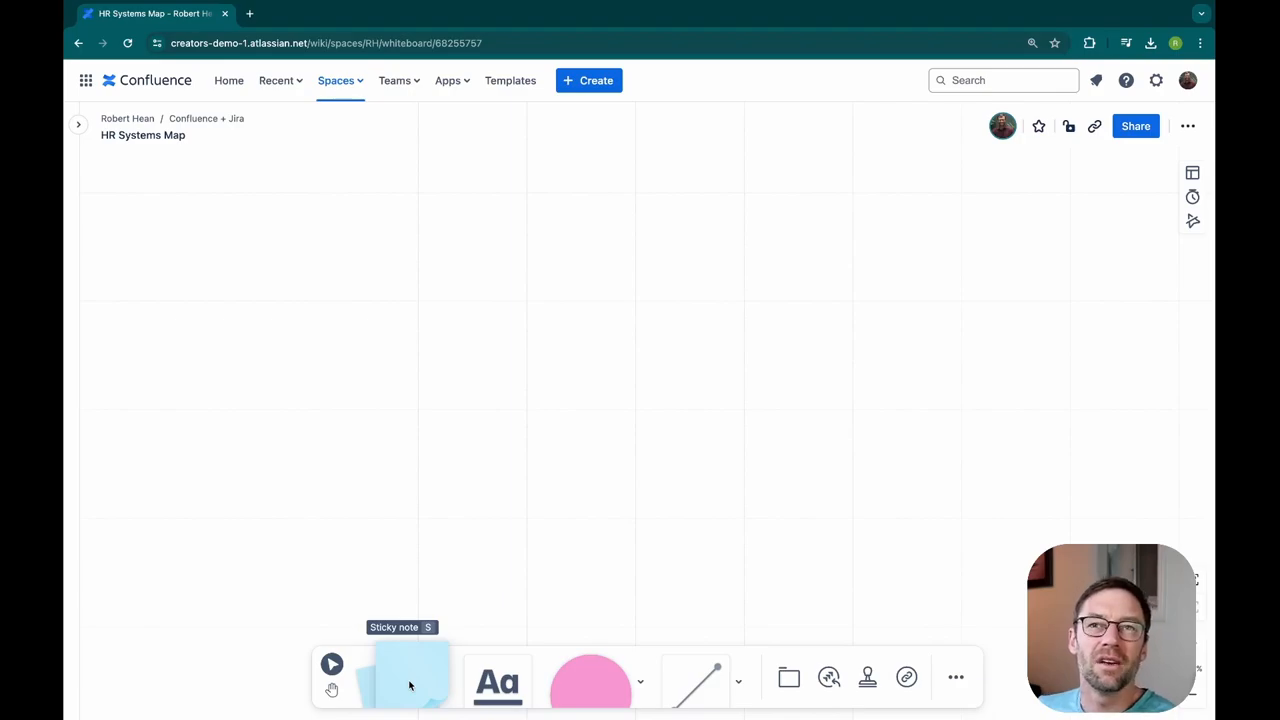
mouse_move(496, 678)
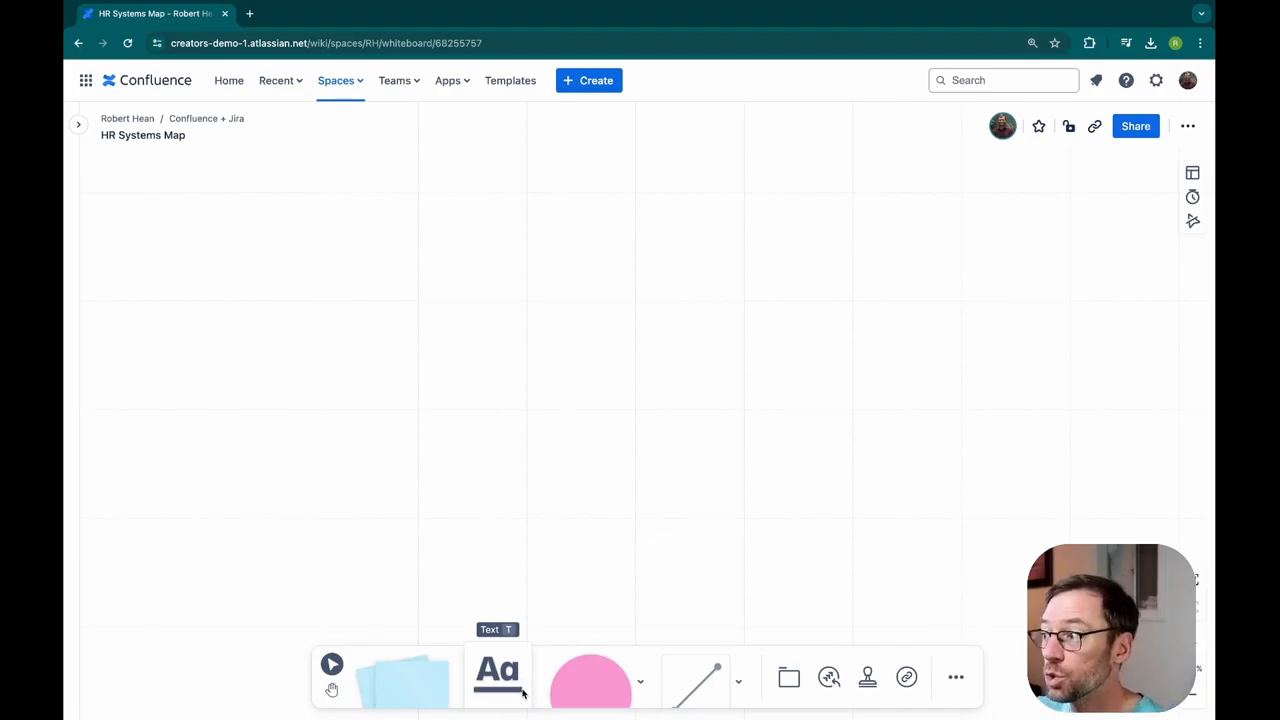
mouse_move(590, 676)
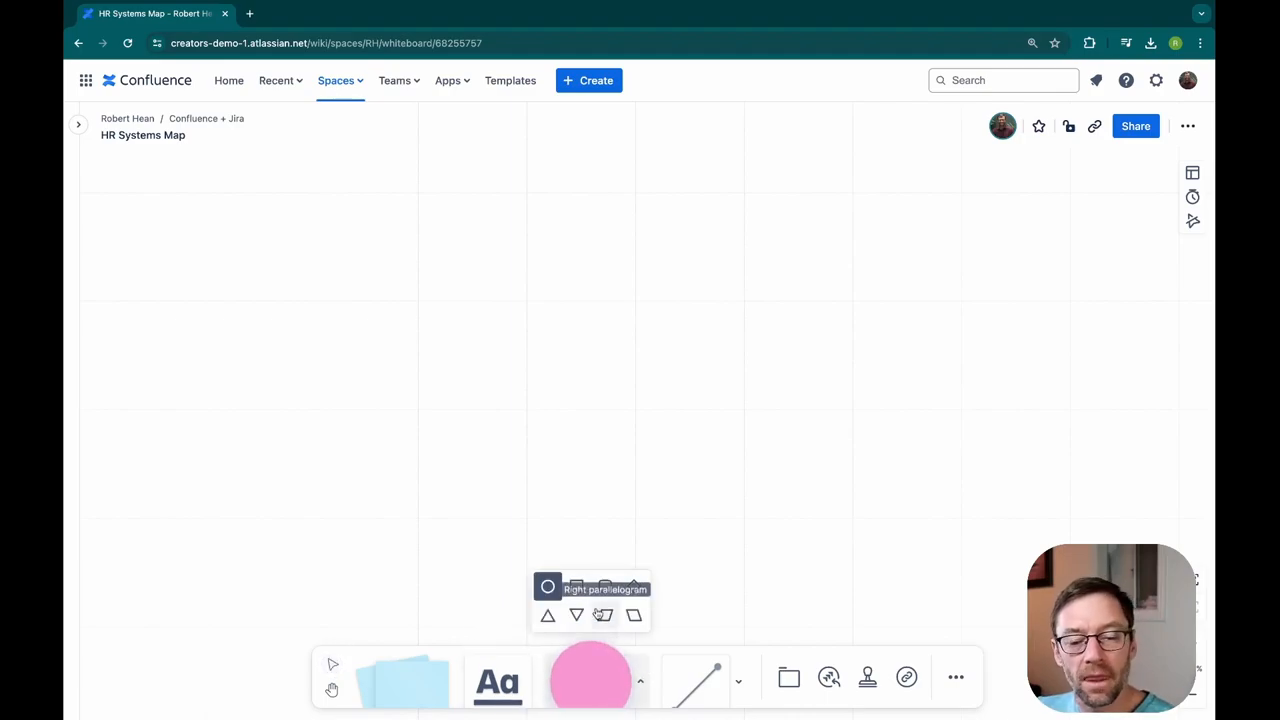
mouse_move(604, 588)
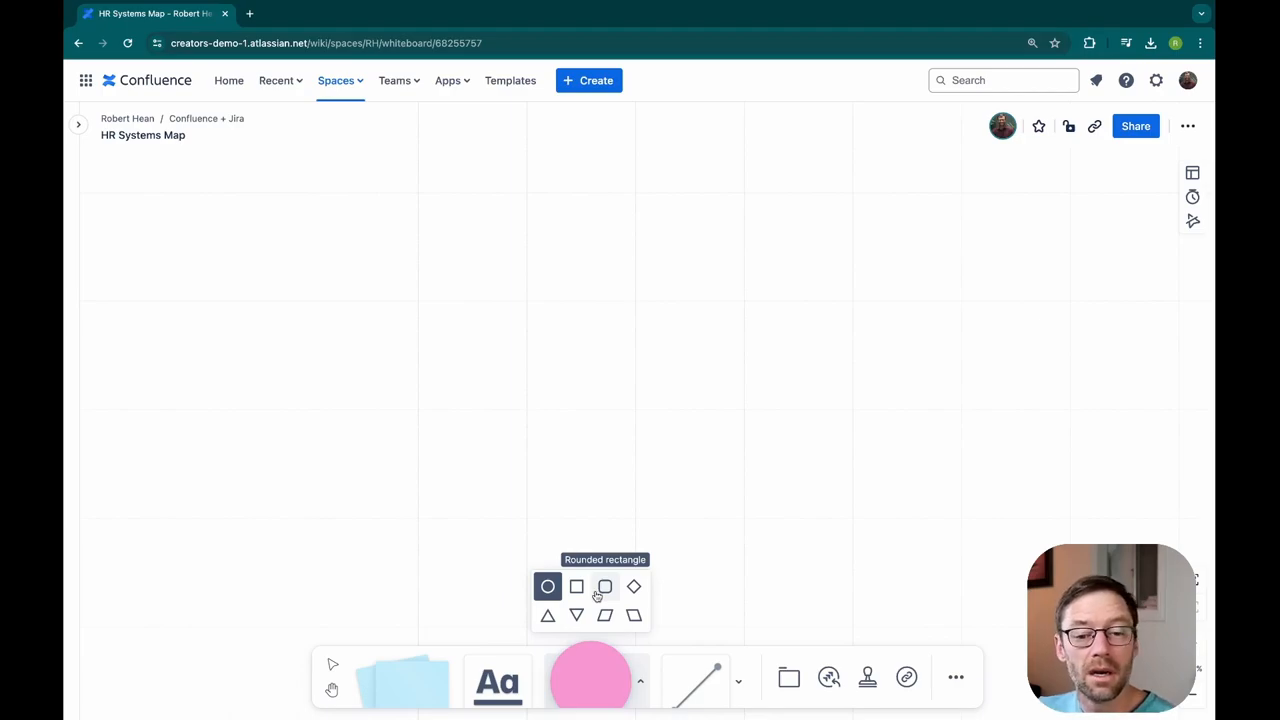
mouse_move(576, 588)
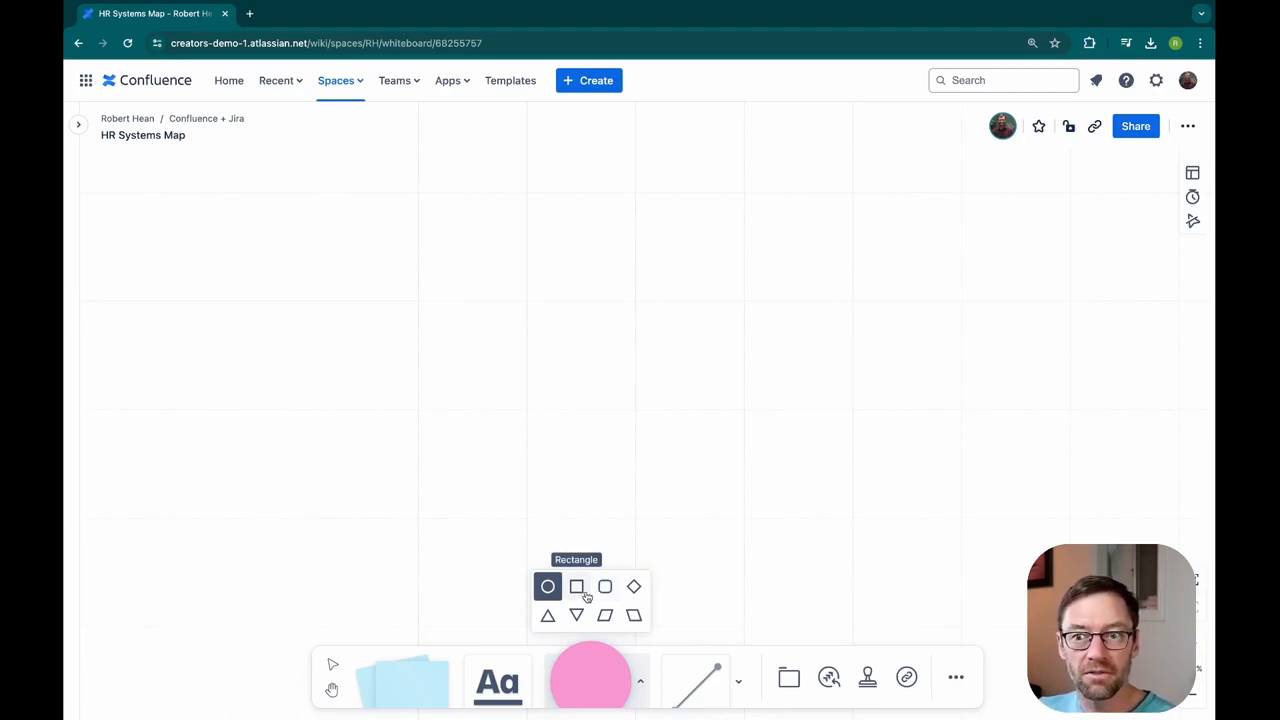
mouse_move(604, 588)
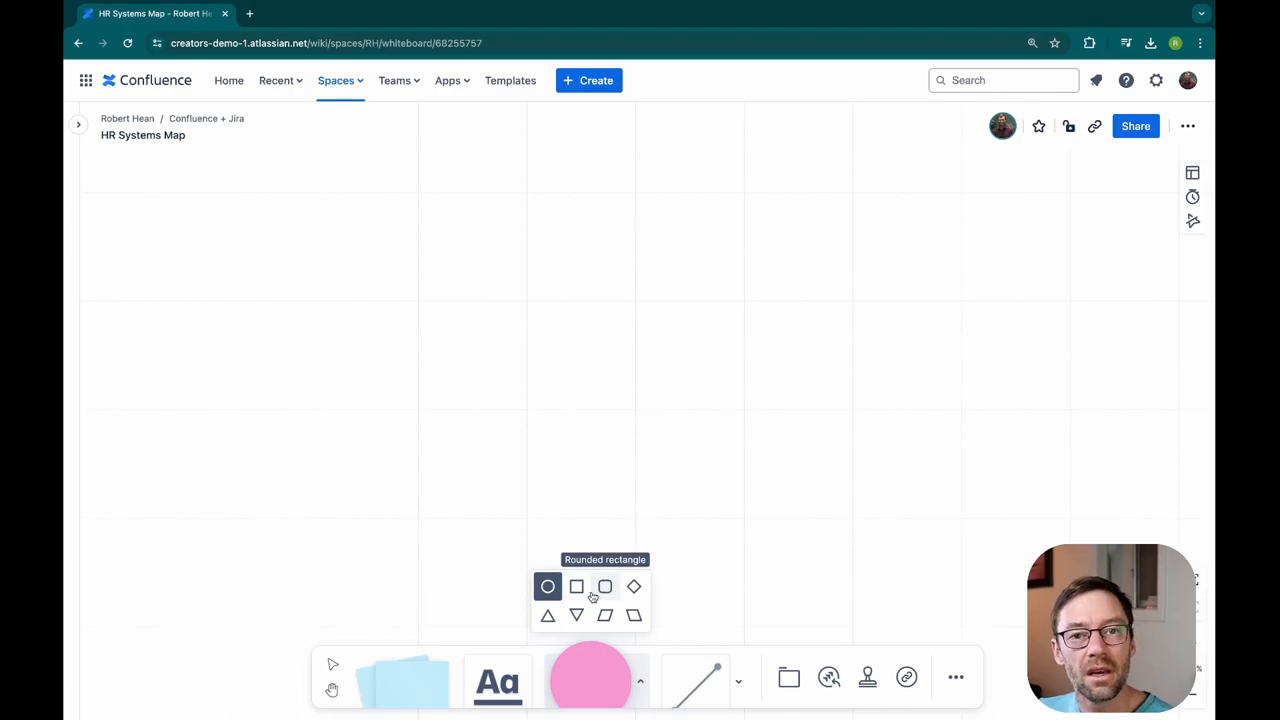
mouse_move(576, 588)
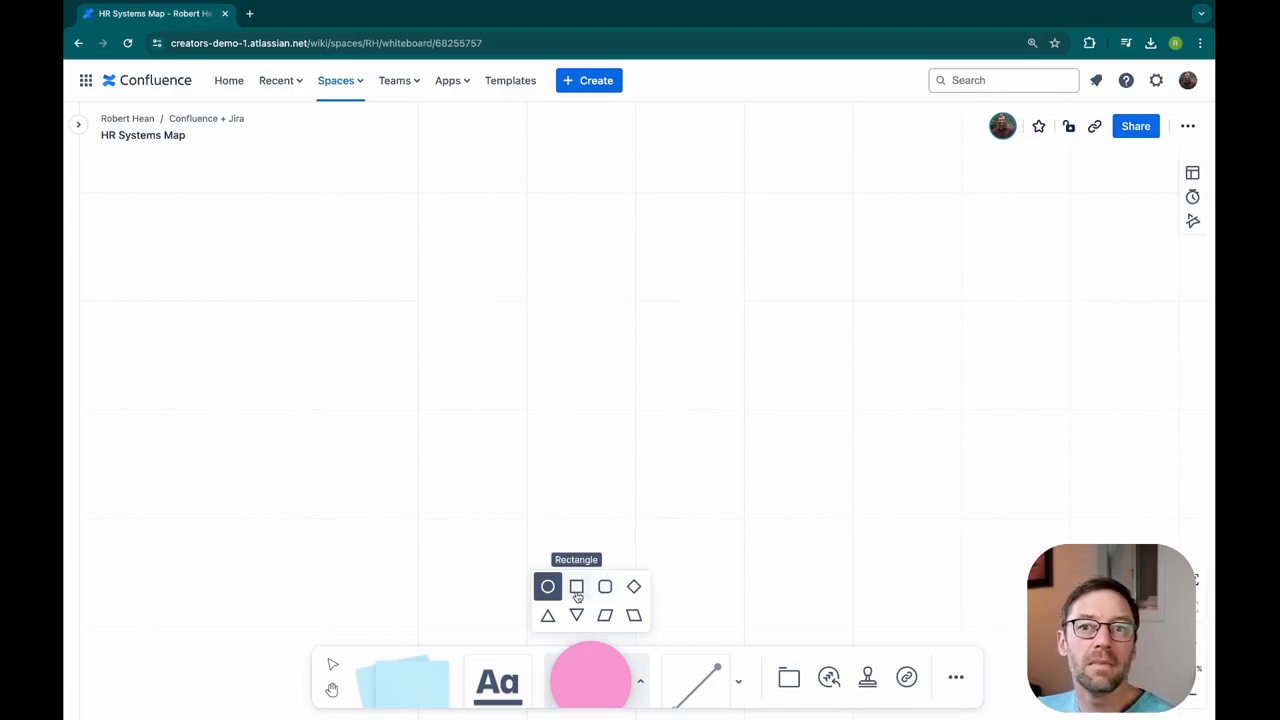
mouse_move(604, 588)
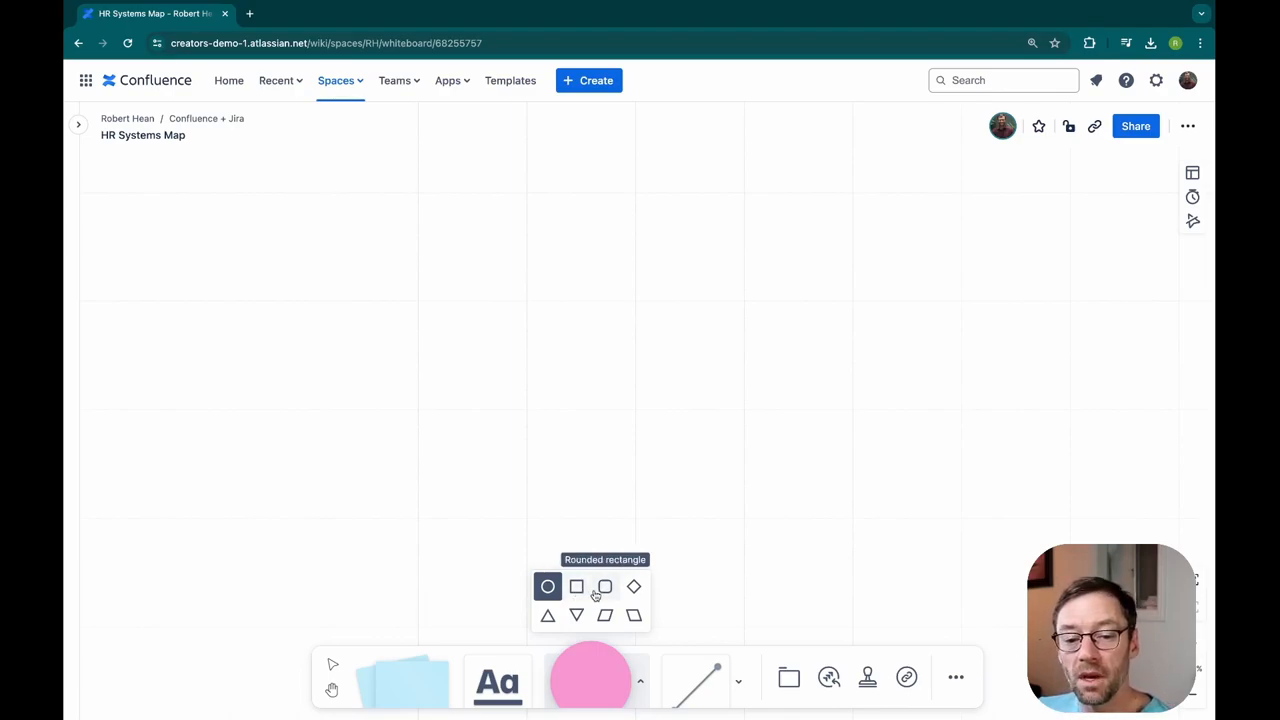
mouse_move(634, 588)
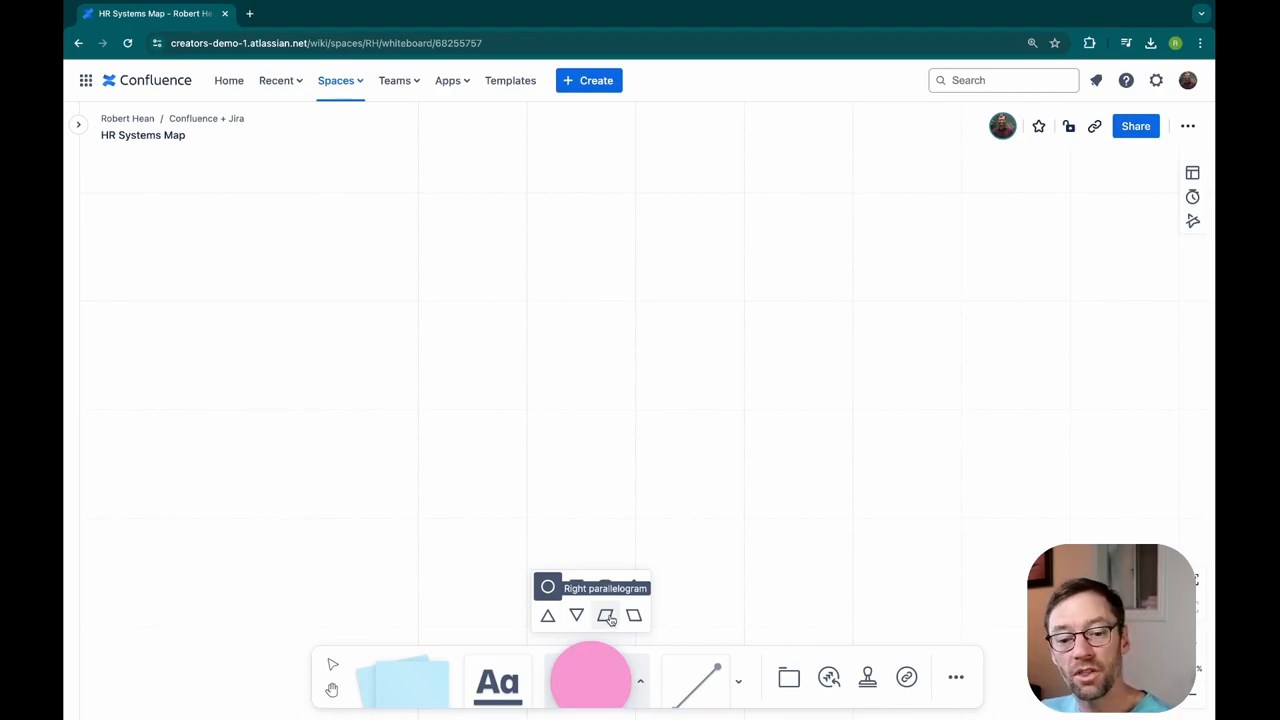
mouse_move(548, 616)
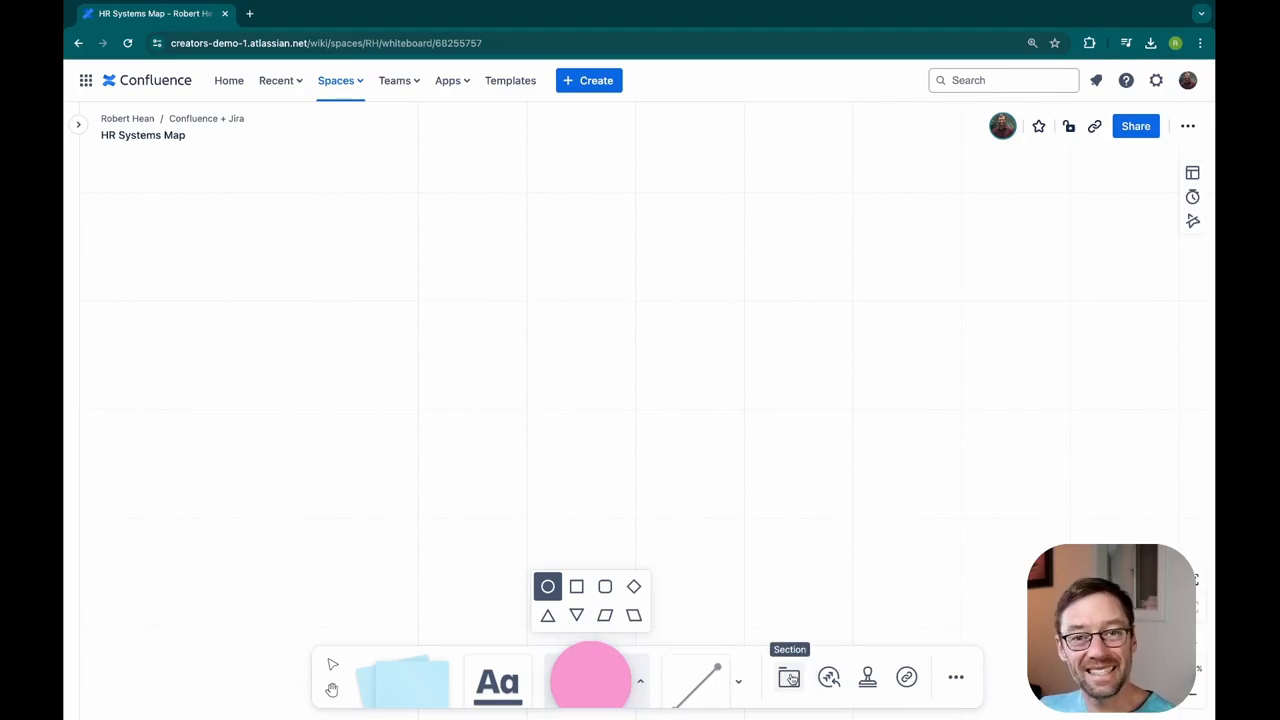
mouse_move(590, 678)
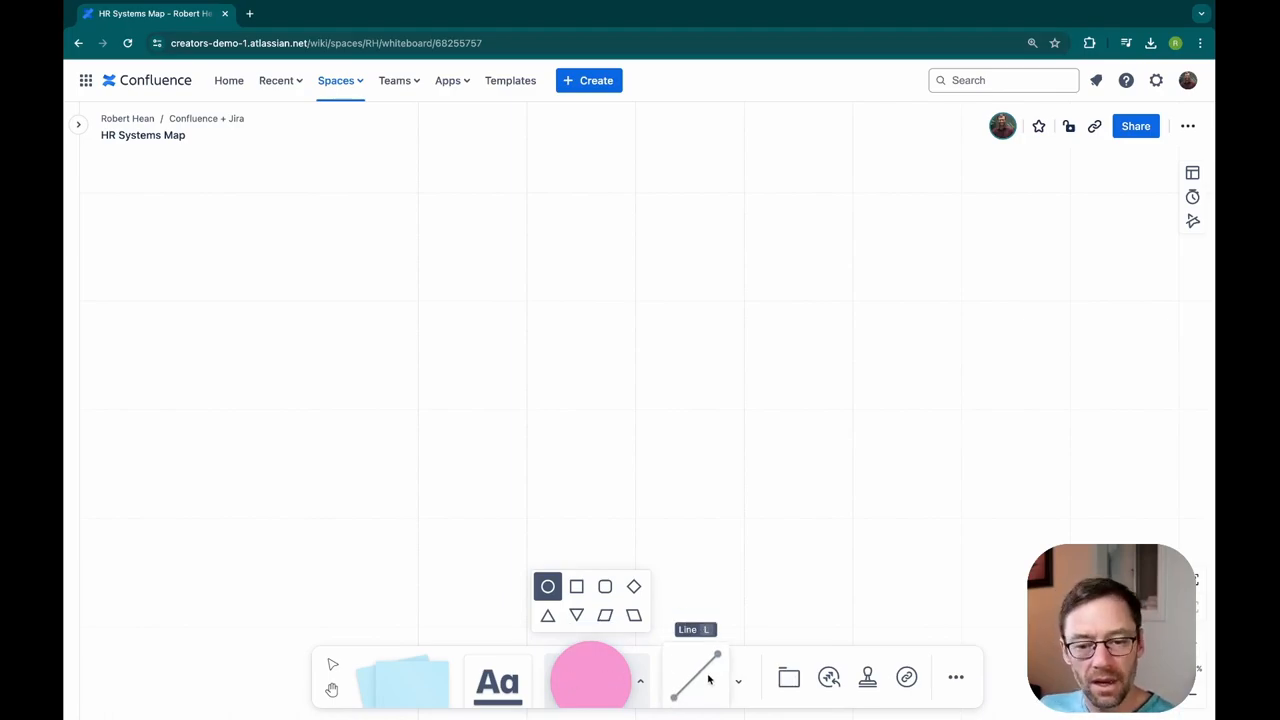
left_click(696, 676)
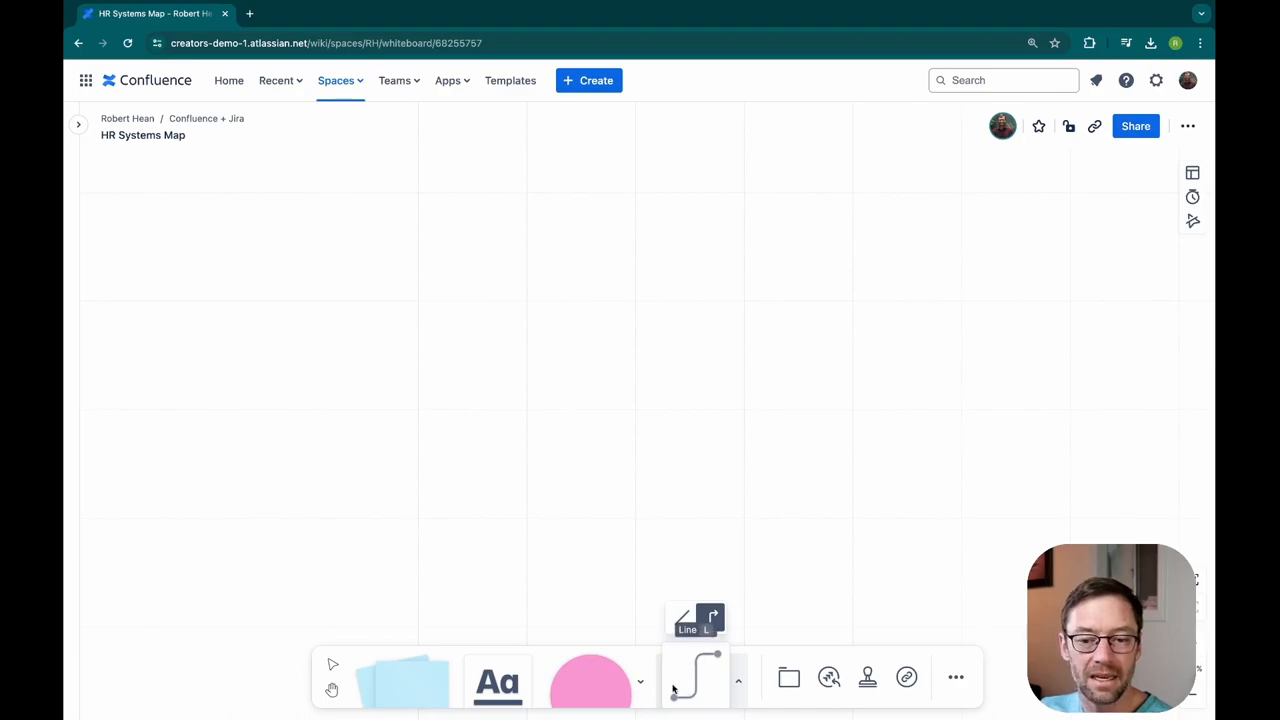
left_click(682, 616)
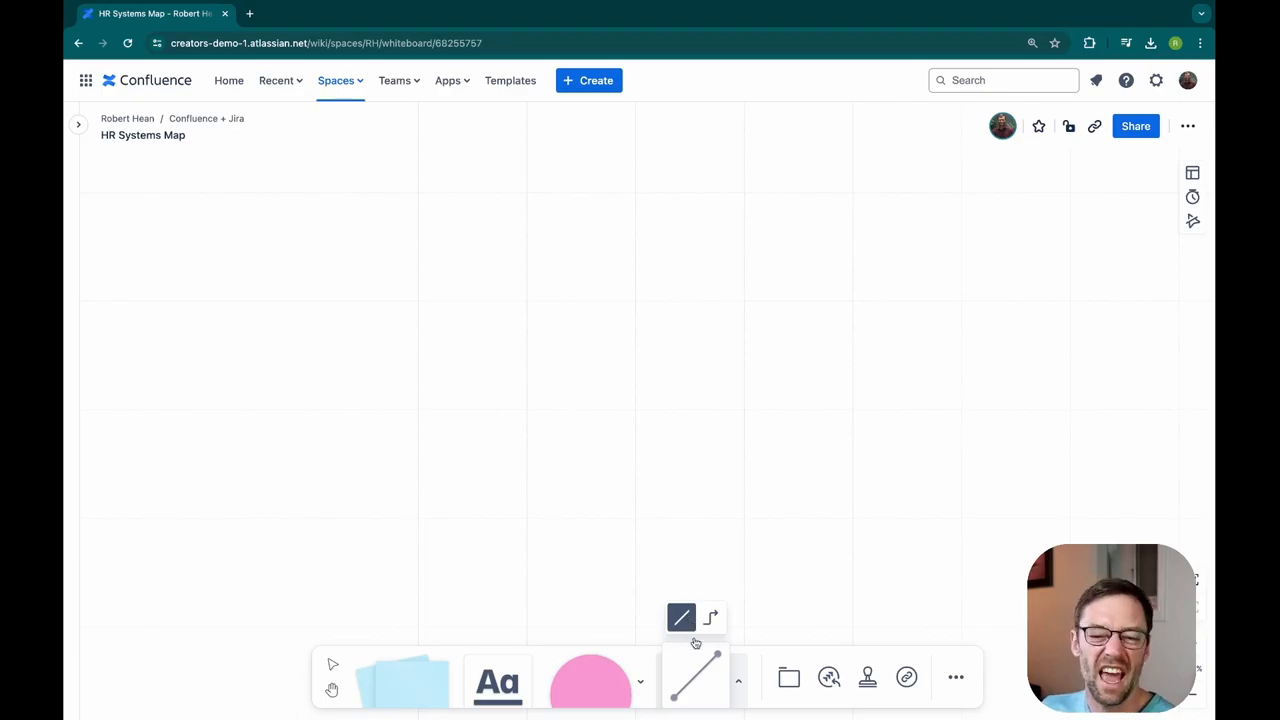
left_click(788, 676)
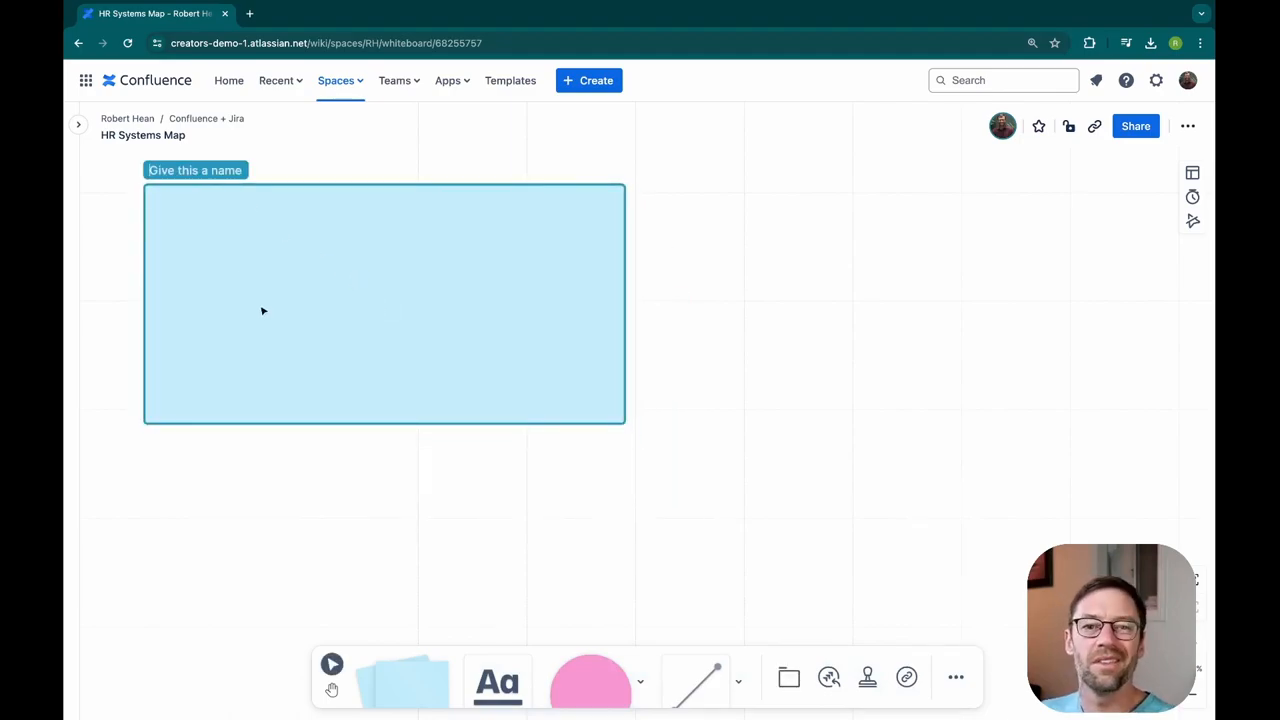
type("Recruiting ...")
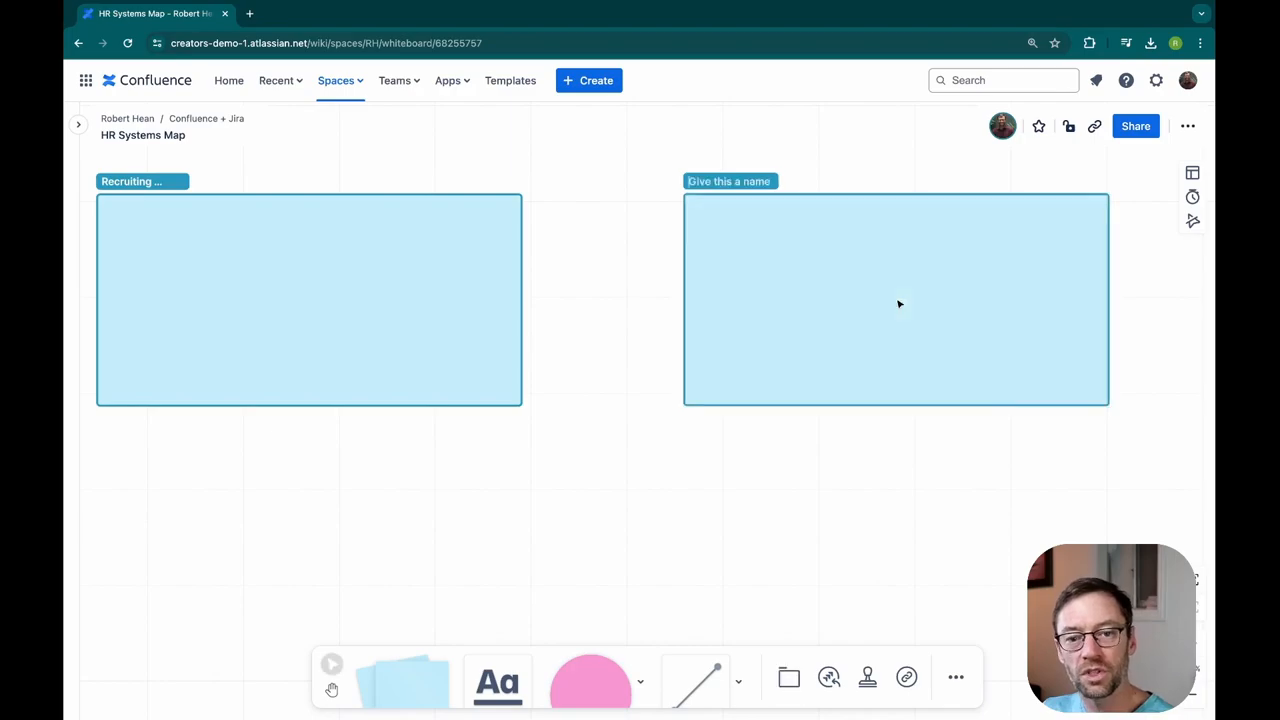
type("HRIS")
type("Compensa")
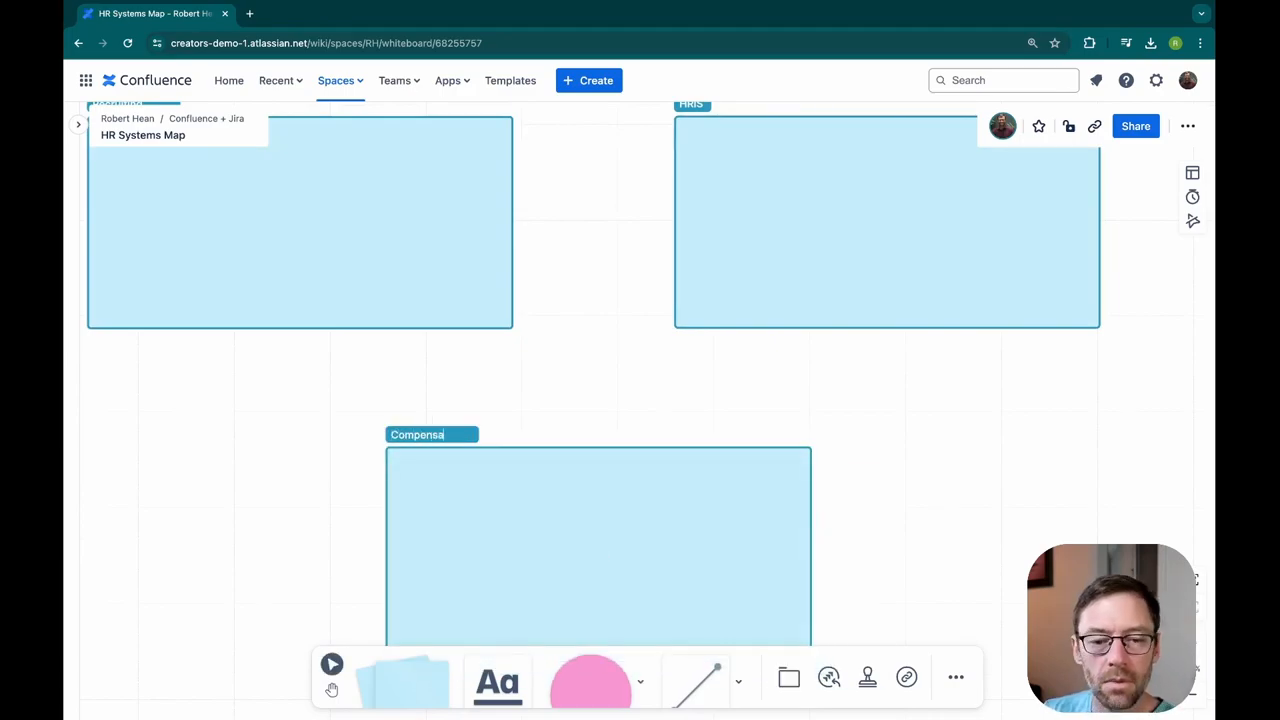
type("tion")
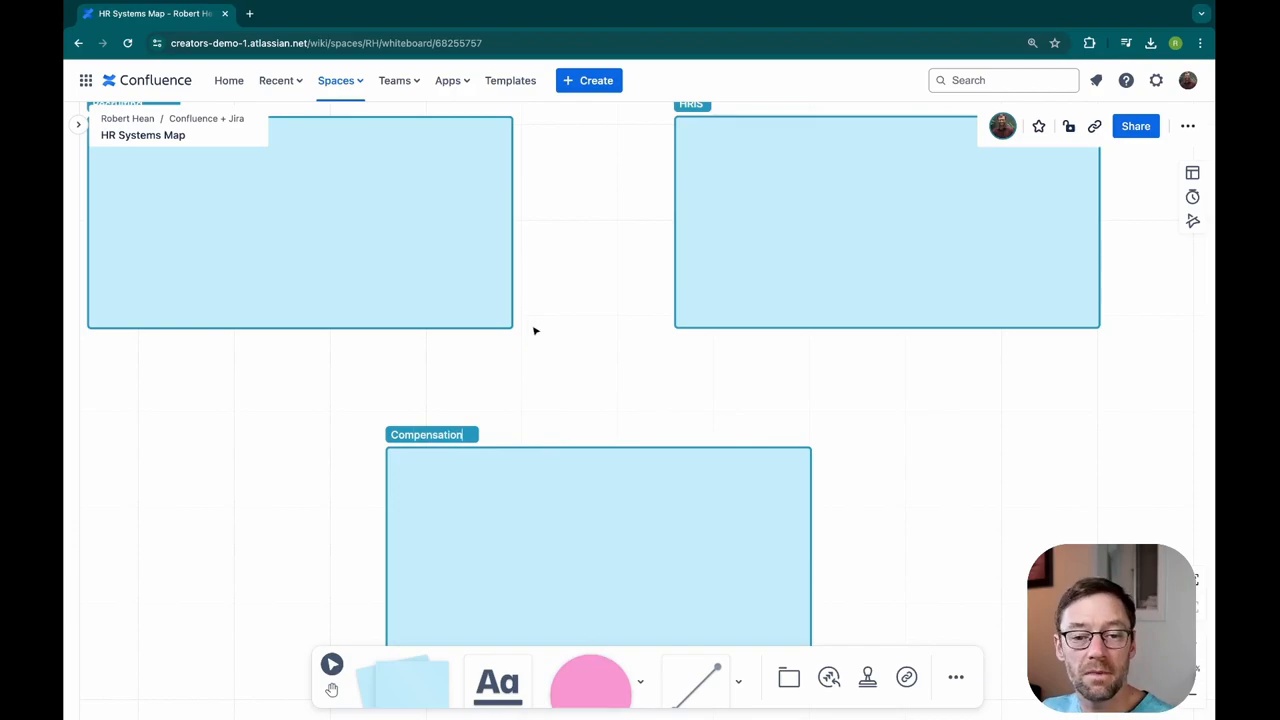
left_click_drag(536, 330, 684, 552)
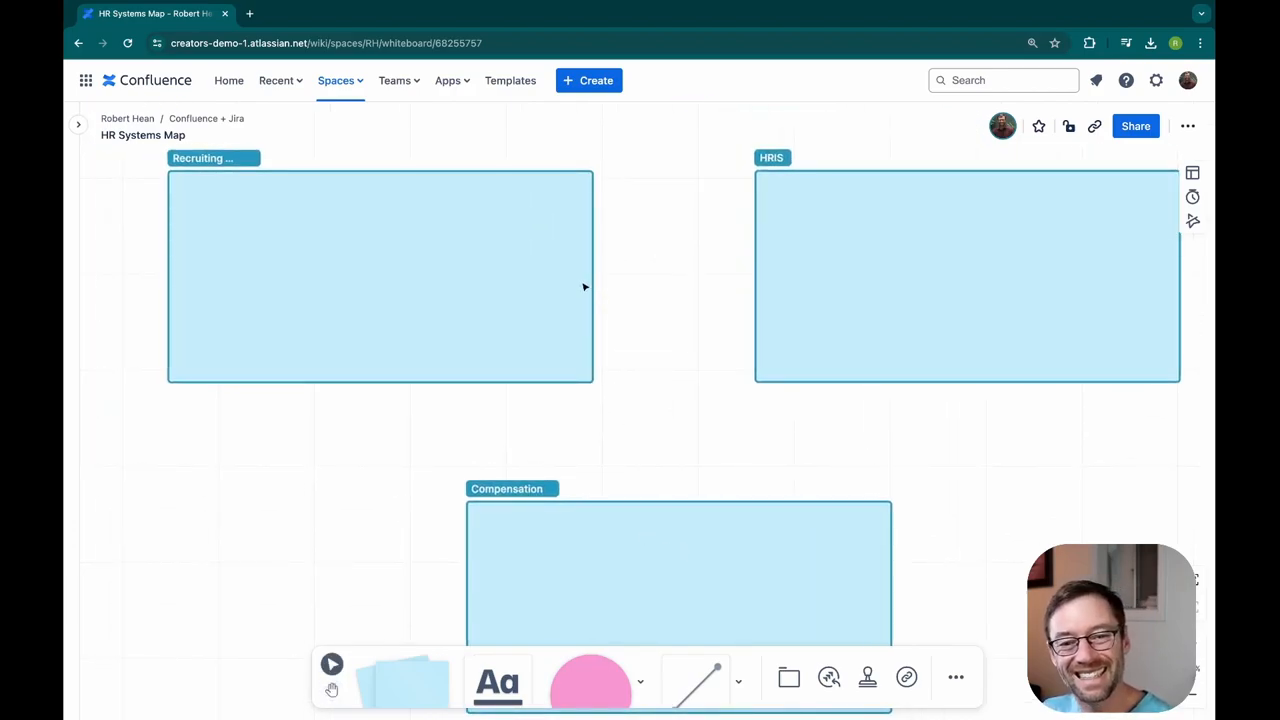
mouse_move(688, 272)
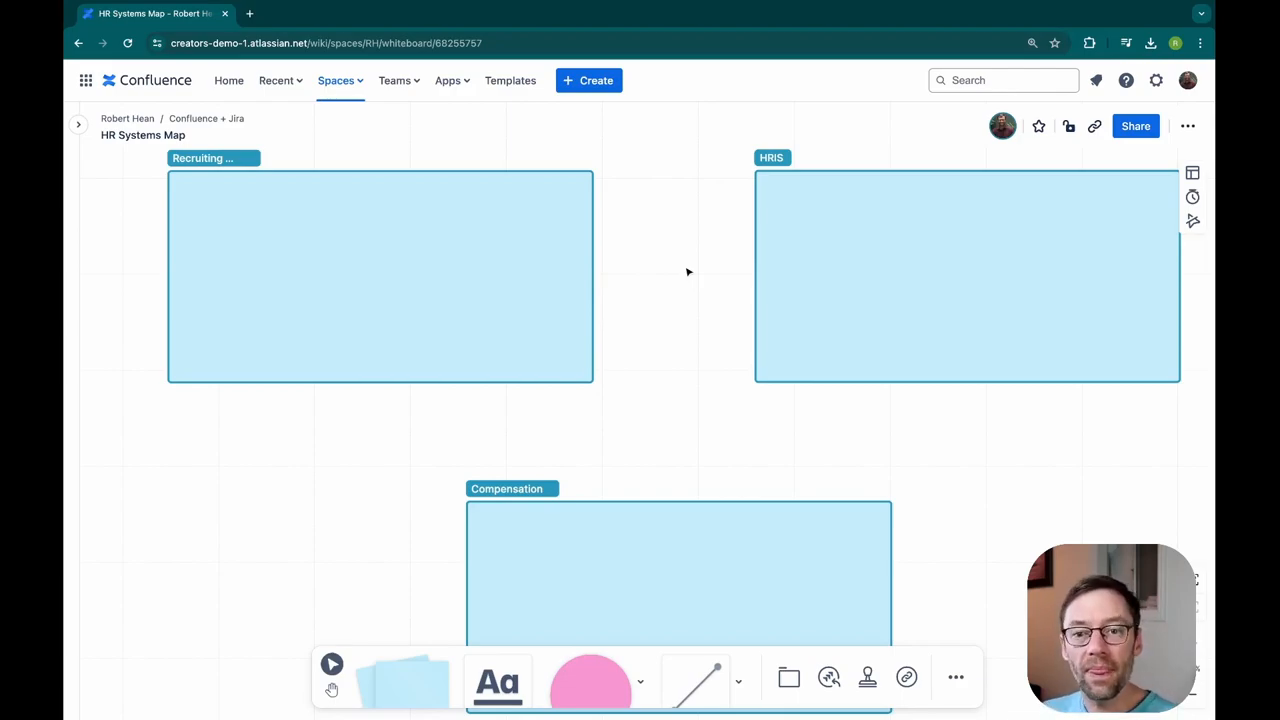
Step: Draw a connector from Recruiting to HRIS labelled 'New Hire Data'
left_click(380, 276)
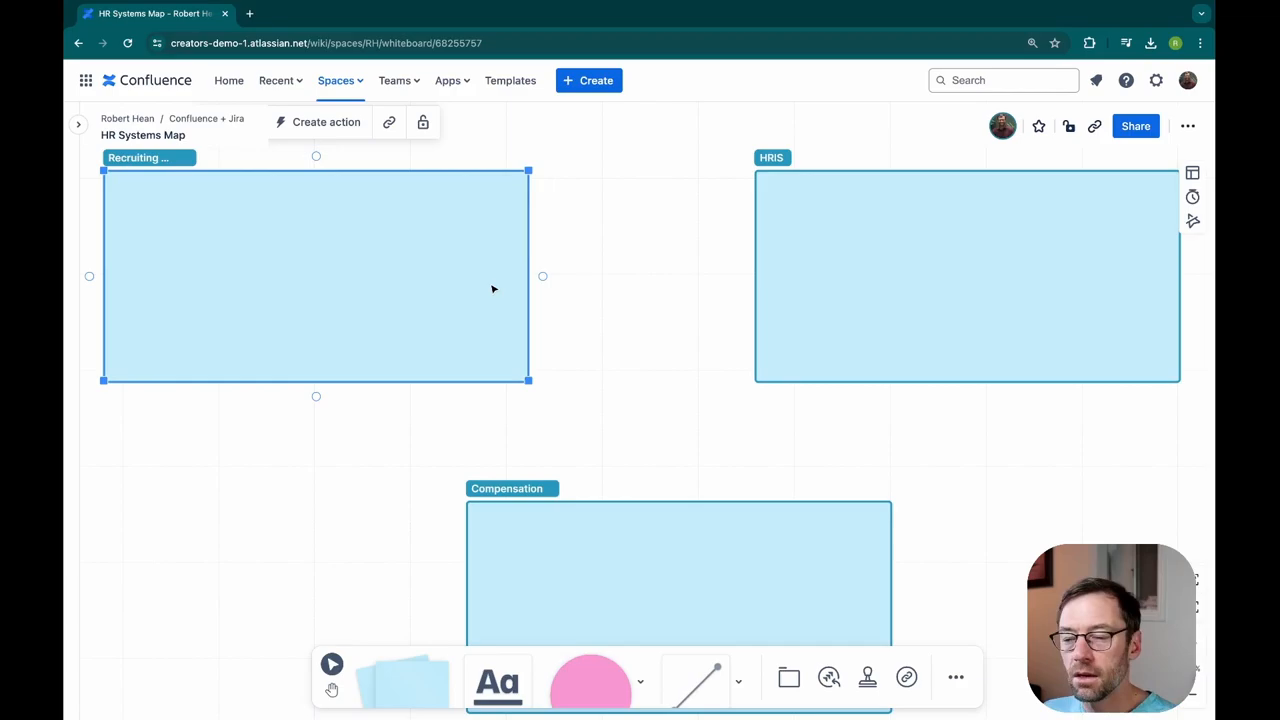
mouse_move(542, 276)
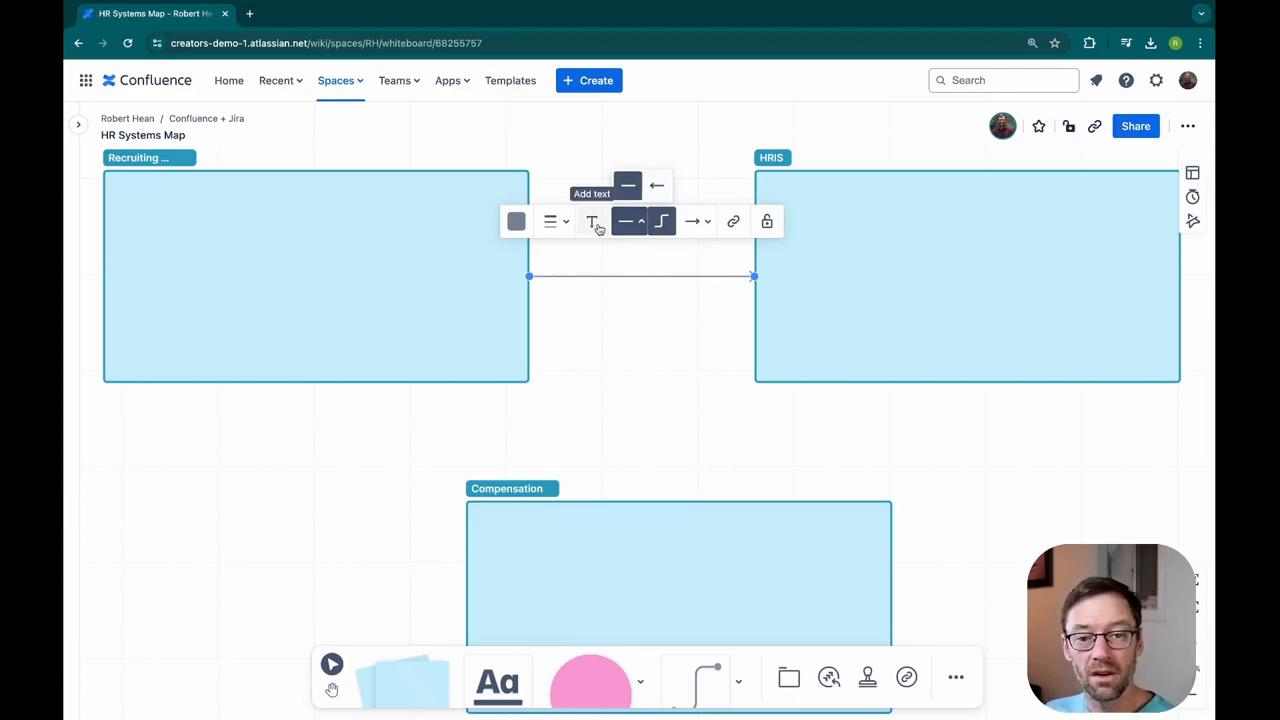
left_click(592, 220)
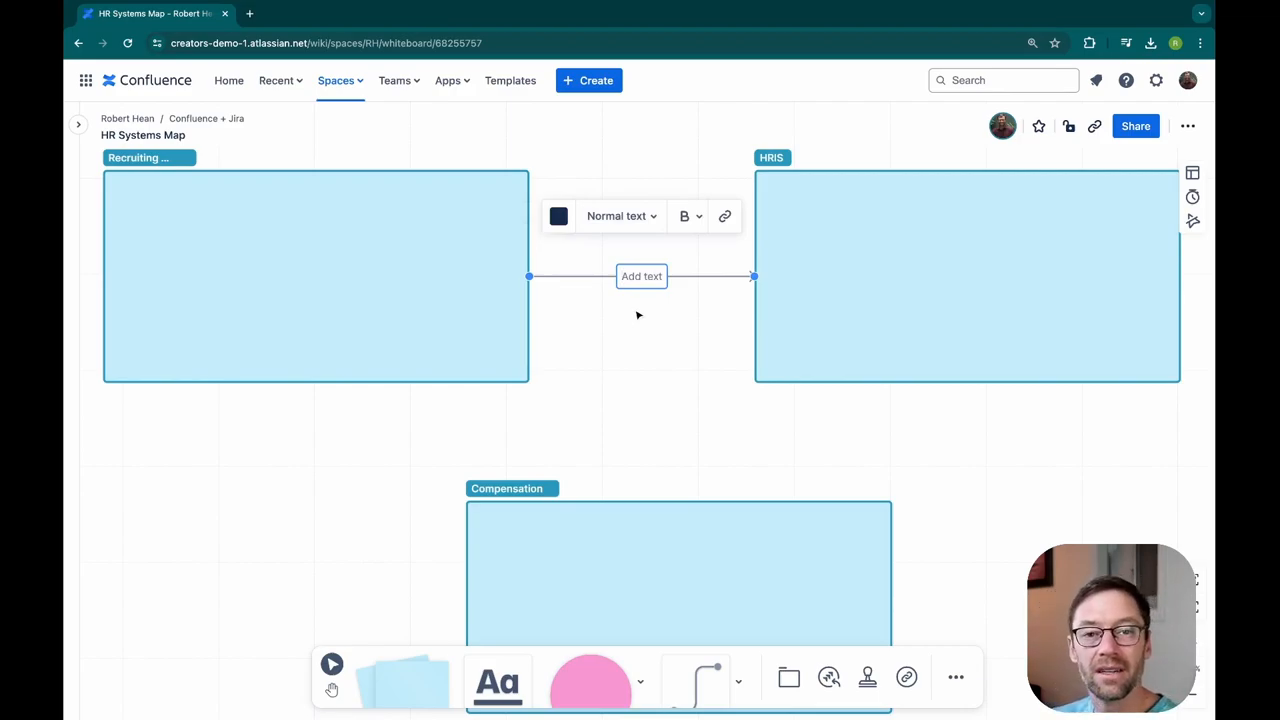
type("New Hire Data")
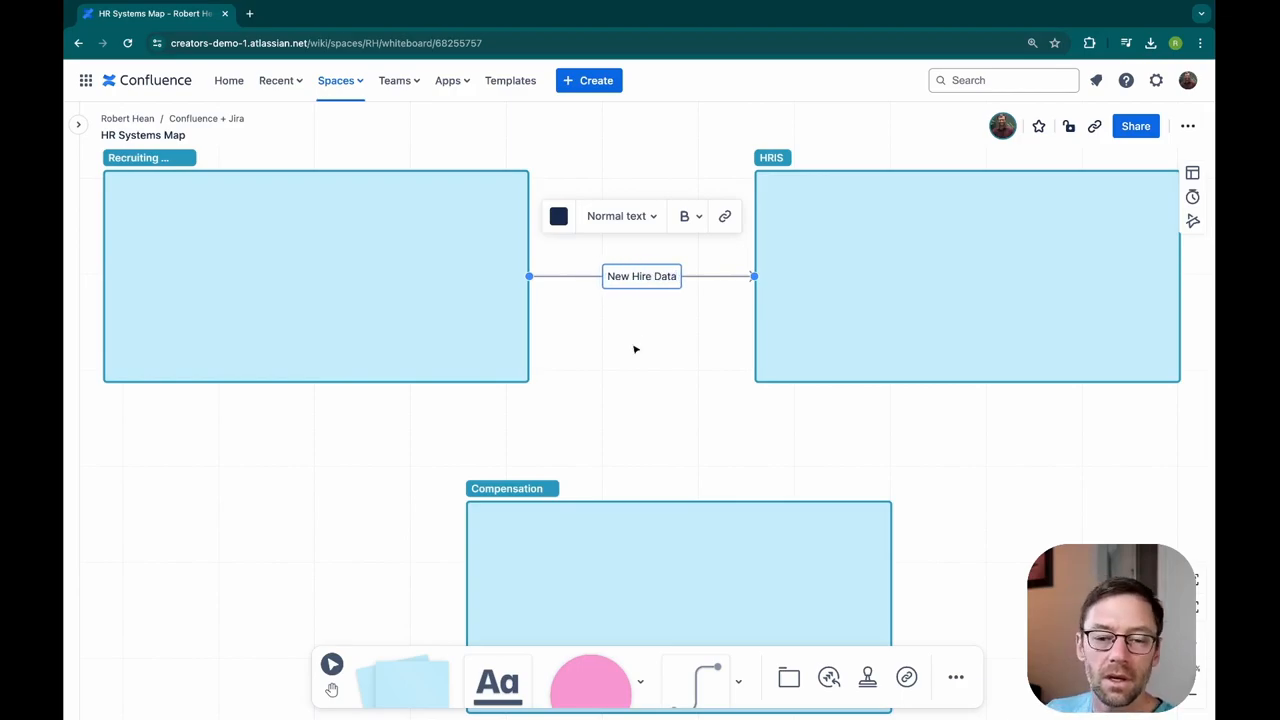
left_click(756, 420)
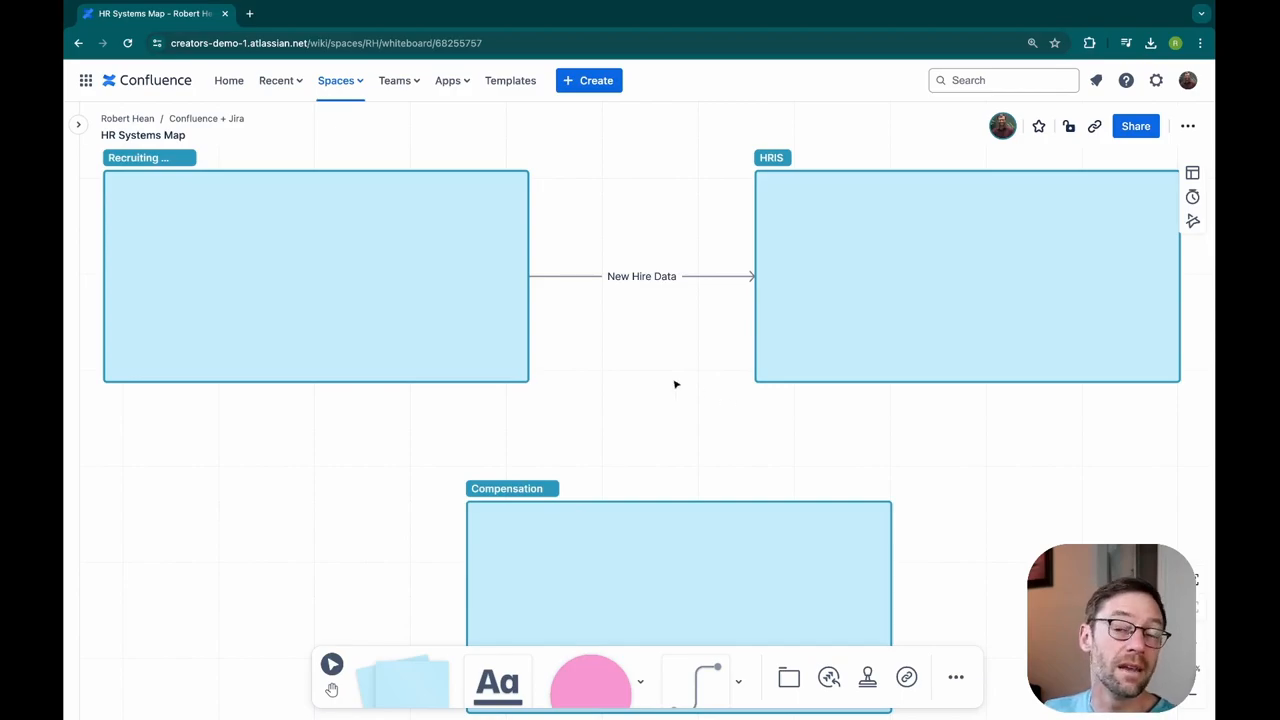
mouse_move(652, 364)
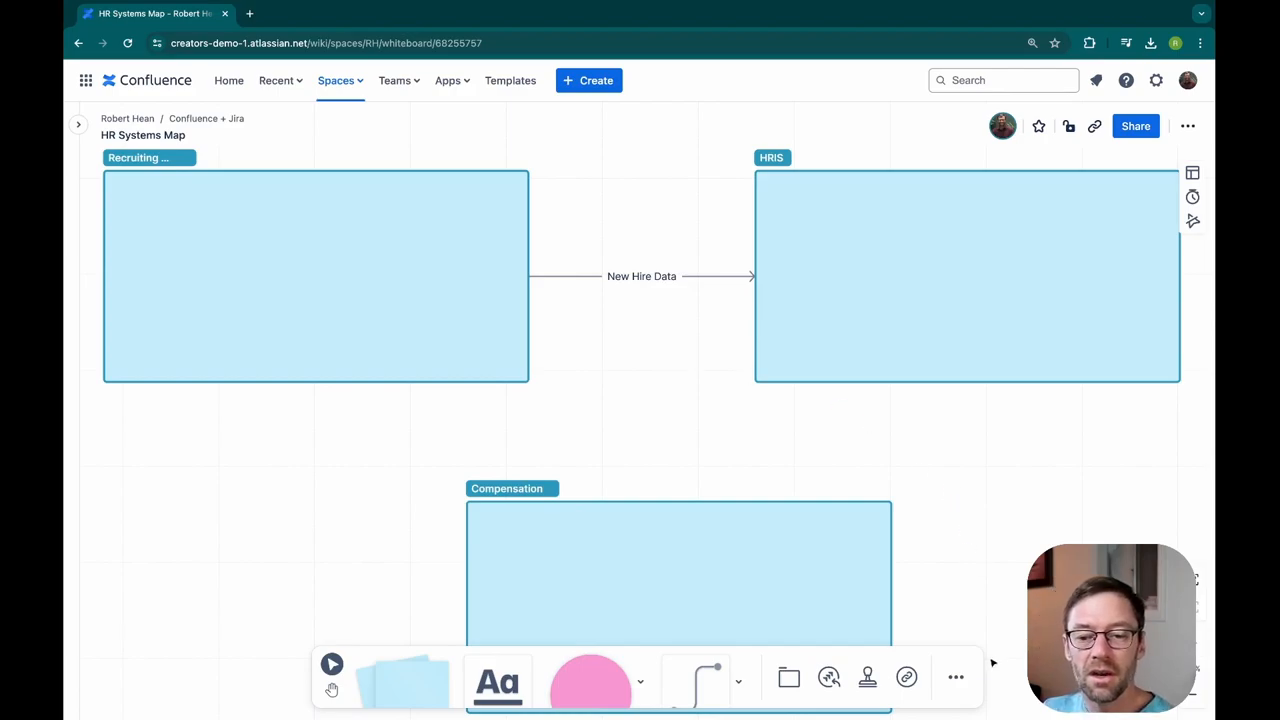
mouse_move(906, 676)
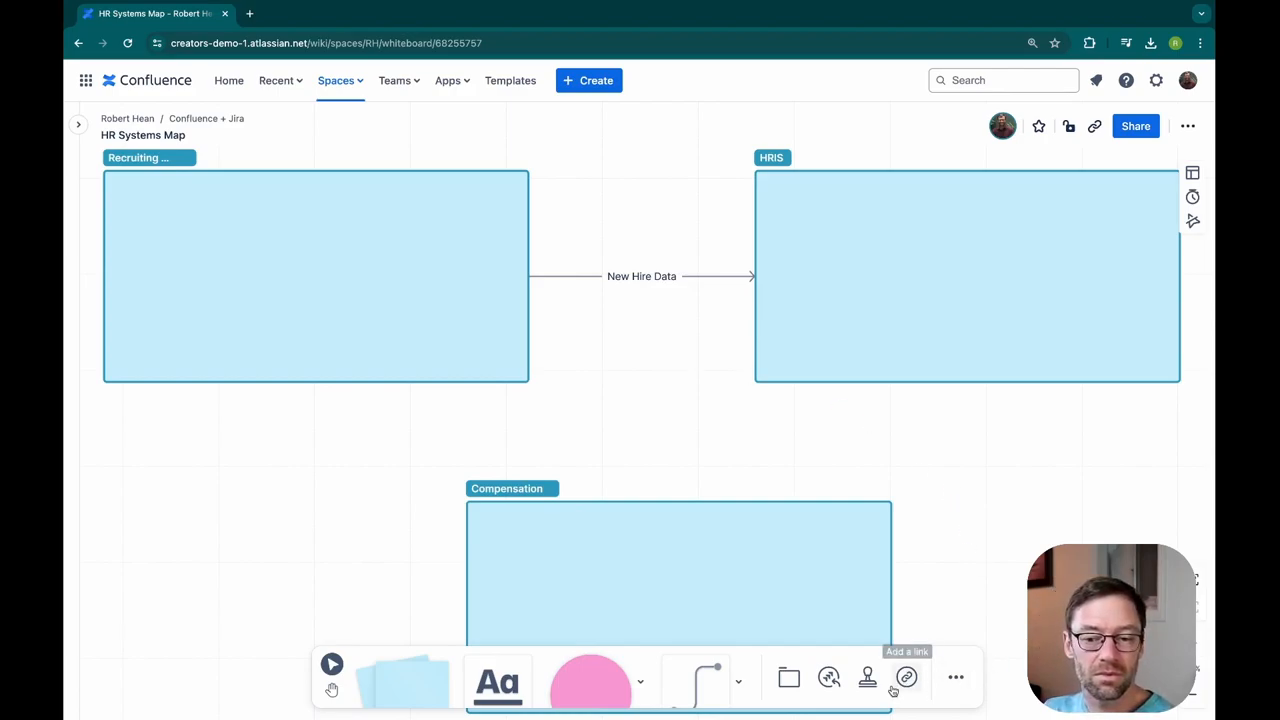
Step: Insert a link card to the recently viewed Robert Hean Confluence page
left_click(904, 678)
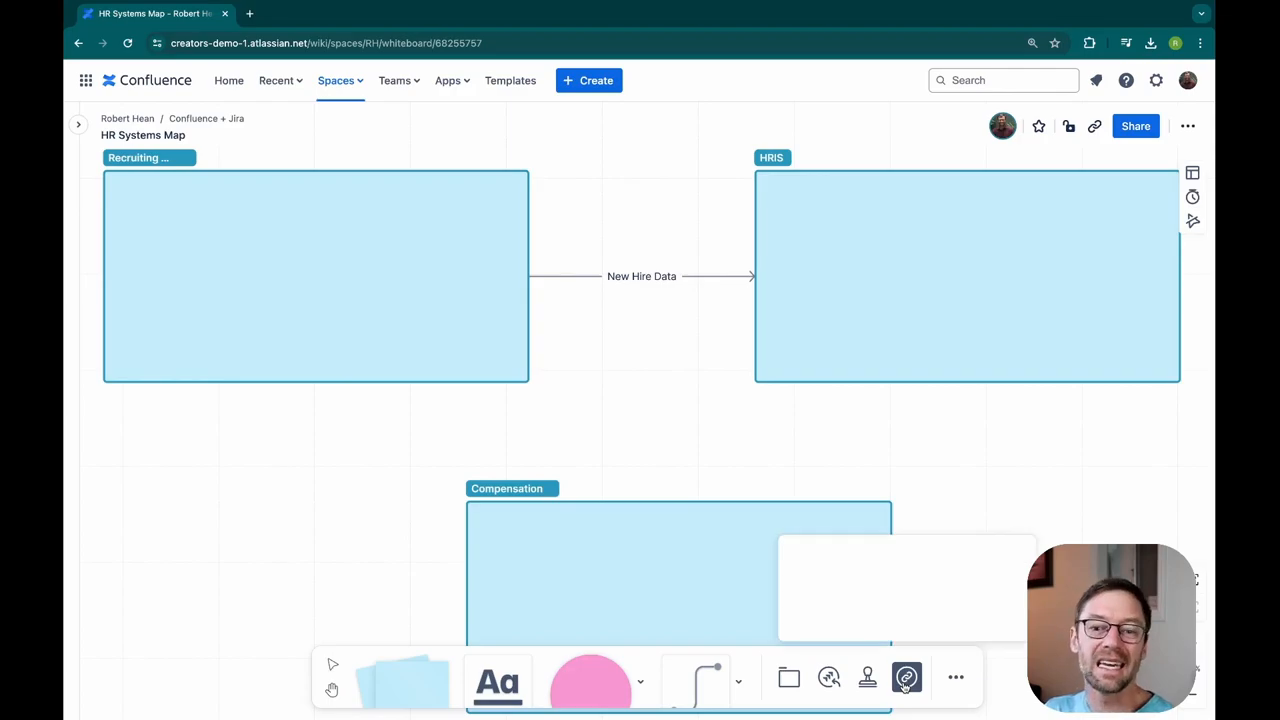
left_click(906, 678)
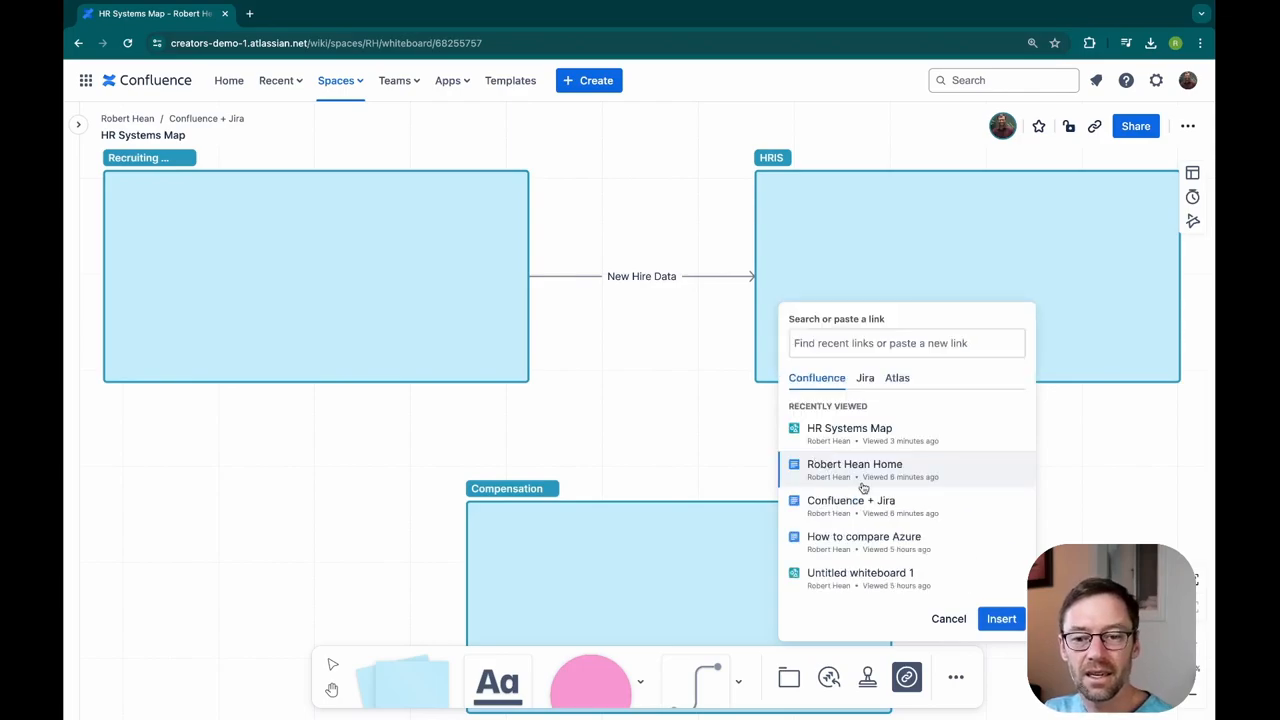
left_click(854, 464)
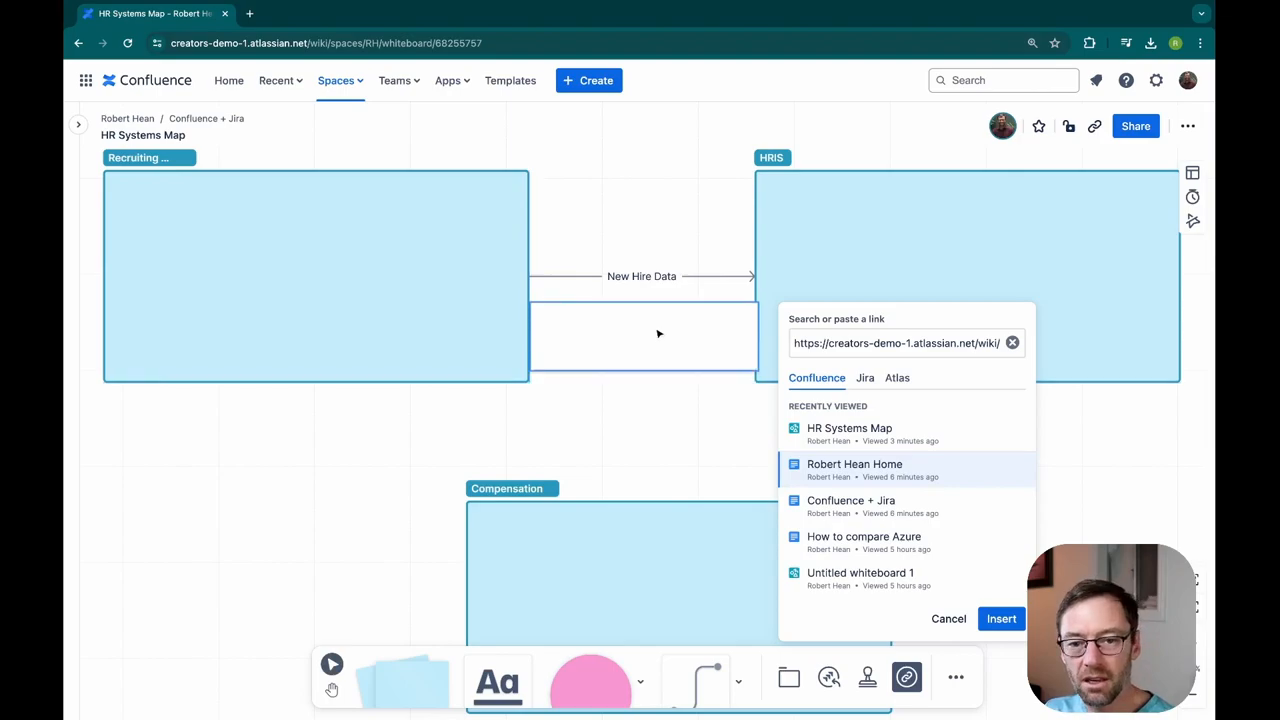
left_click(1000, 618)
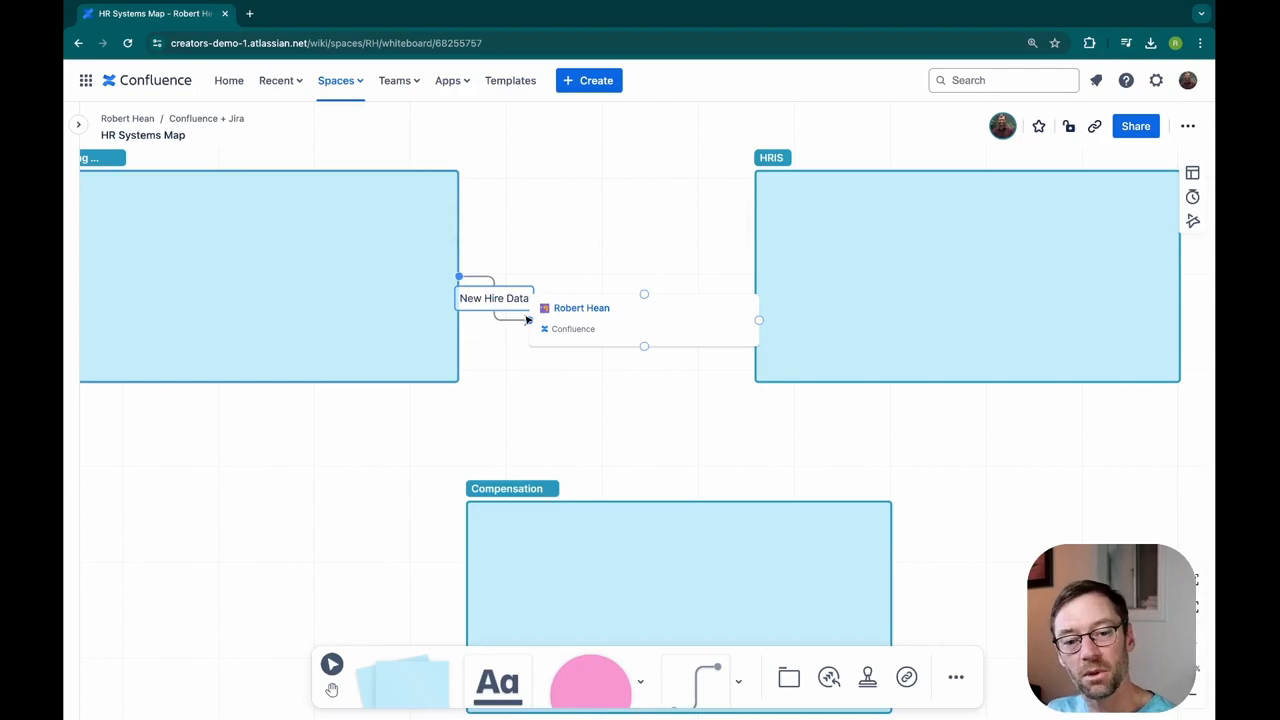
Step: Position the link card on the Recruiting–HRIS connector in place of its label
double_click(492, 298)
type("New a")
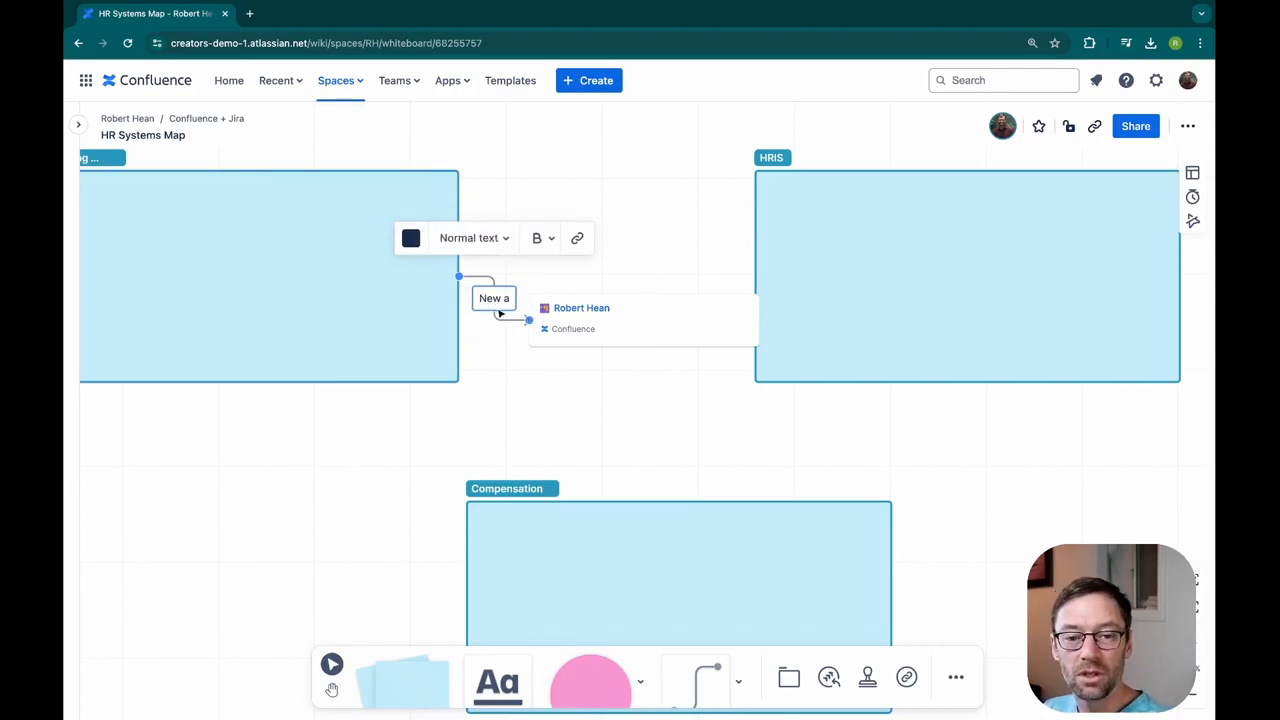
left_click(576, 370)
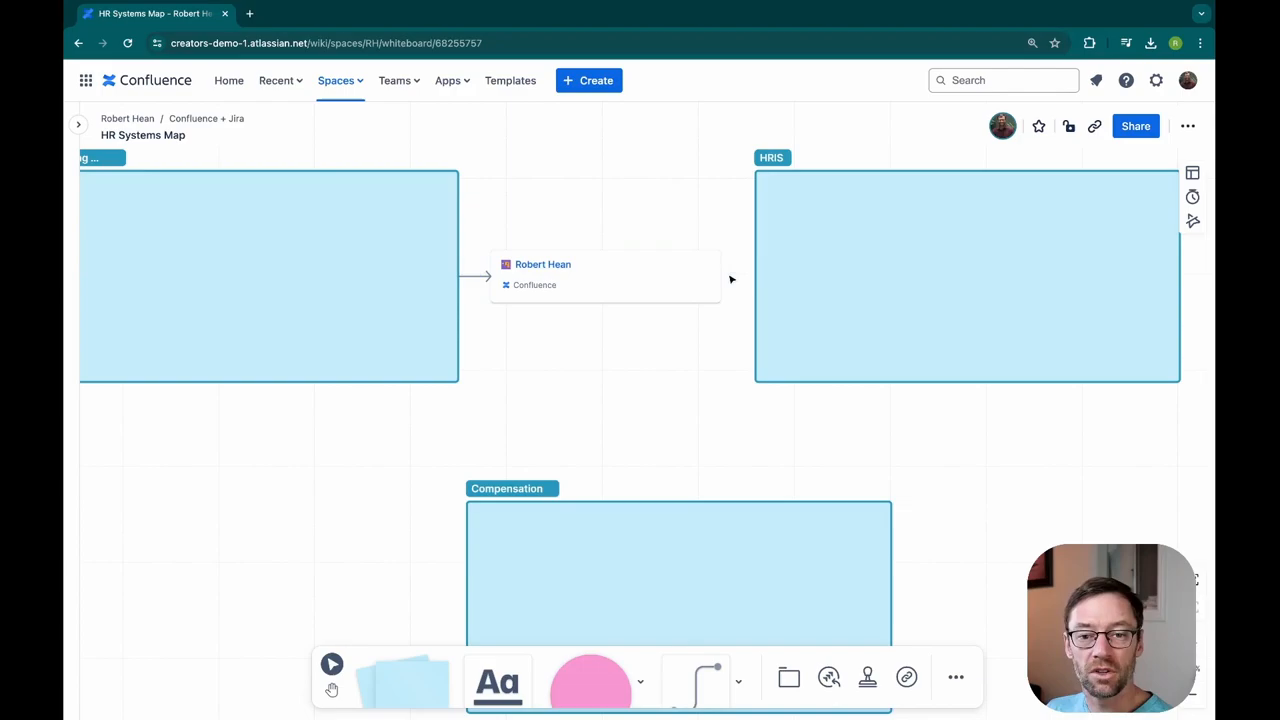
left_click(604, 276)
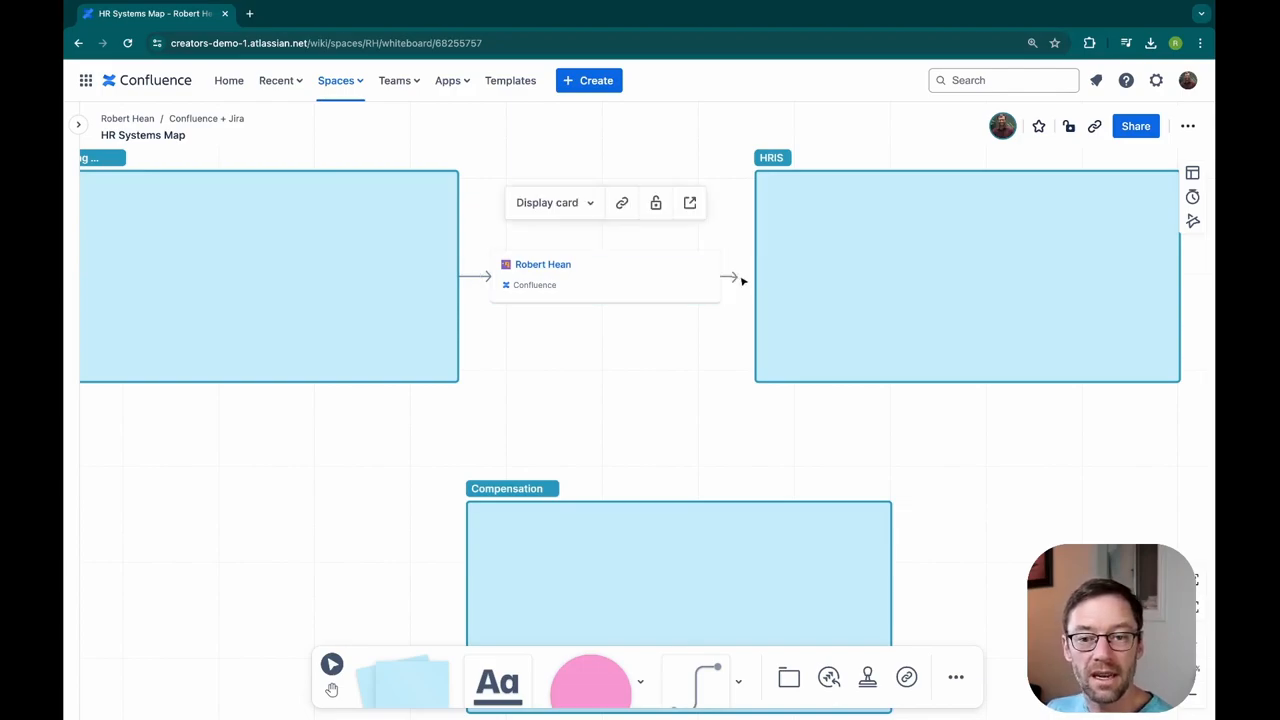
left_click(730, 276)
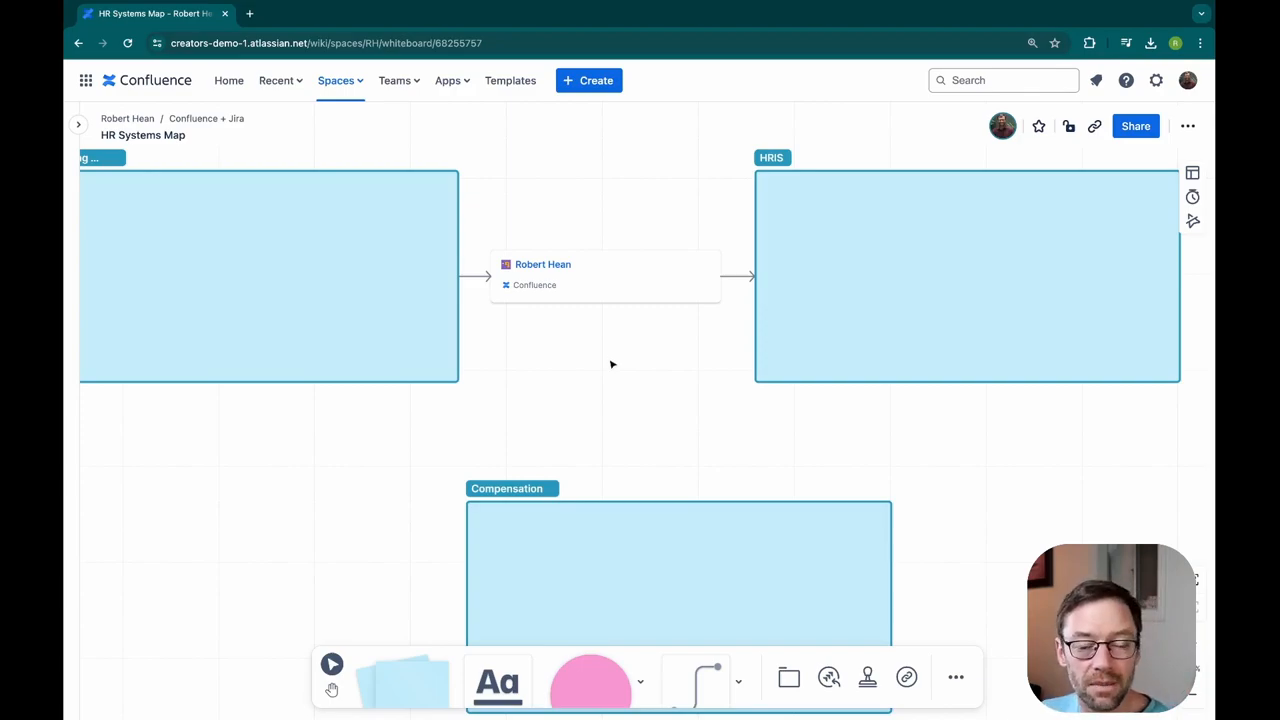
Step: Draw a connector from HRIS back to Recruiting labelled 'Departments'
left_click(964, 276)
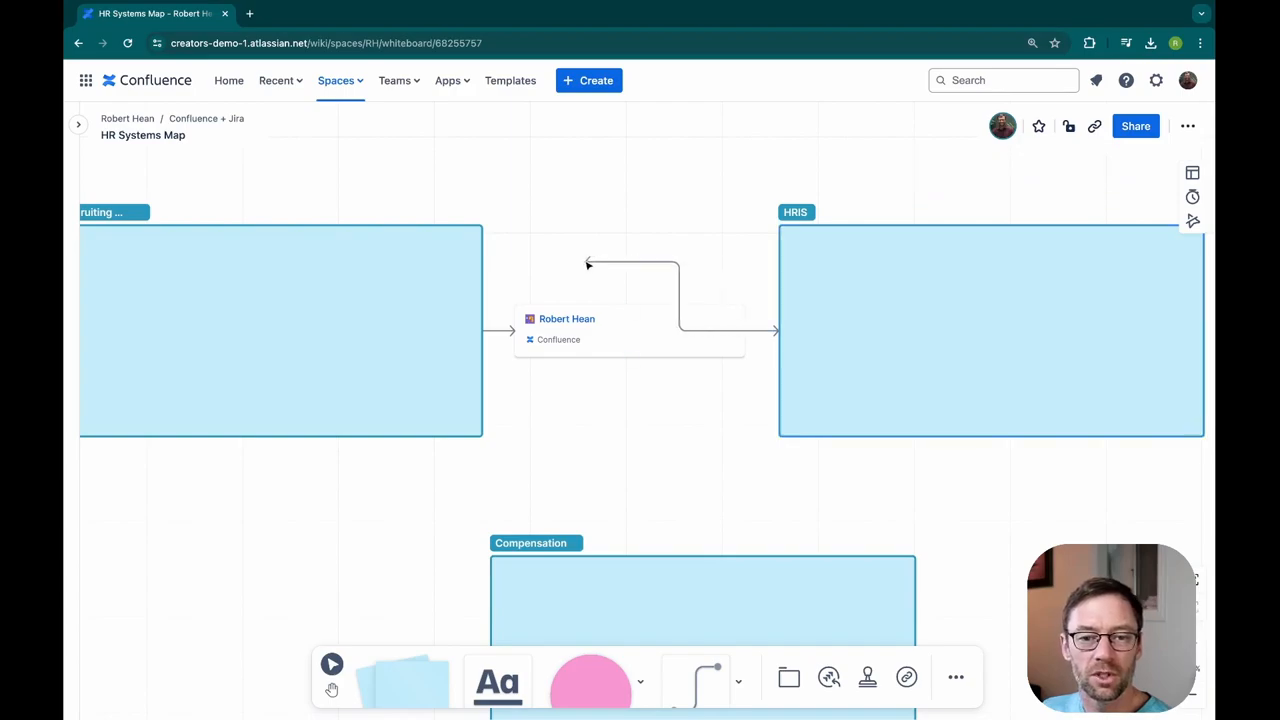
left_click(630, 264)
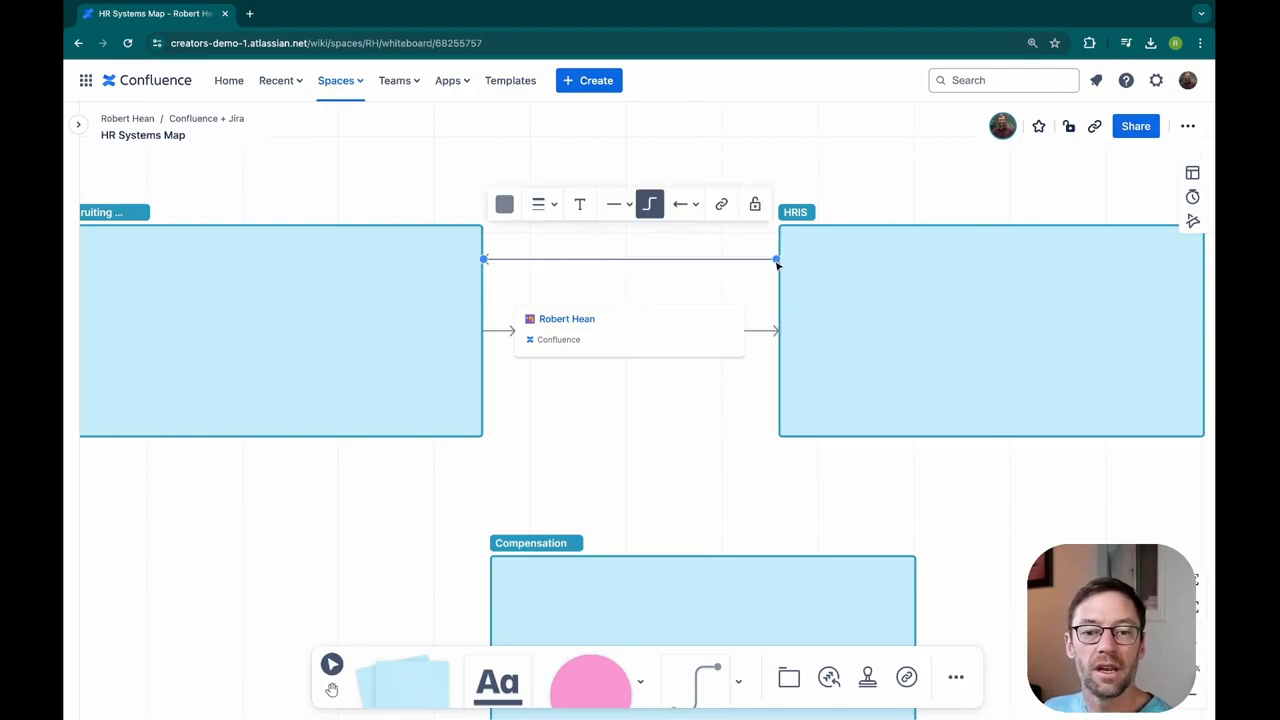
left_click(580, 204)
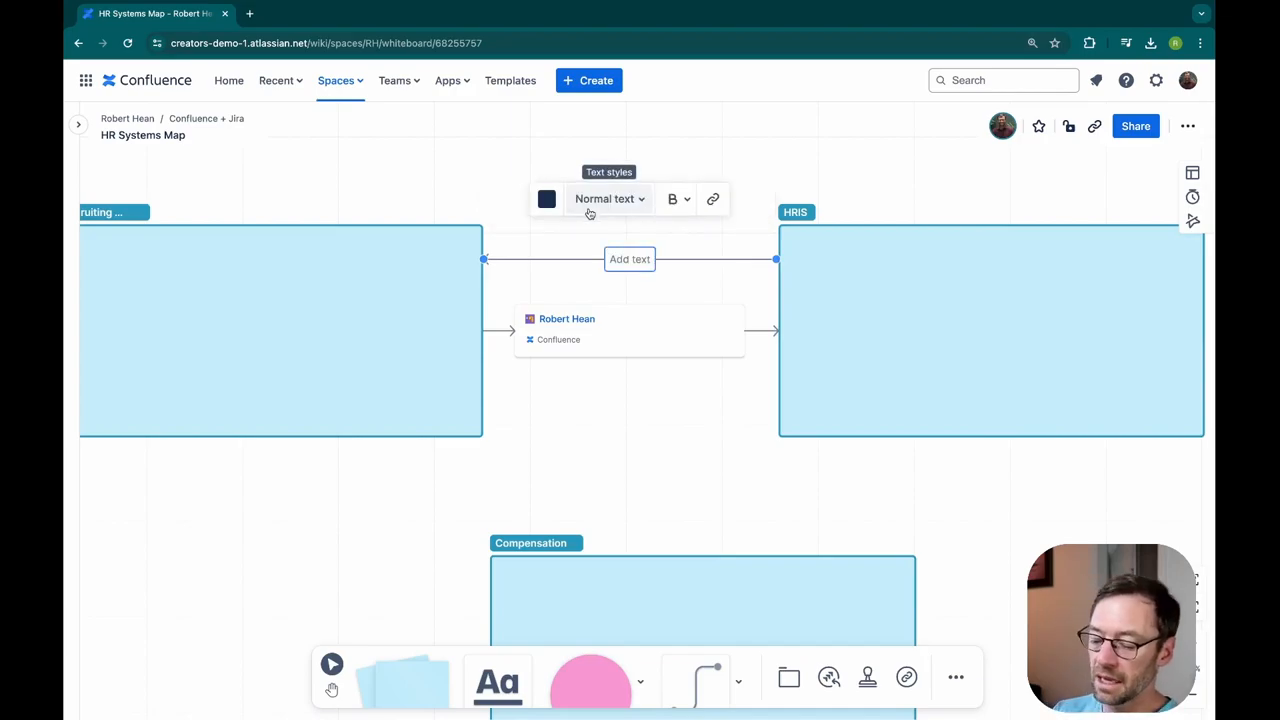
type("Departments")
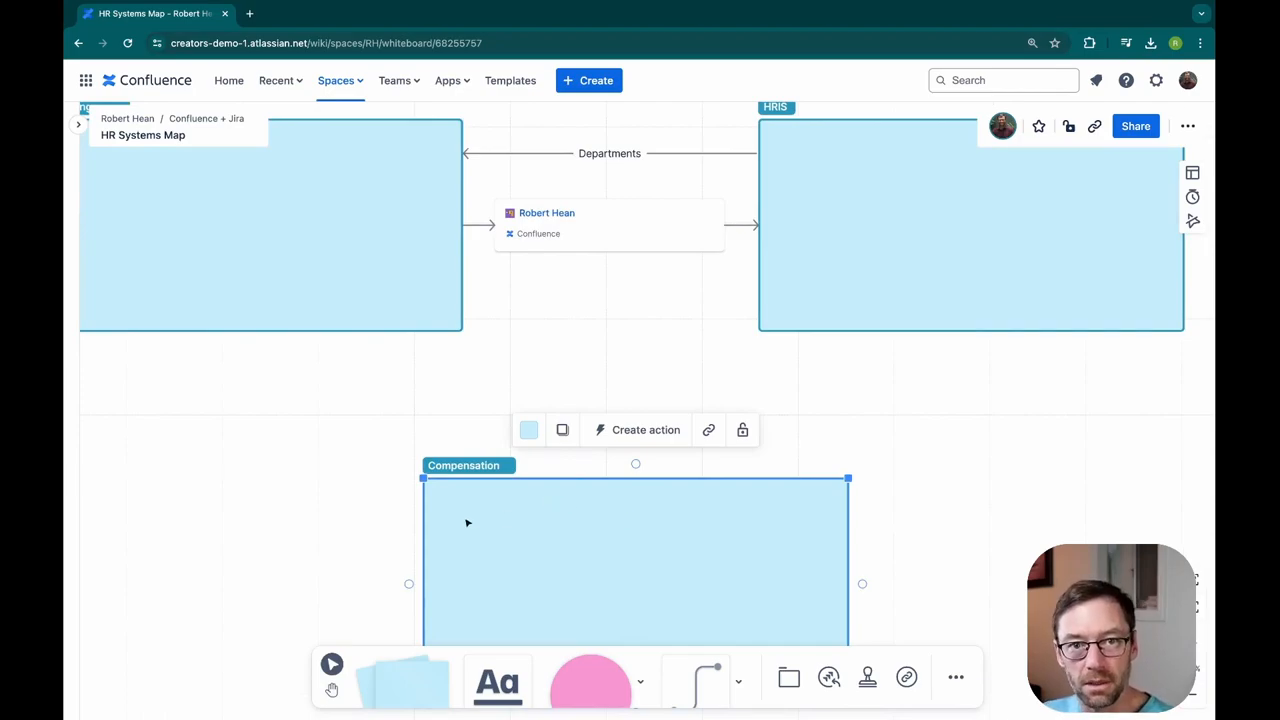
mouse_move(456, 512)
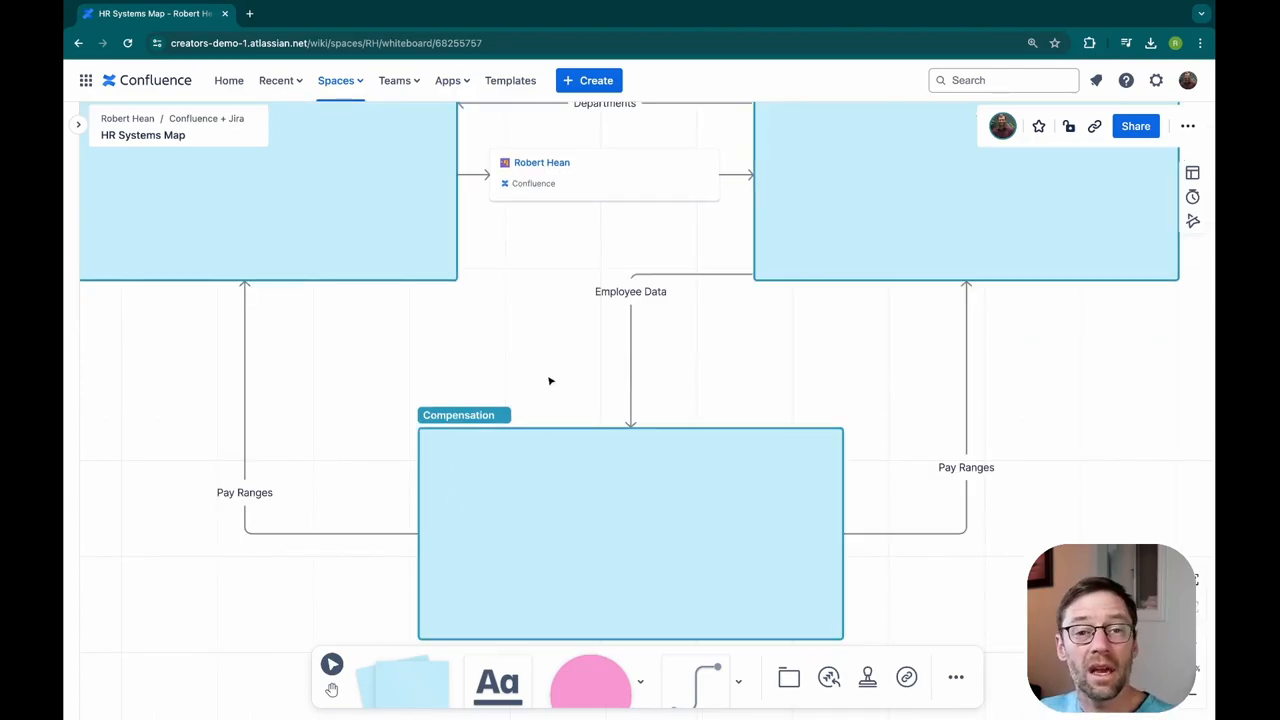
Step: Edit the Employee Data and Departments connector labels and finish editing
left_click(630, 530)
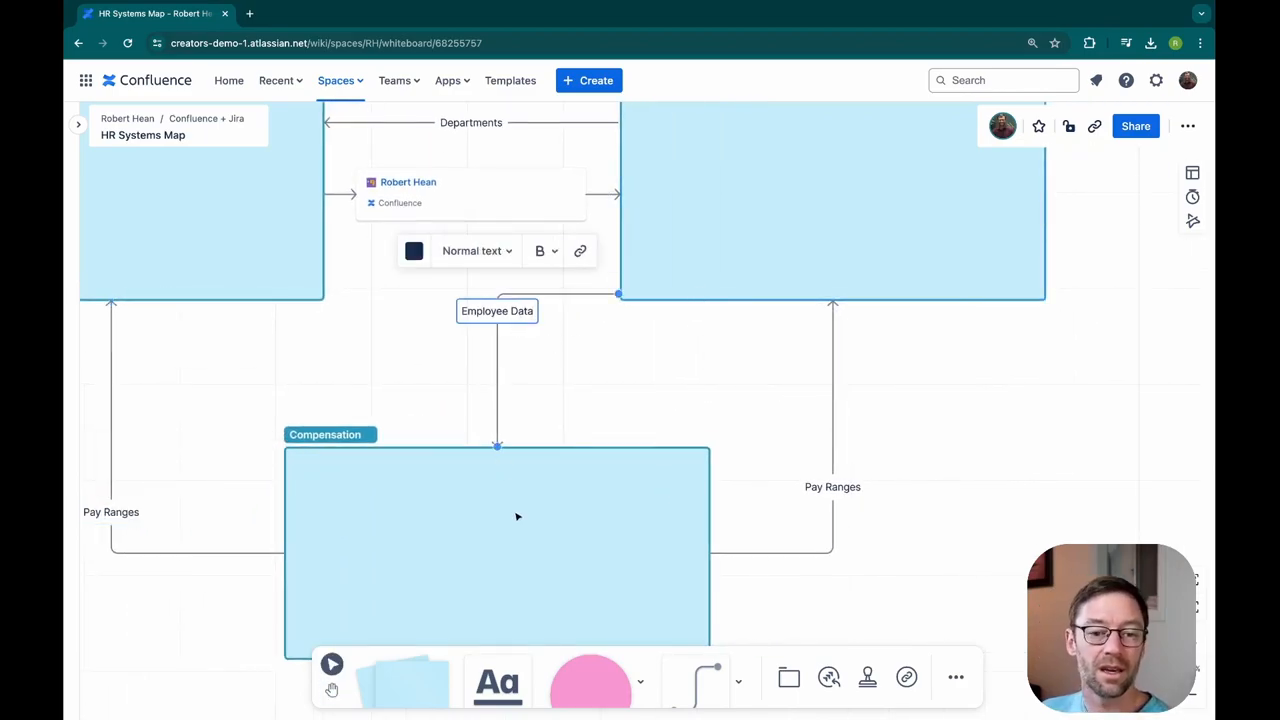
left_click(832, 488)
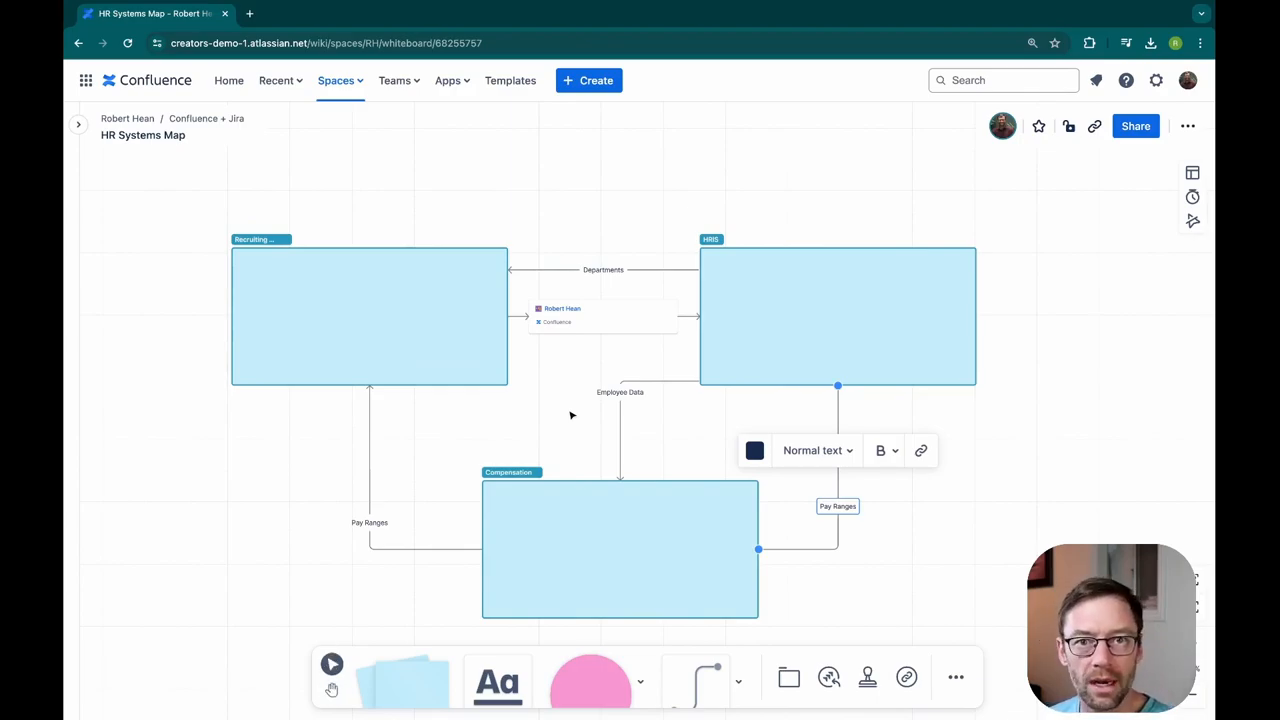
mouse_move(568, 420)
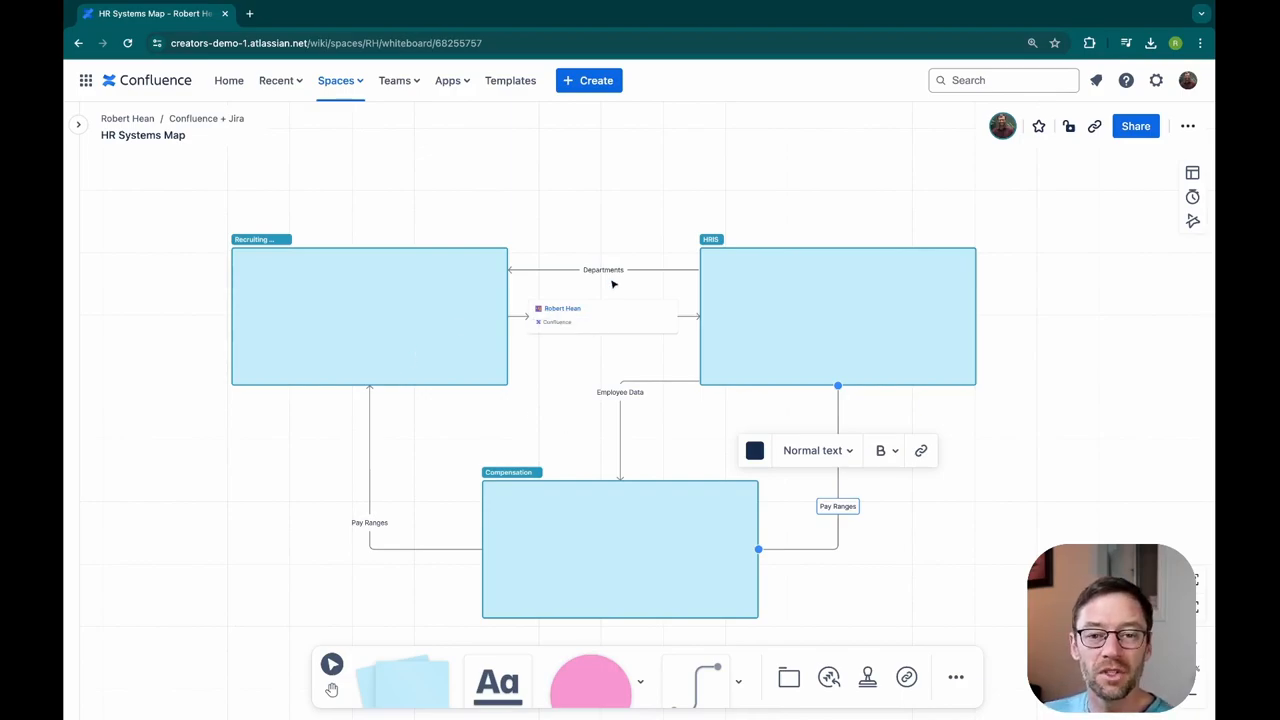
left_click(604, 268)
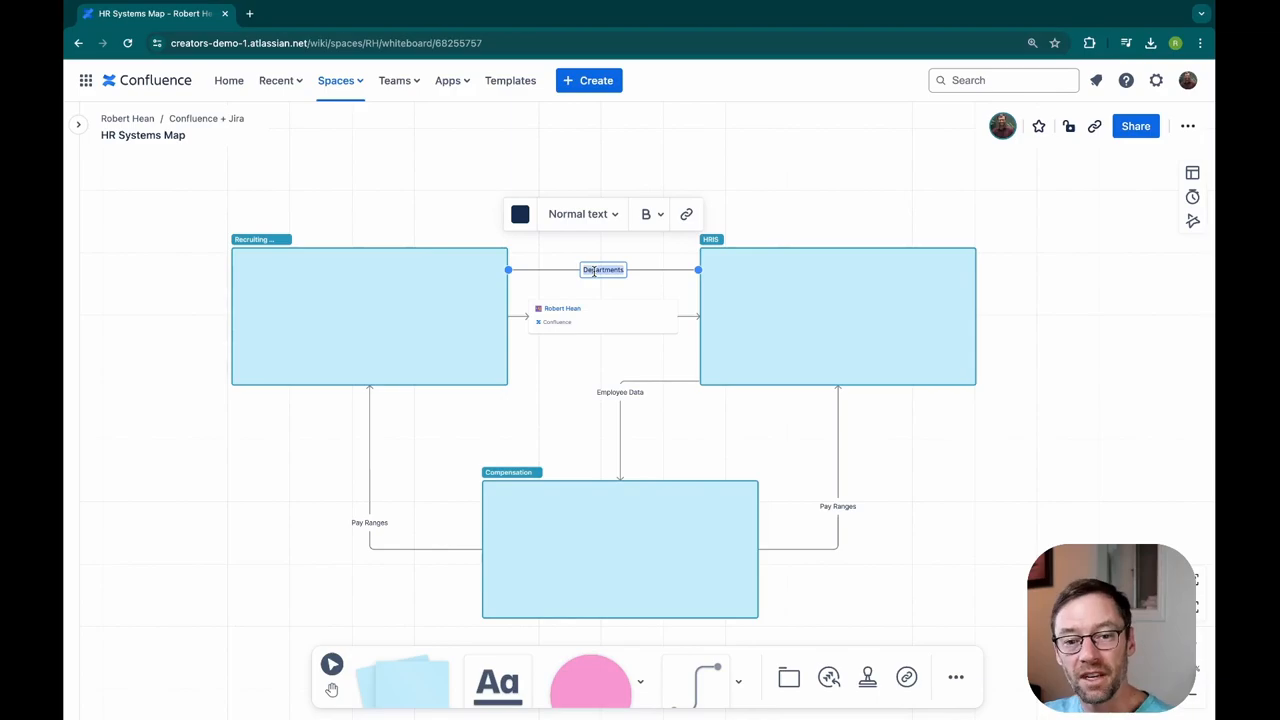
mouse_move(634, 348)
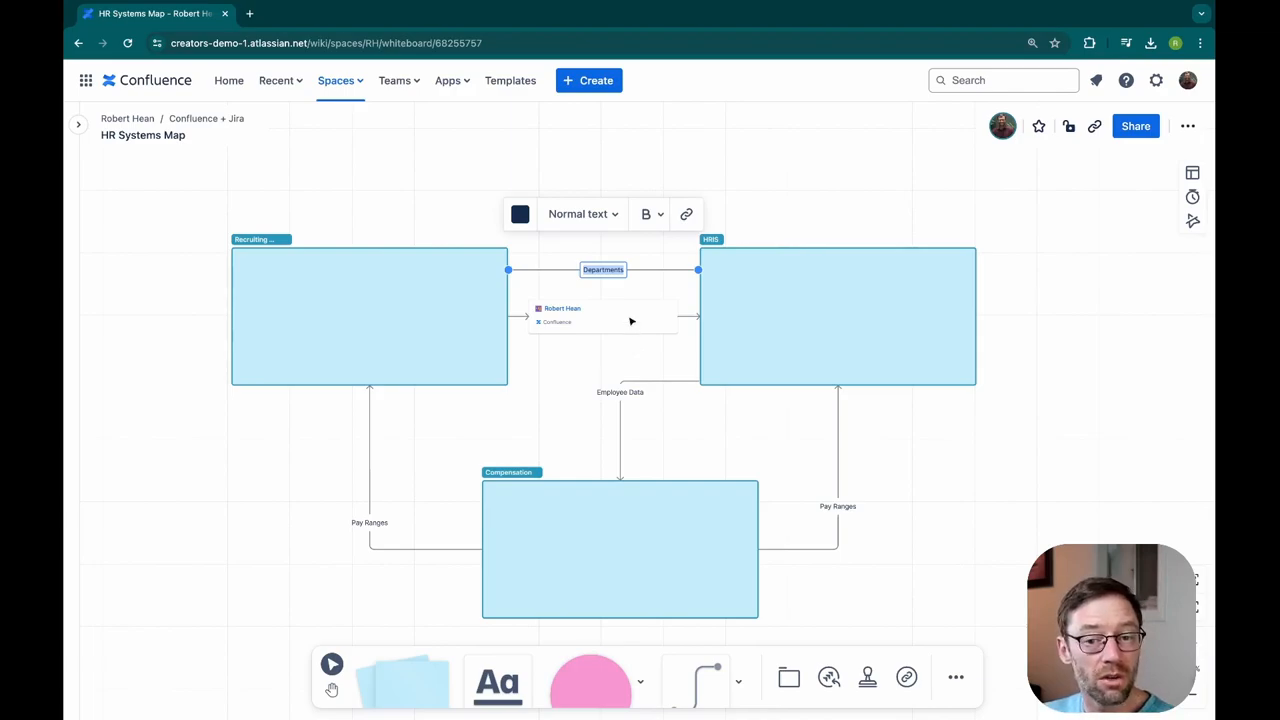
left_click(602, 316)
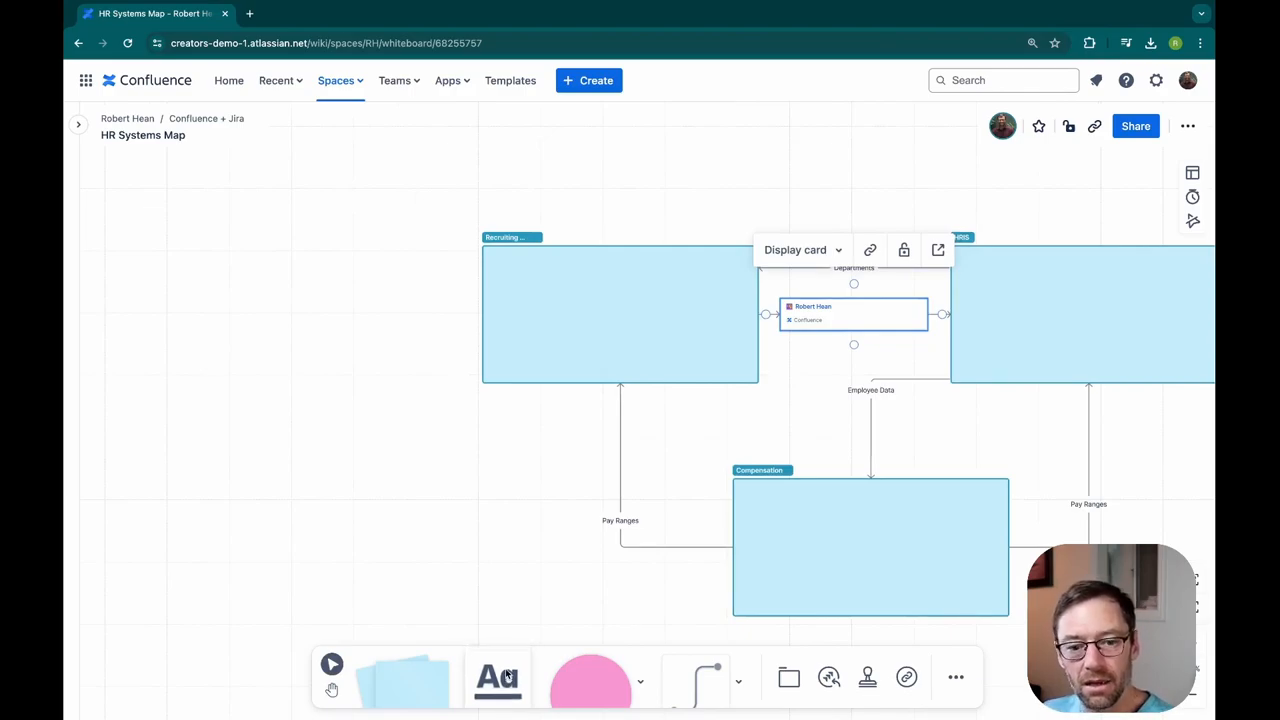
Step: Add a 'Key' text box with numbered entries 'Sections = Systems' and 'Lines = Integrations'
left_click(260, 252)
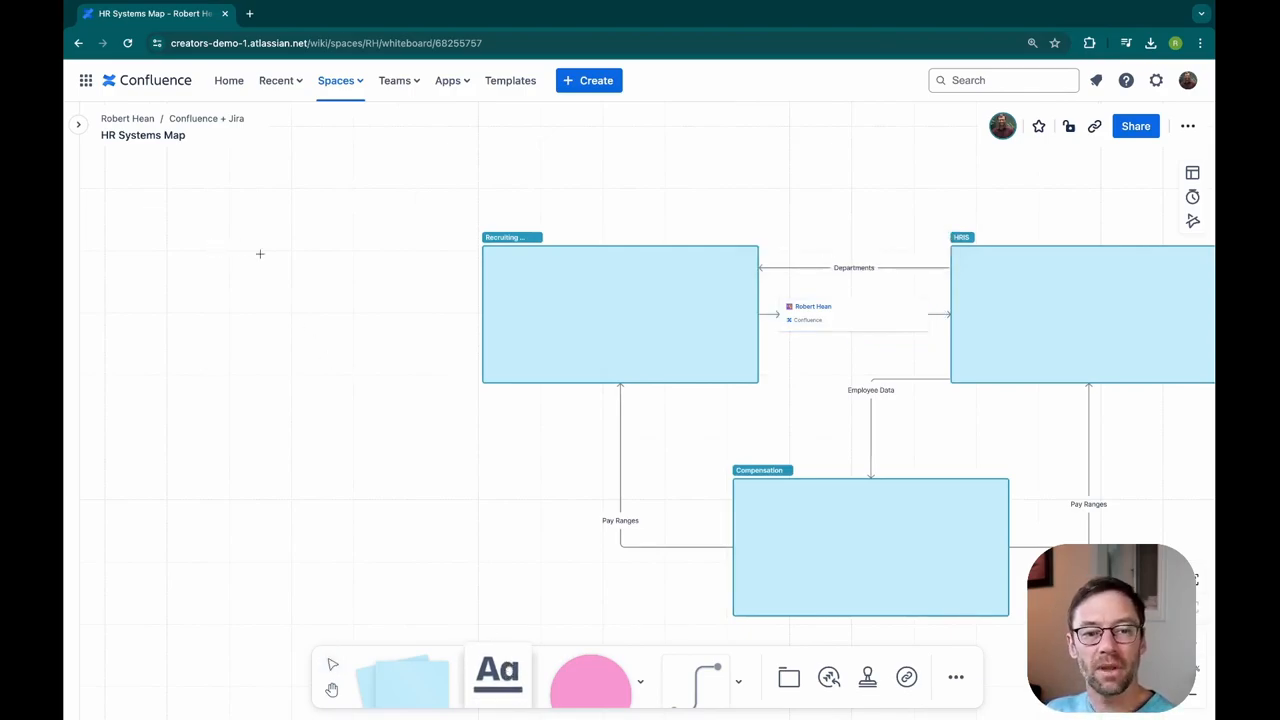
left_click(260, 252)
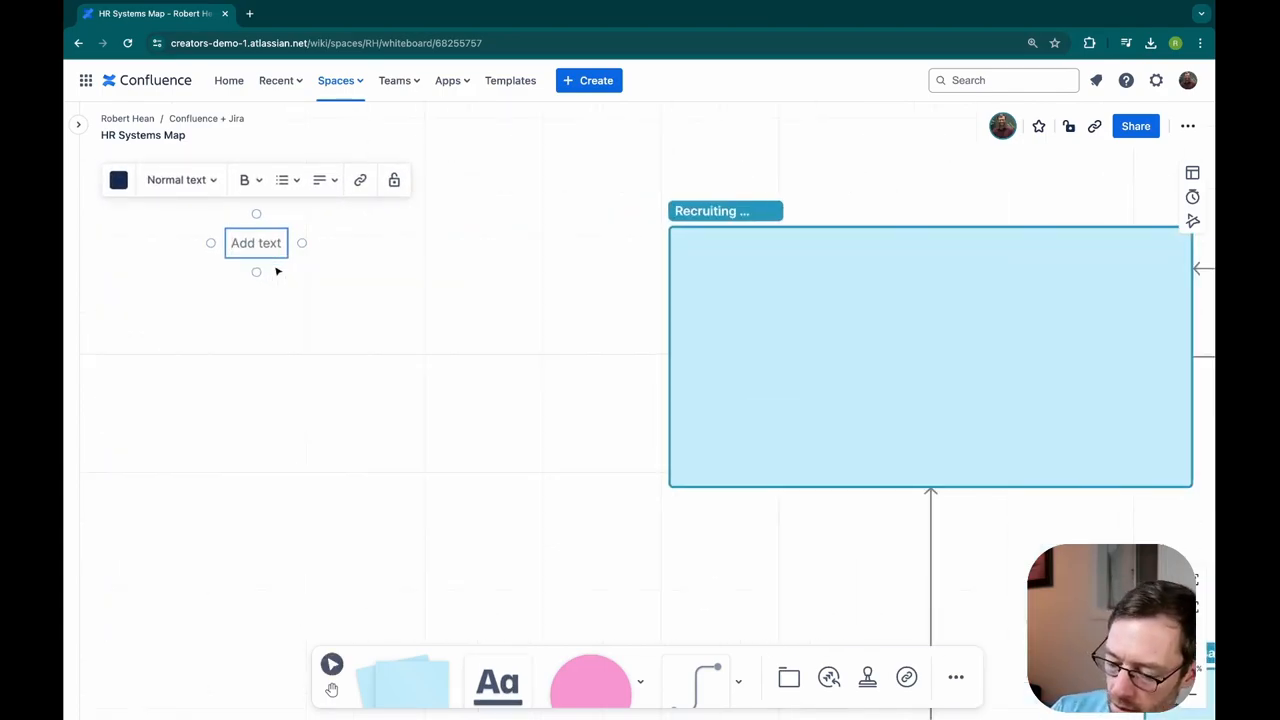
type("Key")
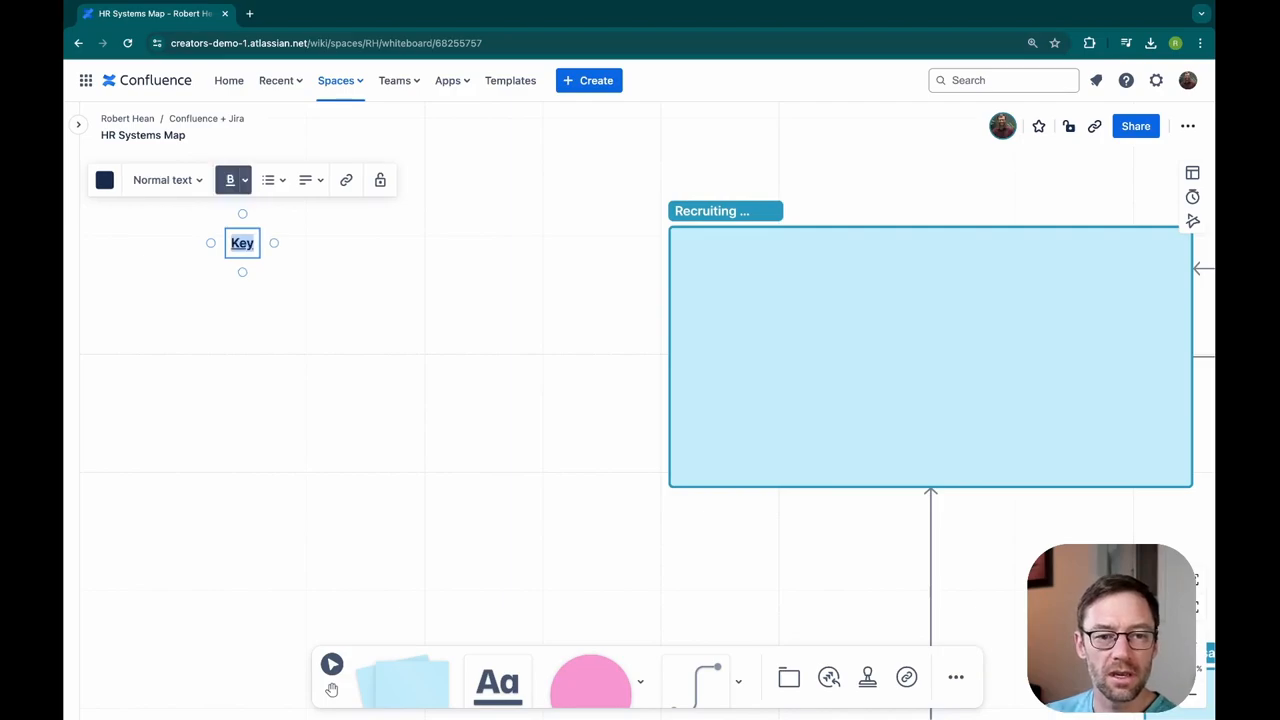
left_click(268, 180)
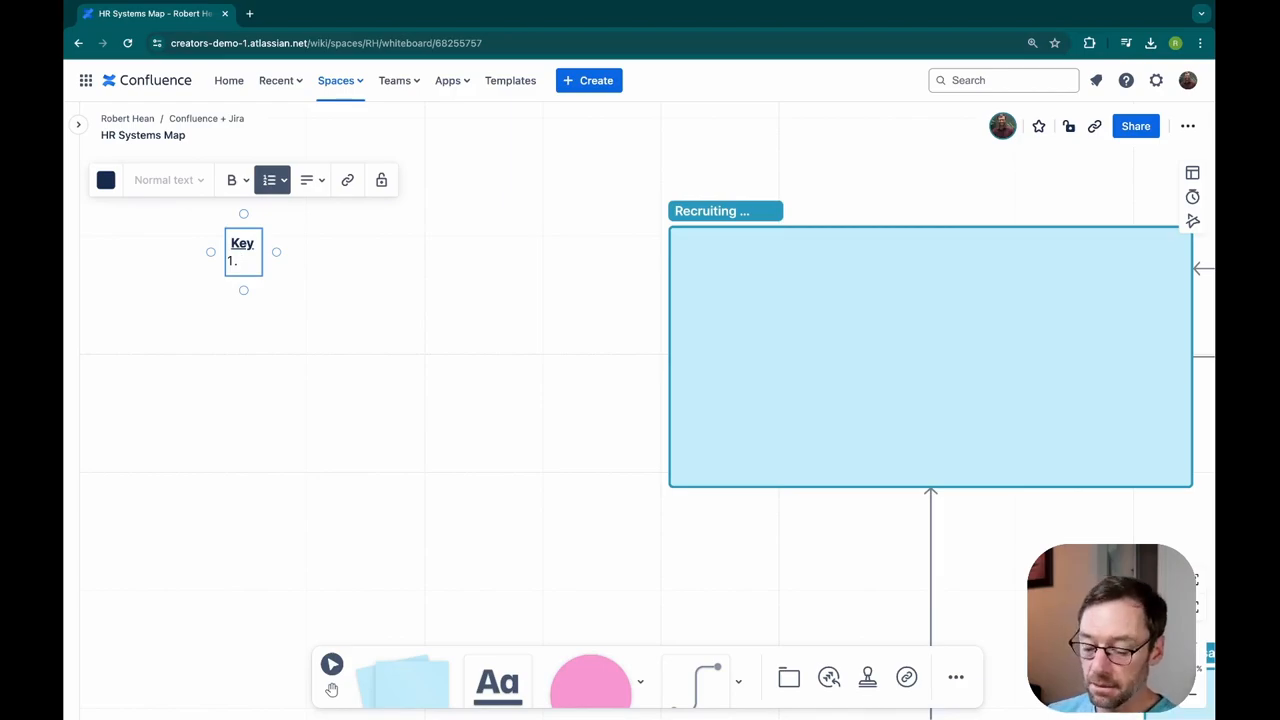
type("Sections = Systems")
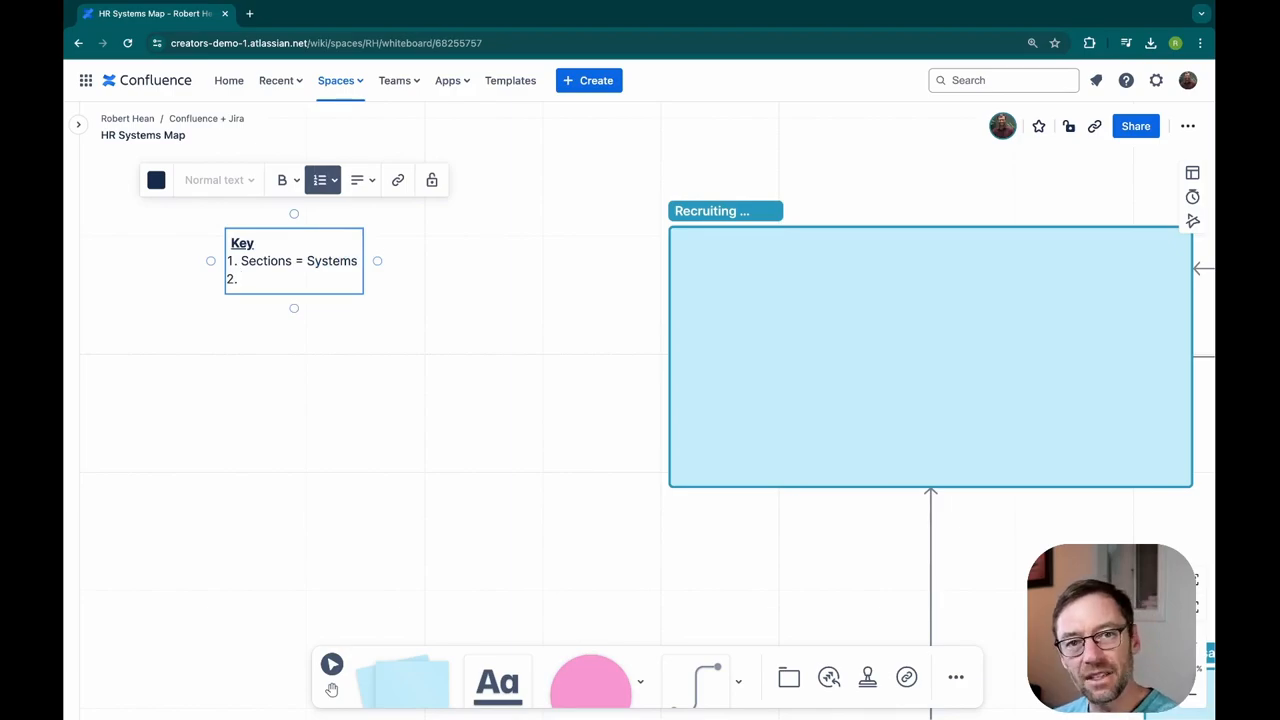
type("Lines = Integrat")
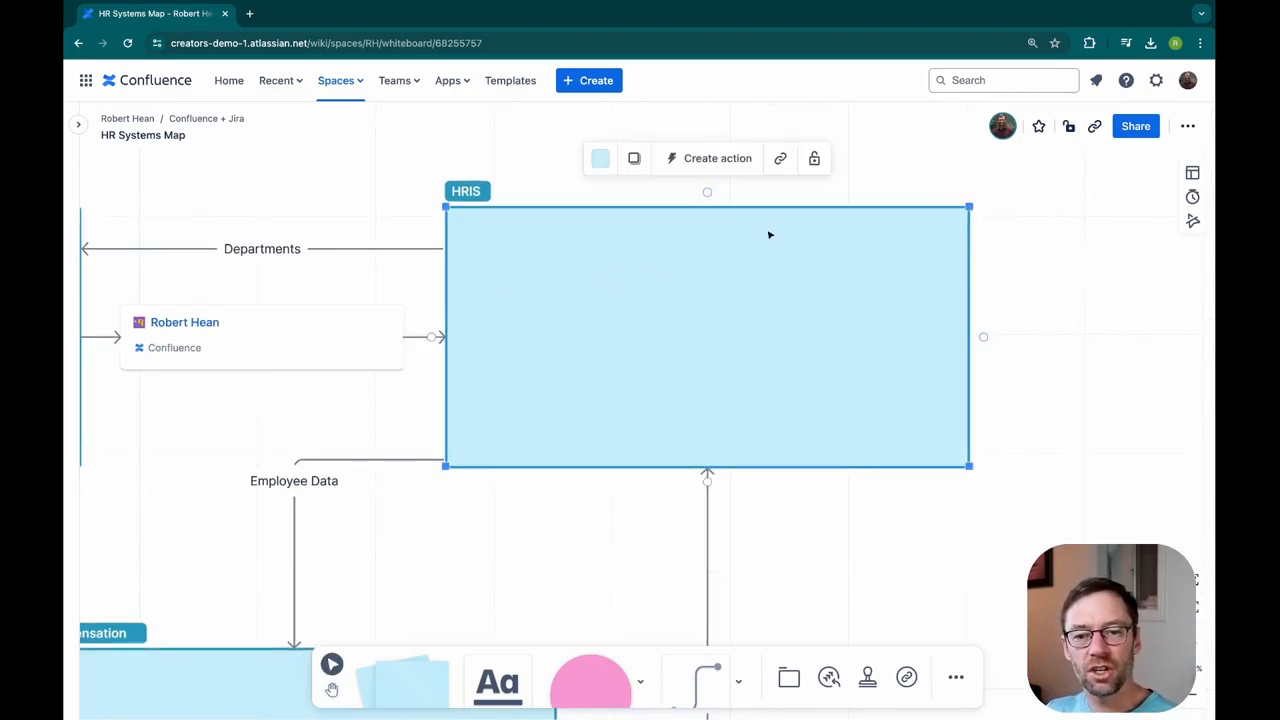
mouse_move(938, 188)
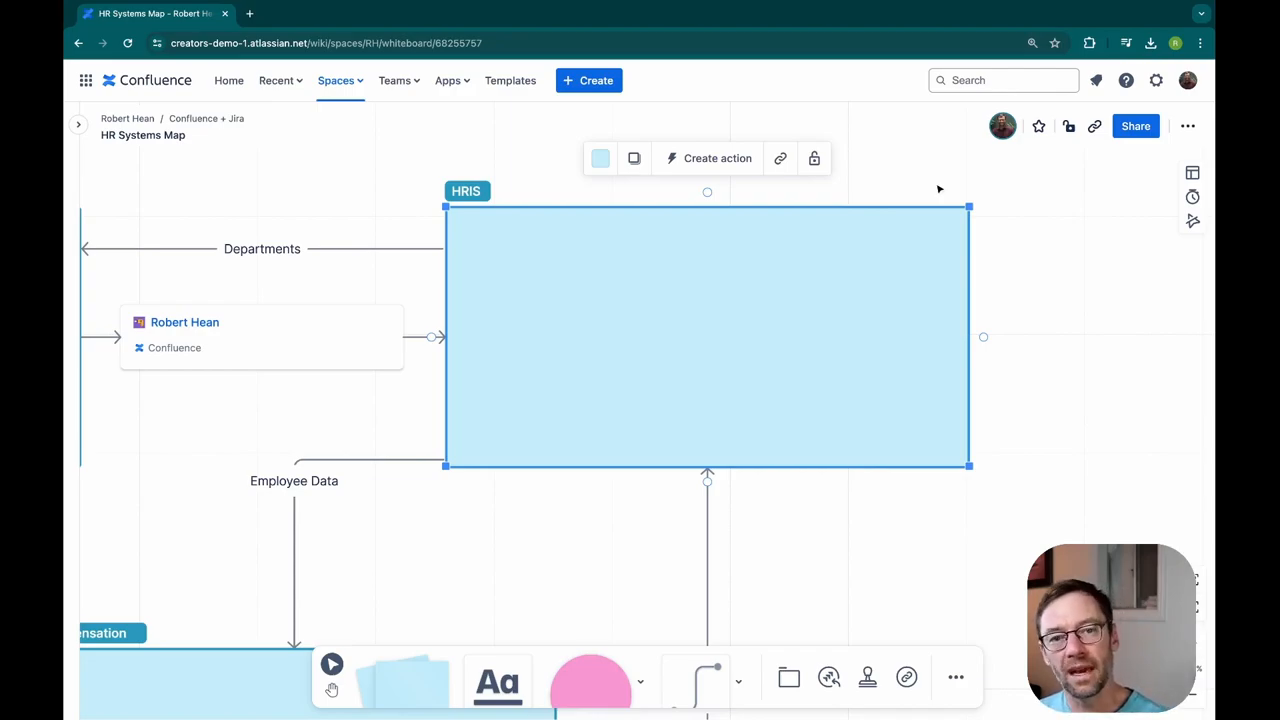
mouse_move(624, 628)
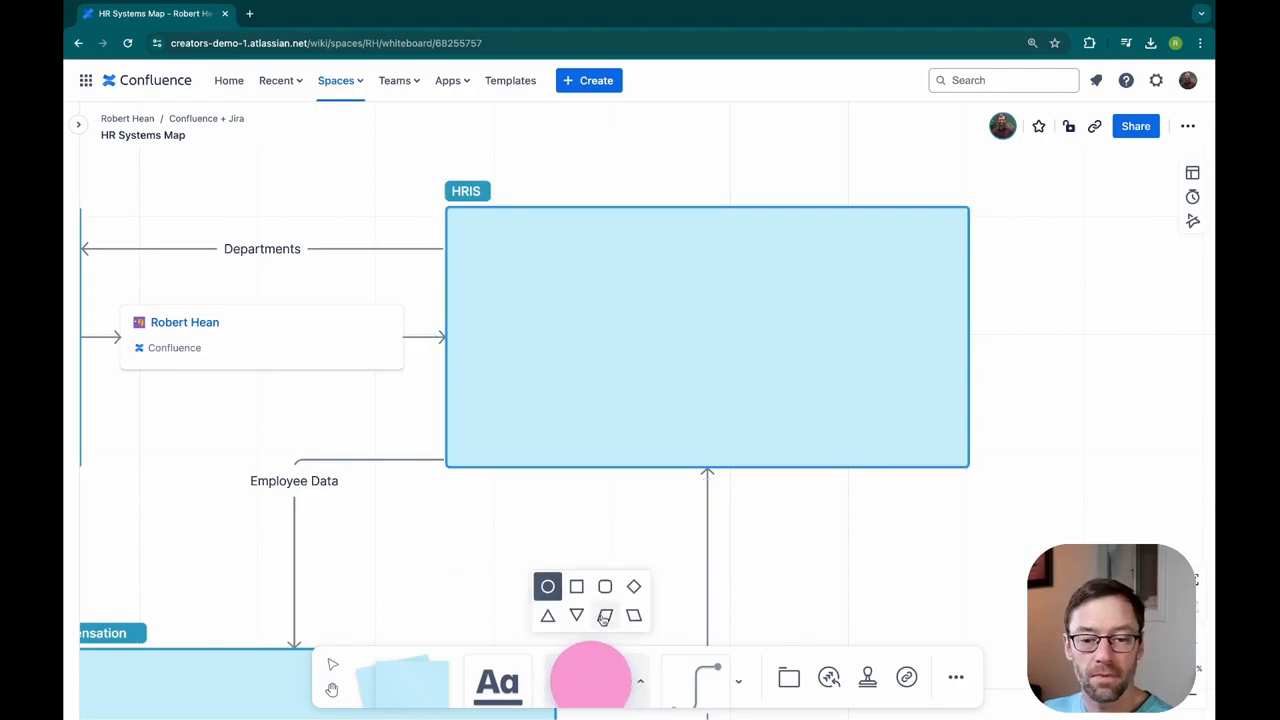
Step: Choose the square shape for the pink HRIS modules
left_click(576, 588)
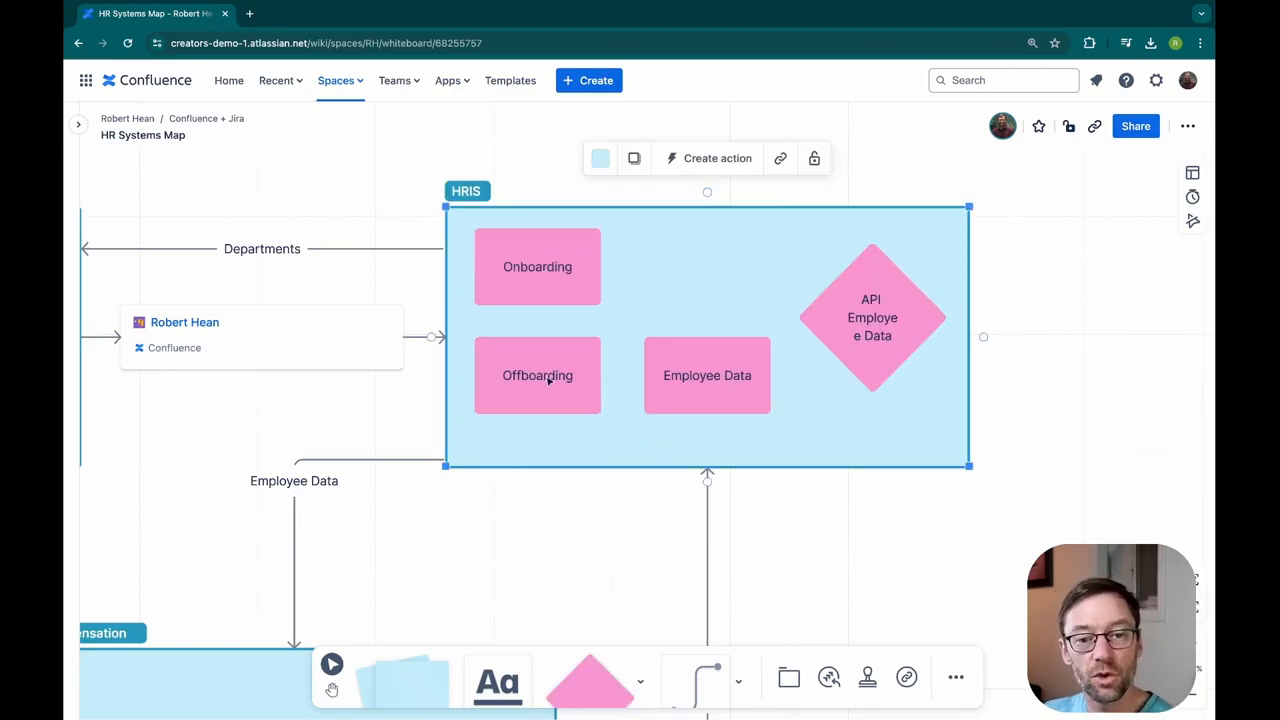
Step: Connect Onboarding to Employee Data, then select Employee Data to link it to the API diamond
left_click(536, 266)
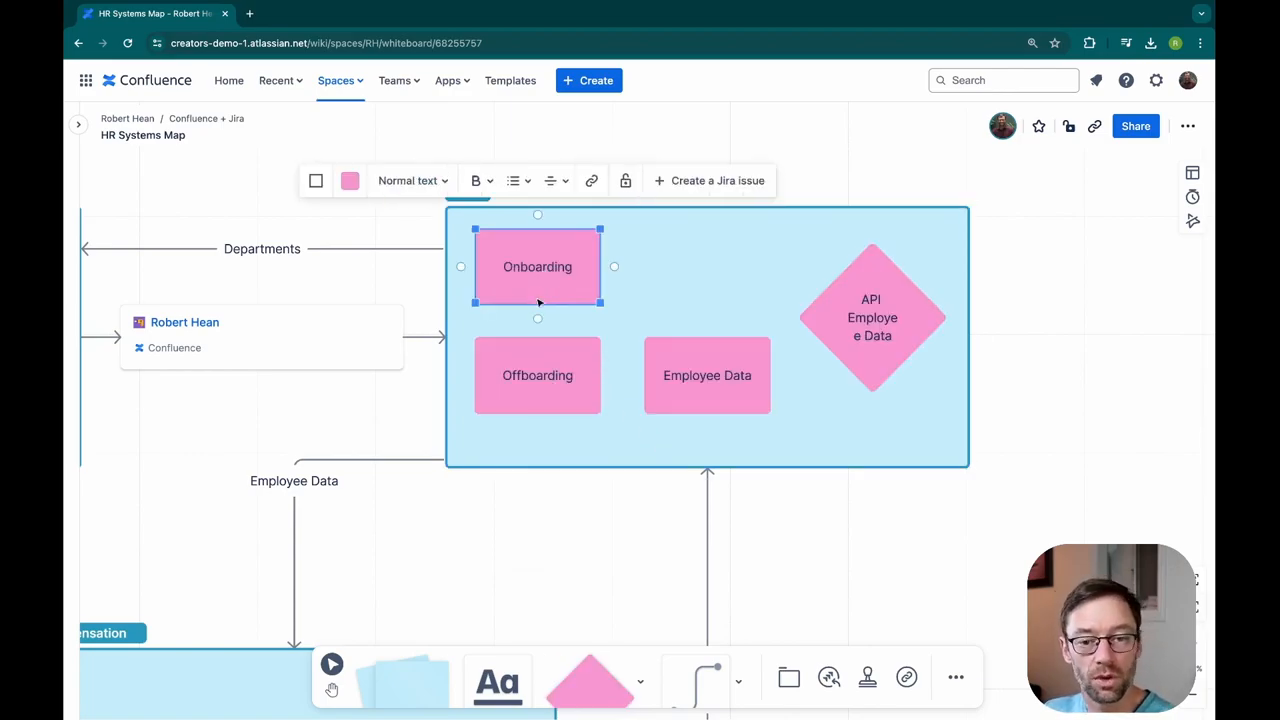
left_click(708, 376)
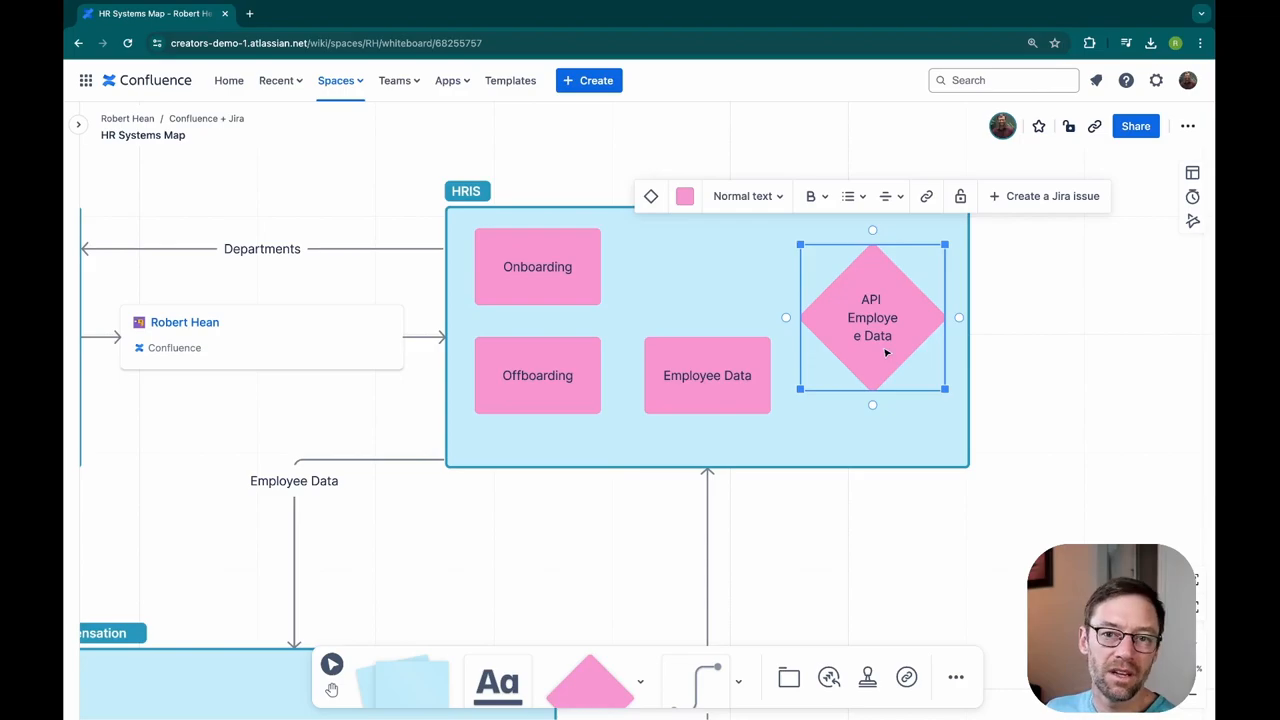
mouse_move(880, 348)
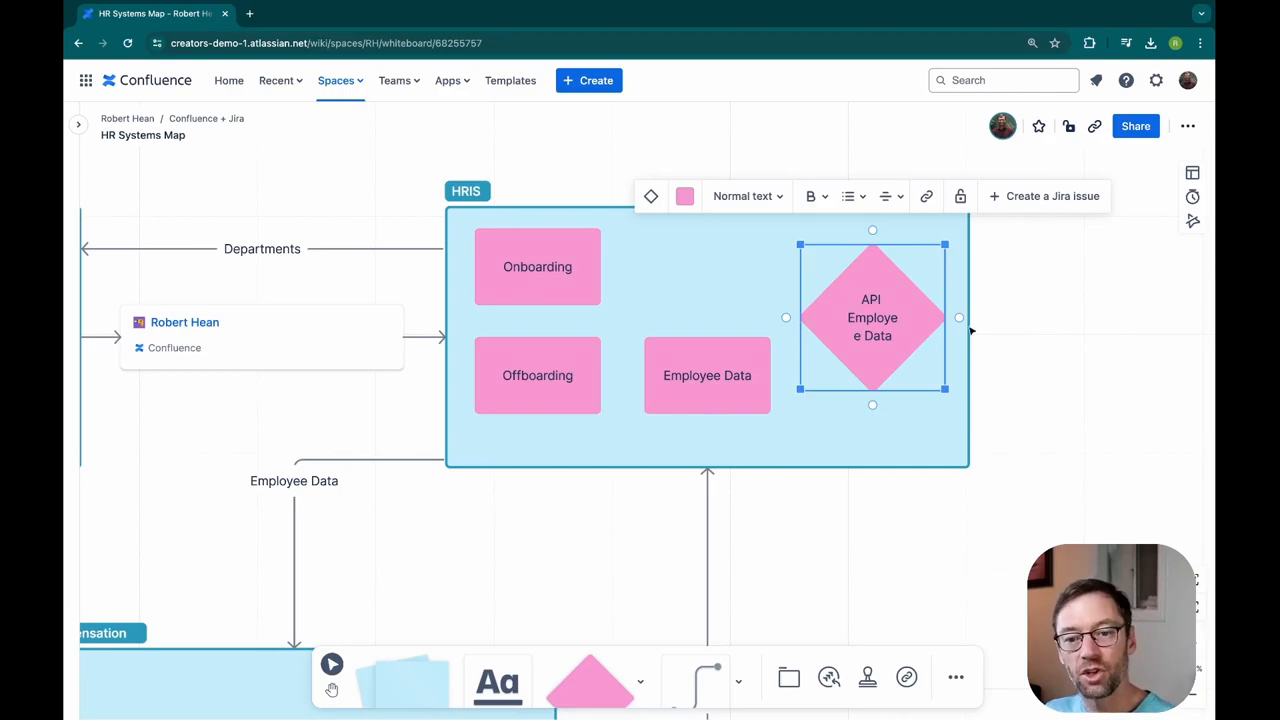
left_click(708, 376)
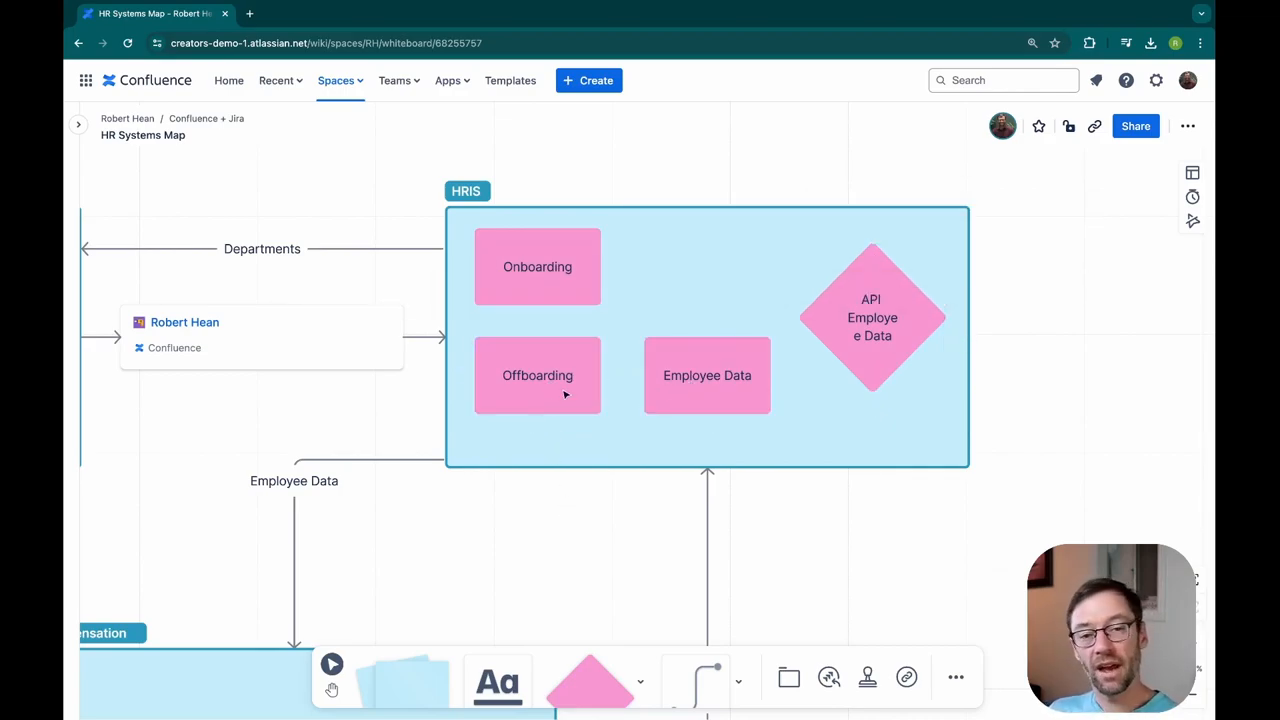
left_click(536, 266)
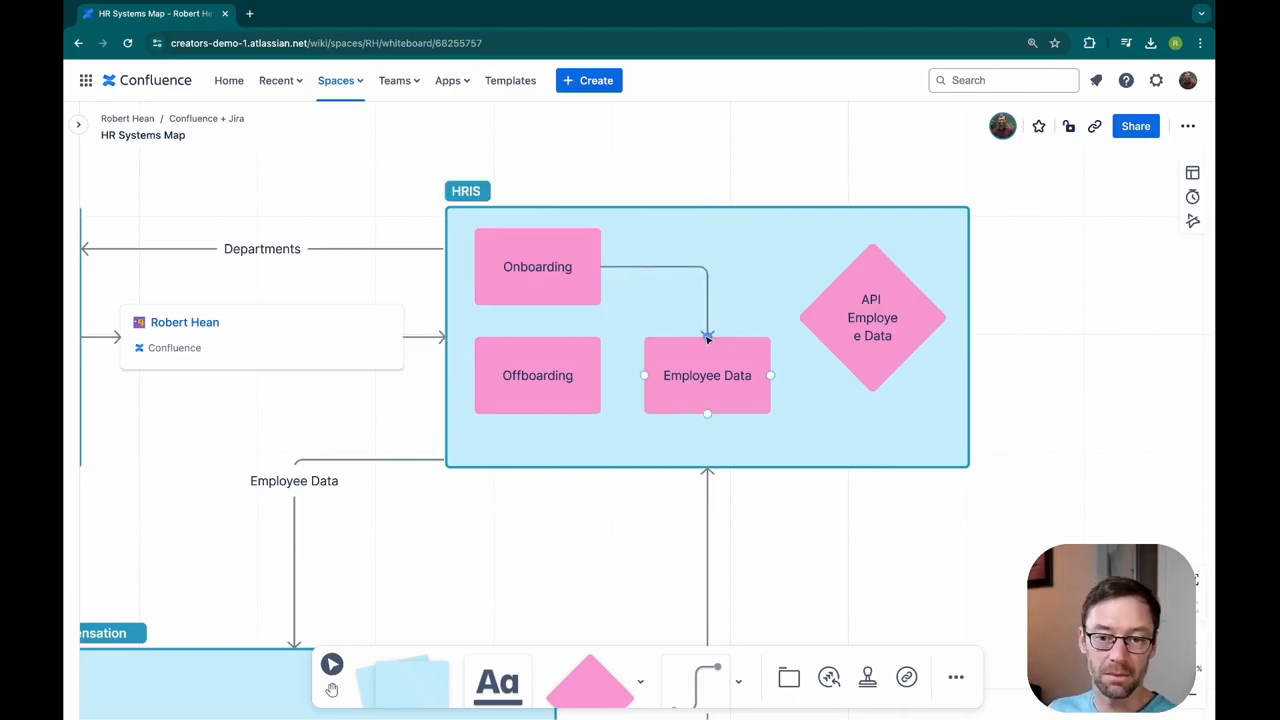
left_click(708, 376)
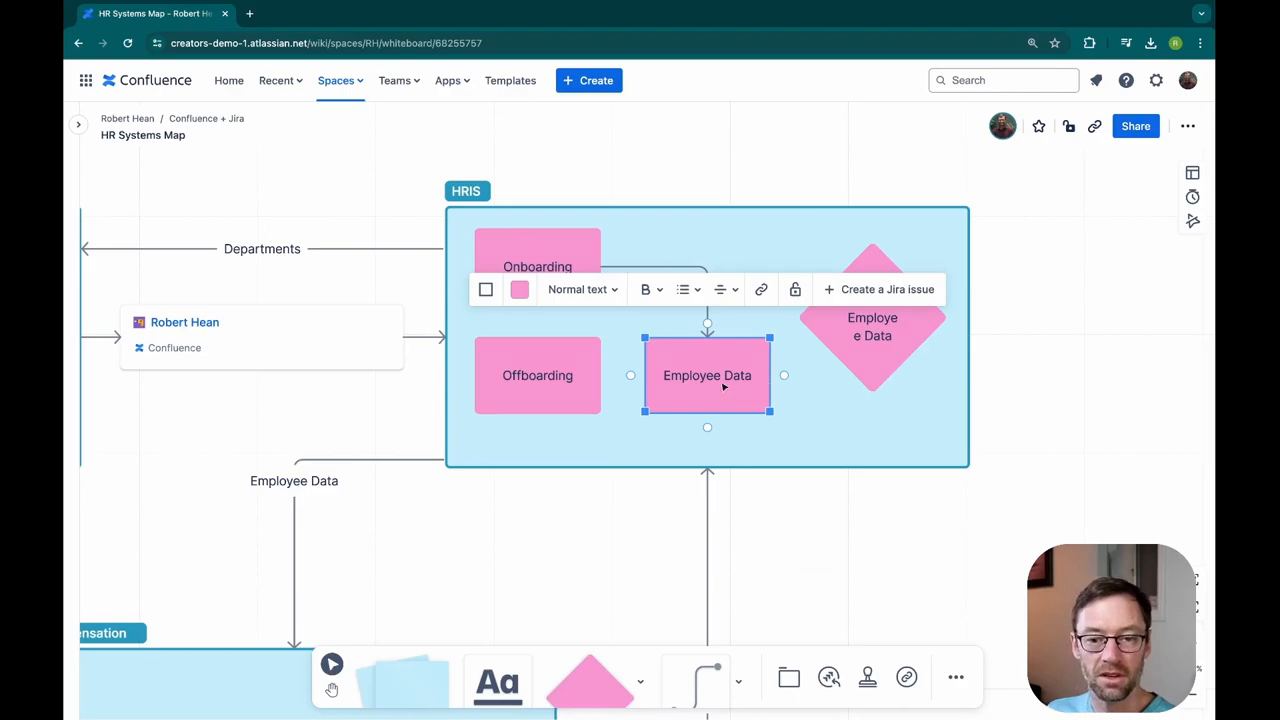
mouse_move(630, 376)
type("API ")
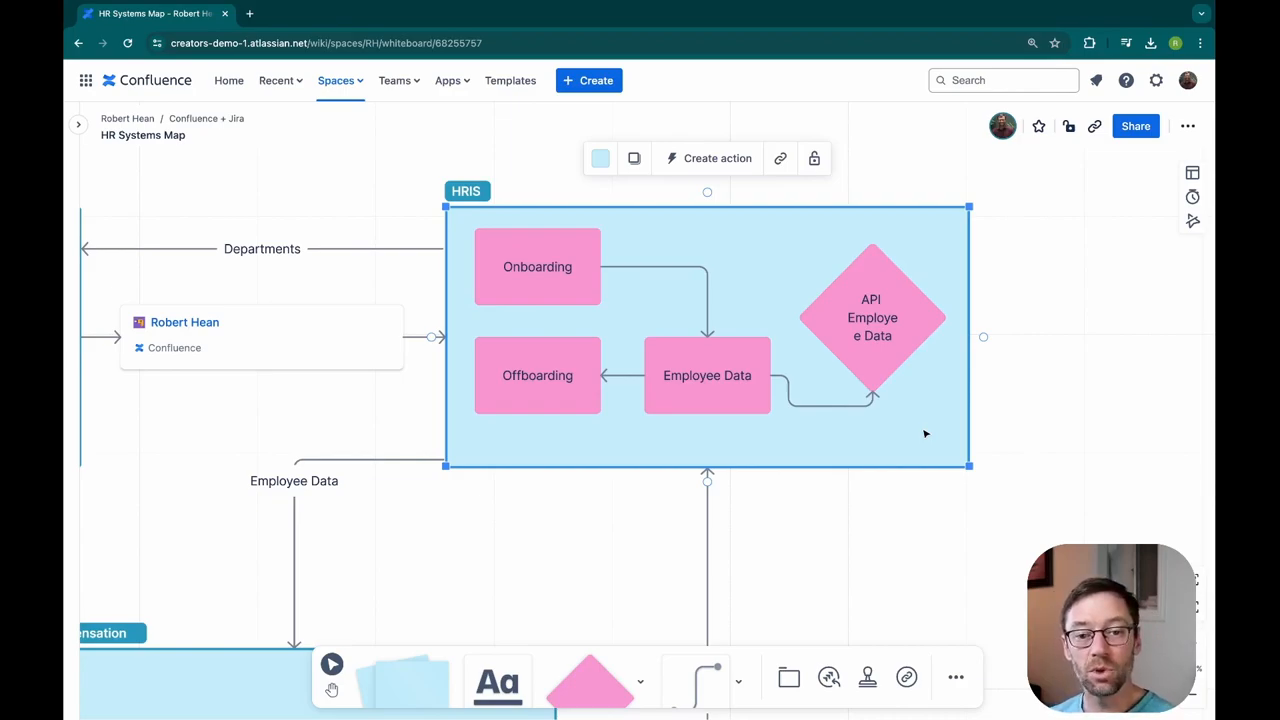
mouse_move(910, 436)
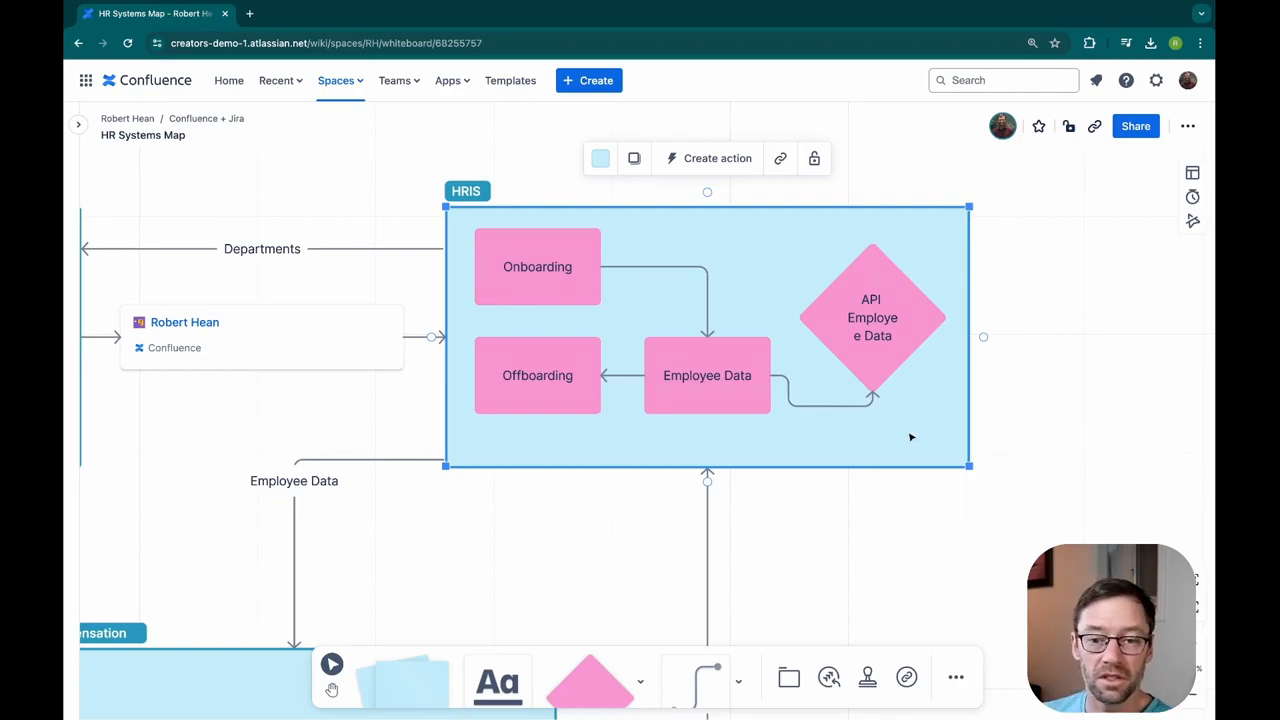
Step: Check the connectors on the Onboarding, Employee Data and API Employee Data shapes
left_click(536, 376)
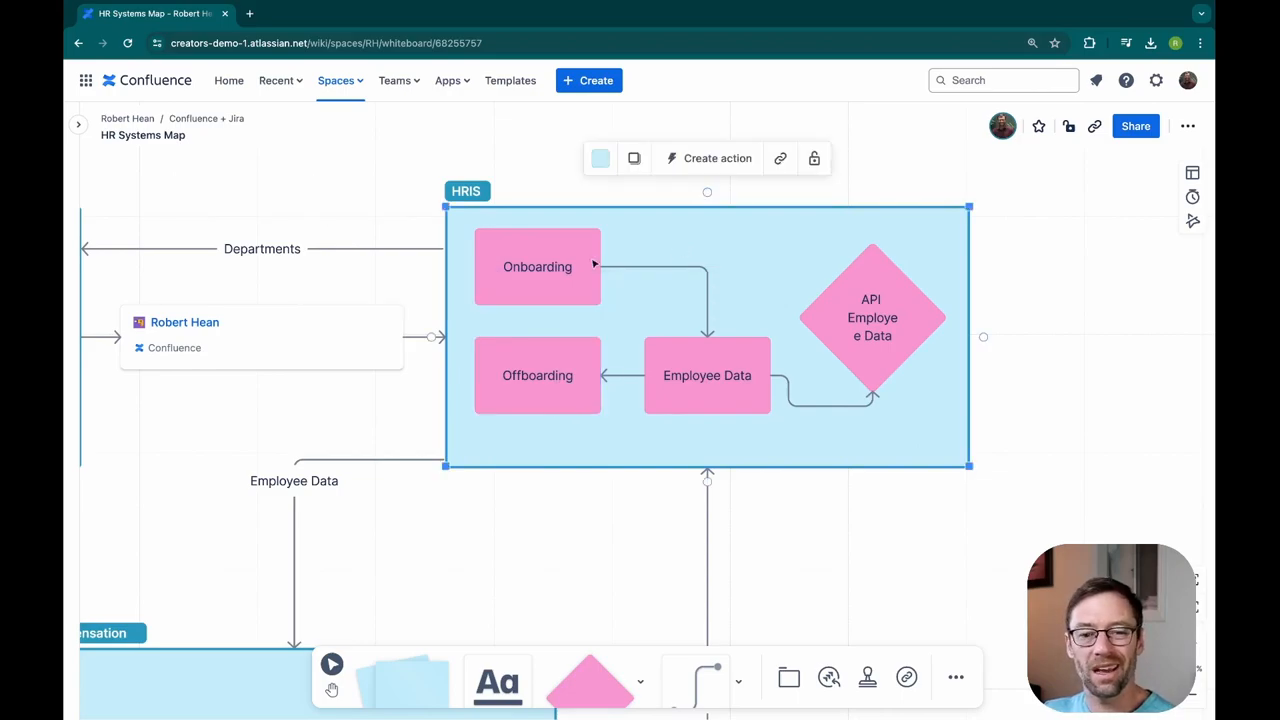
left_click(536, 266)
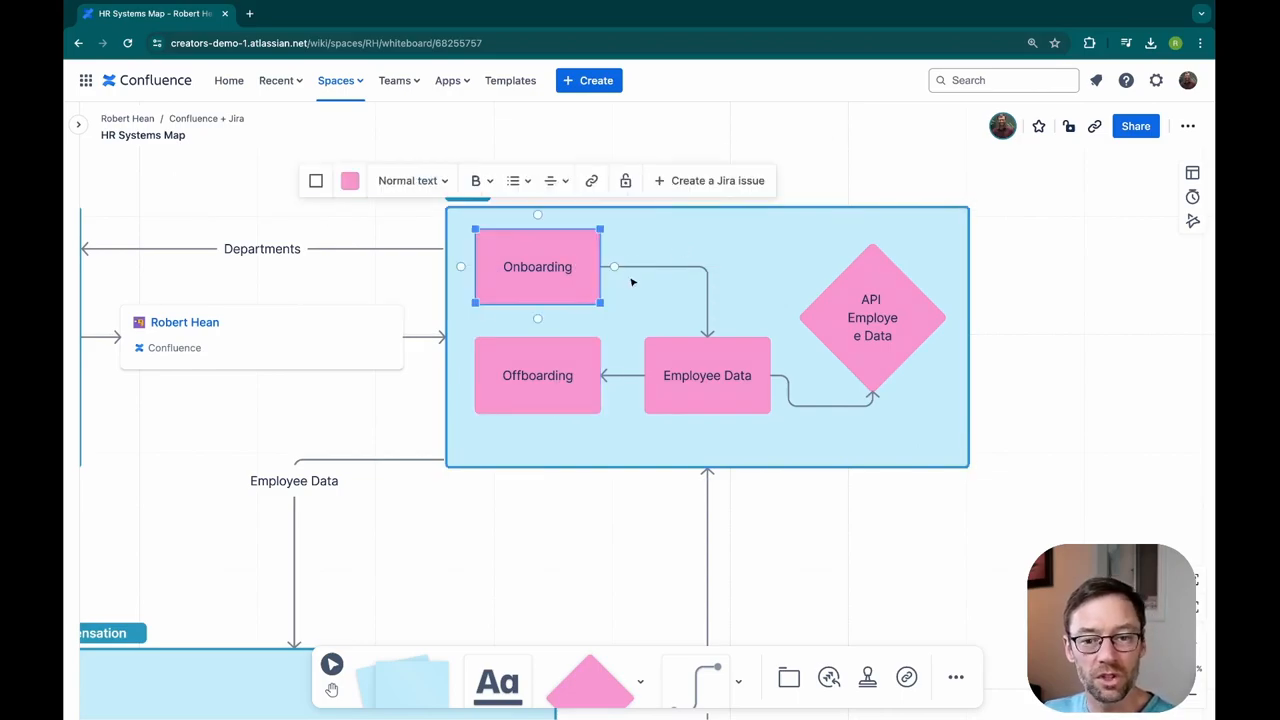
left_click(708, 376)
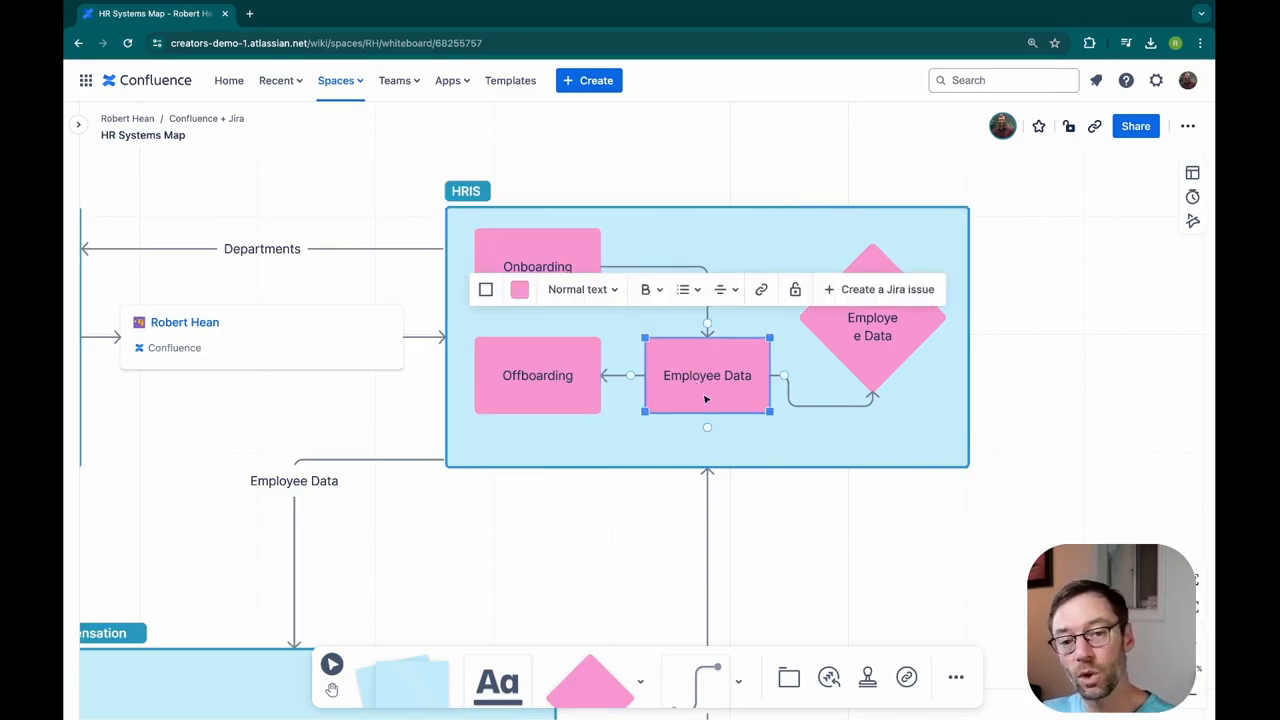
left_click(616, 552)
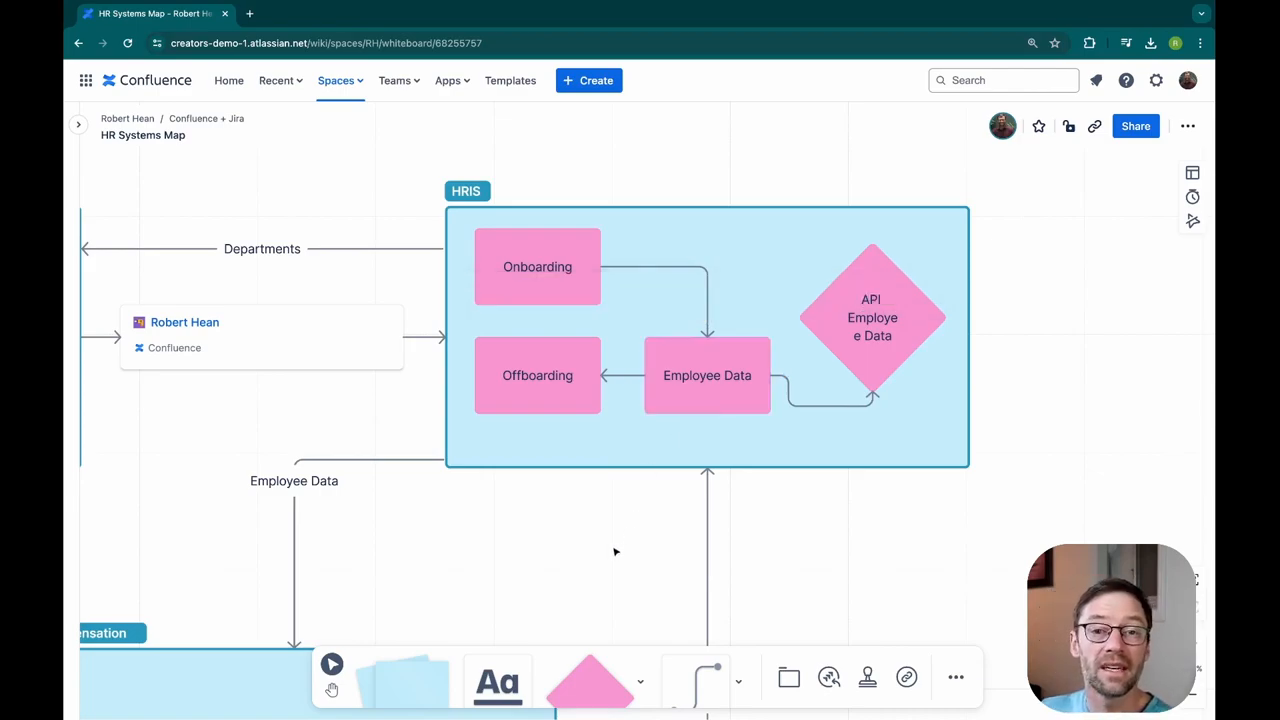
left_click(872, 316)
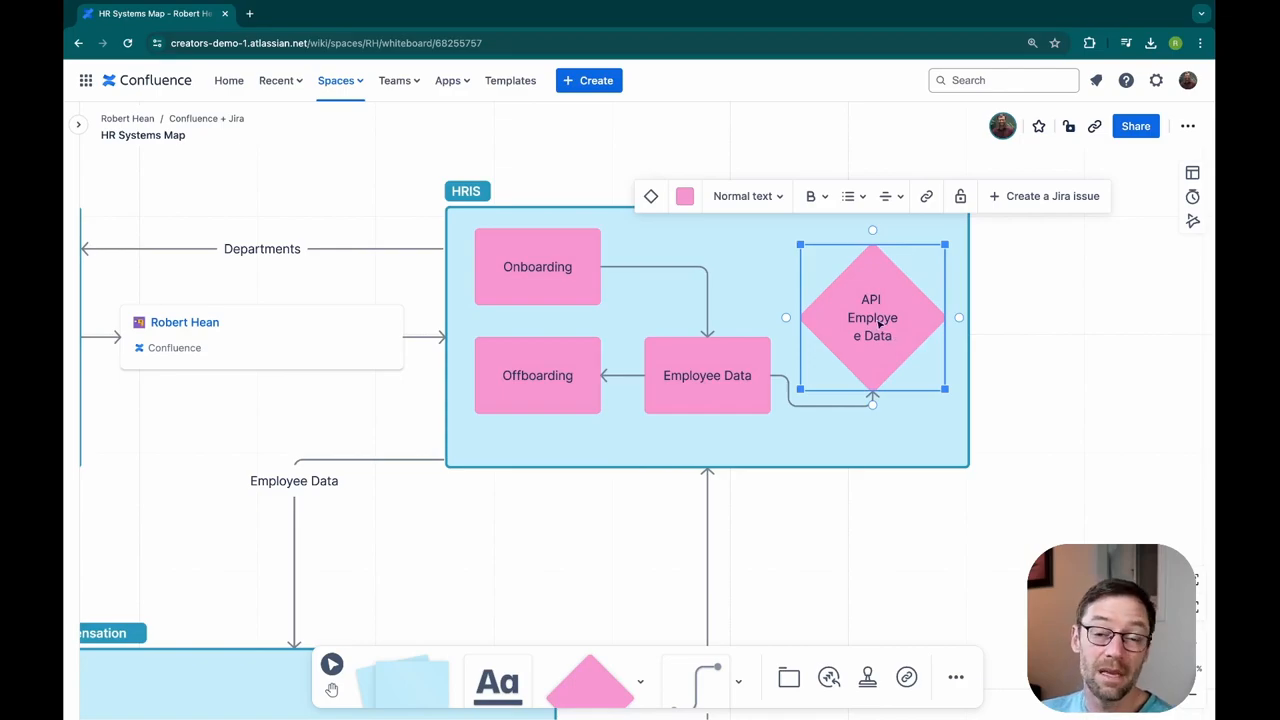
left_click(708, 376)
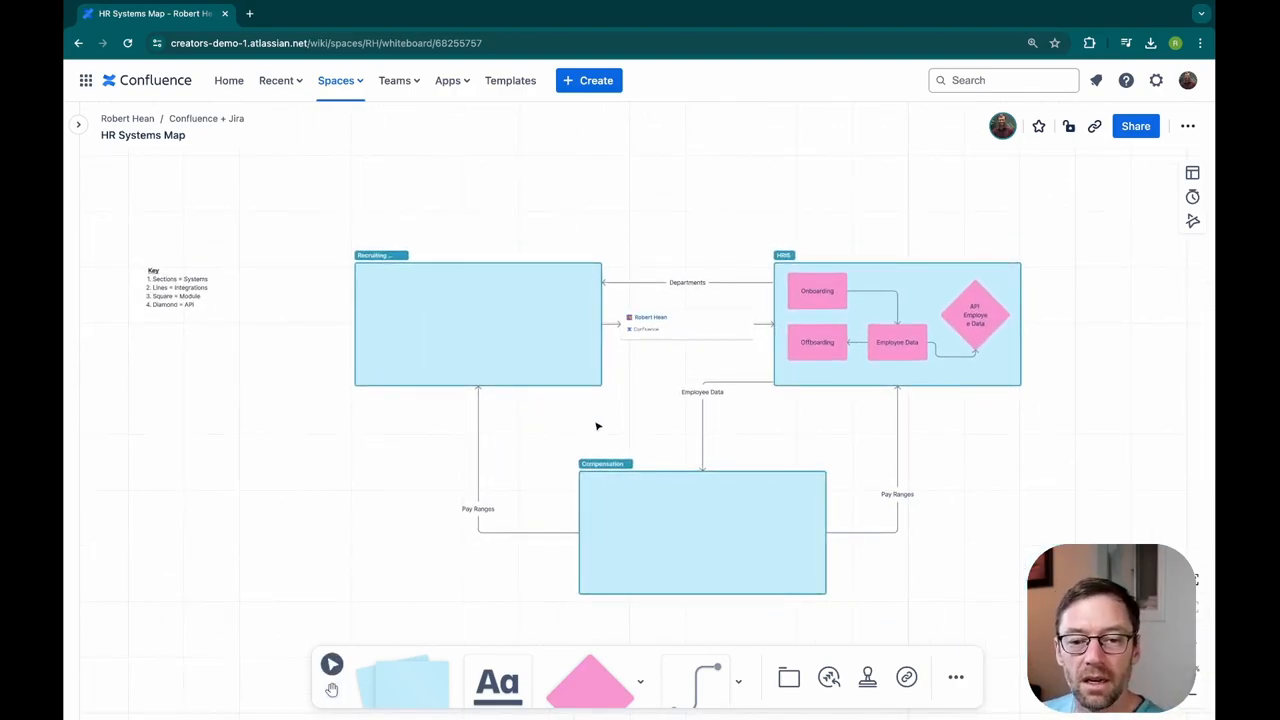
left_click(478, 324)
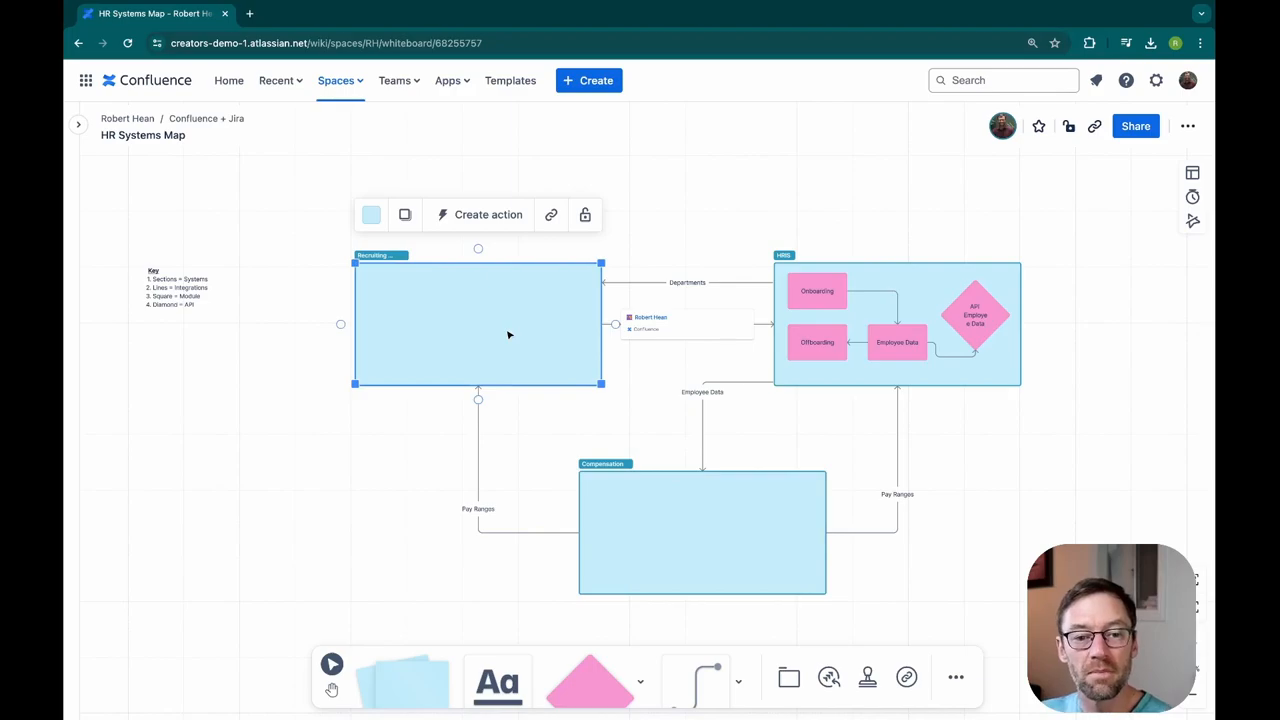
mouse_move(516, 330)
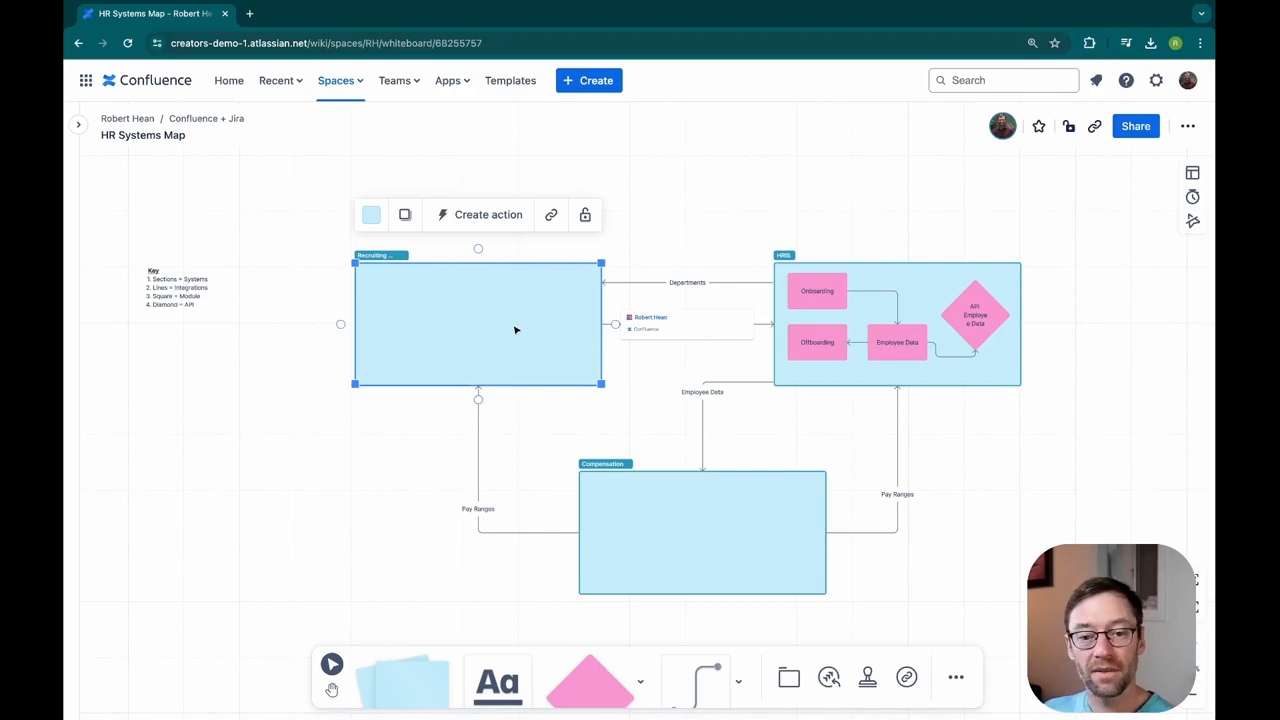
mouse_move(416, 66)
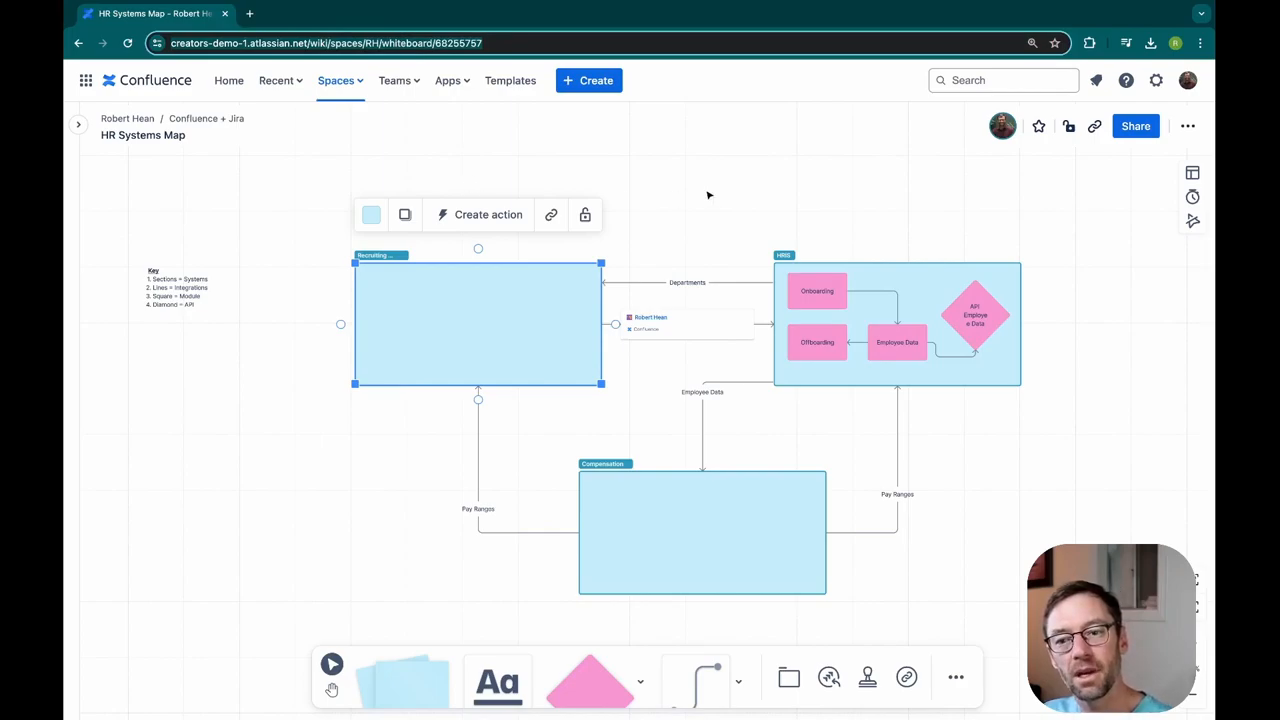
mouse_move(712, 240)
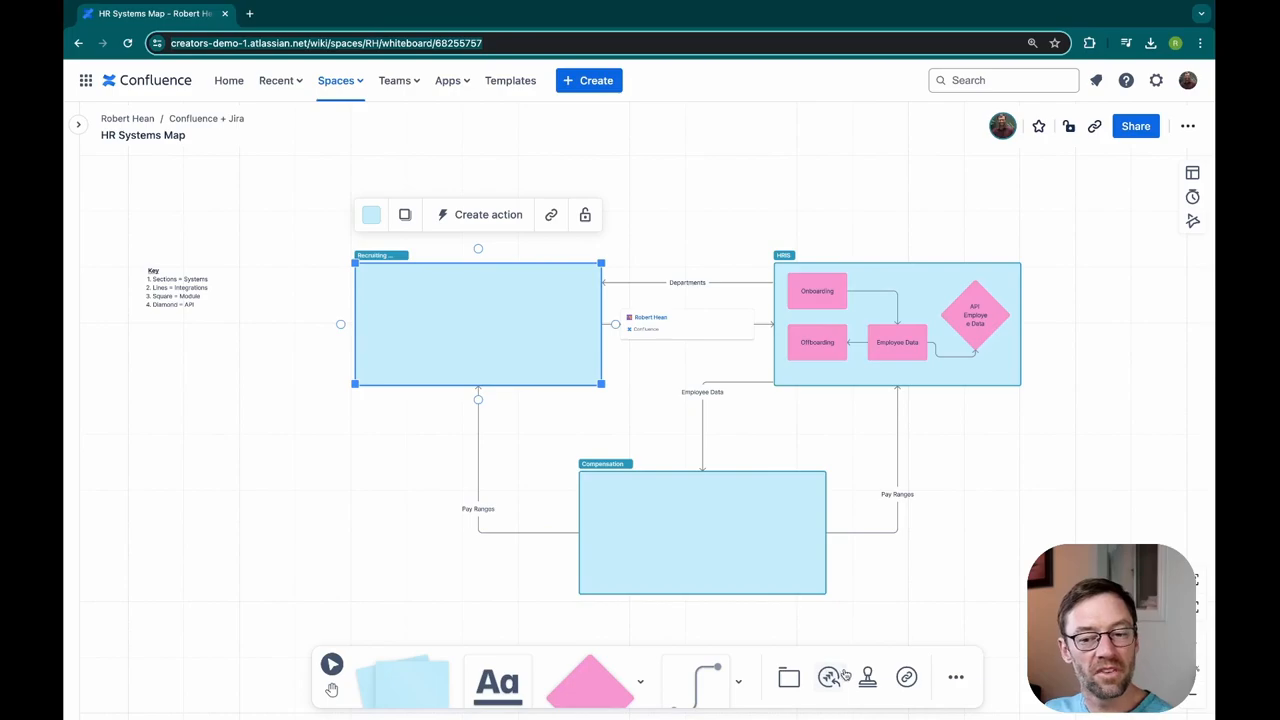
left_click(866, 676)
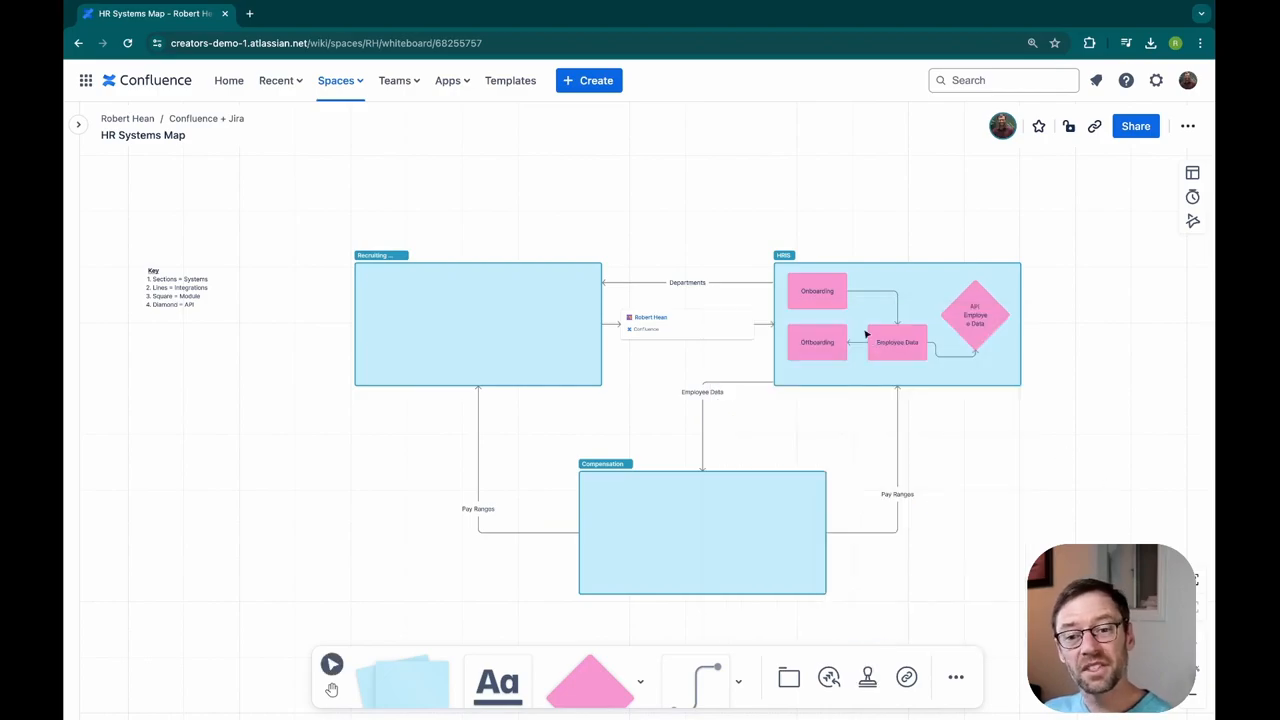
left_click(816, 290)
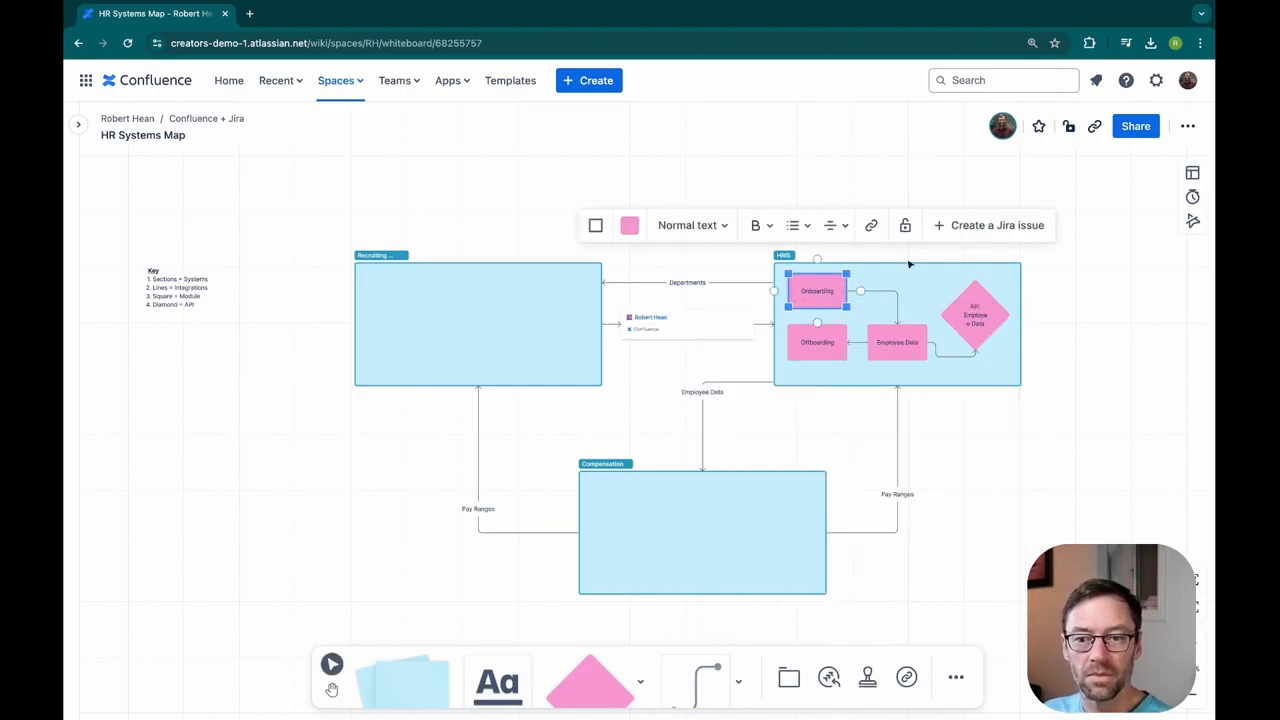
mouse_move(988, 224)
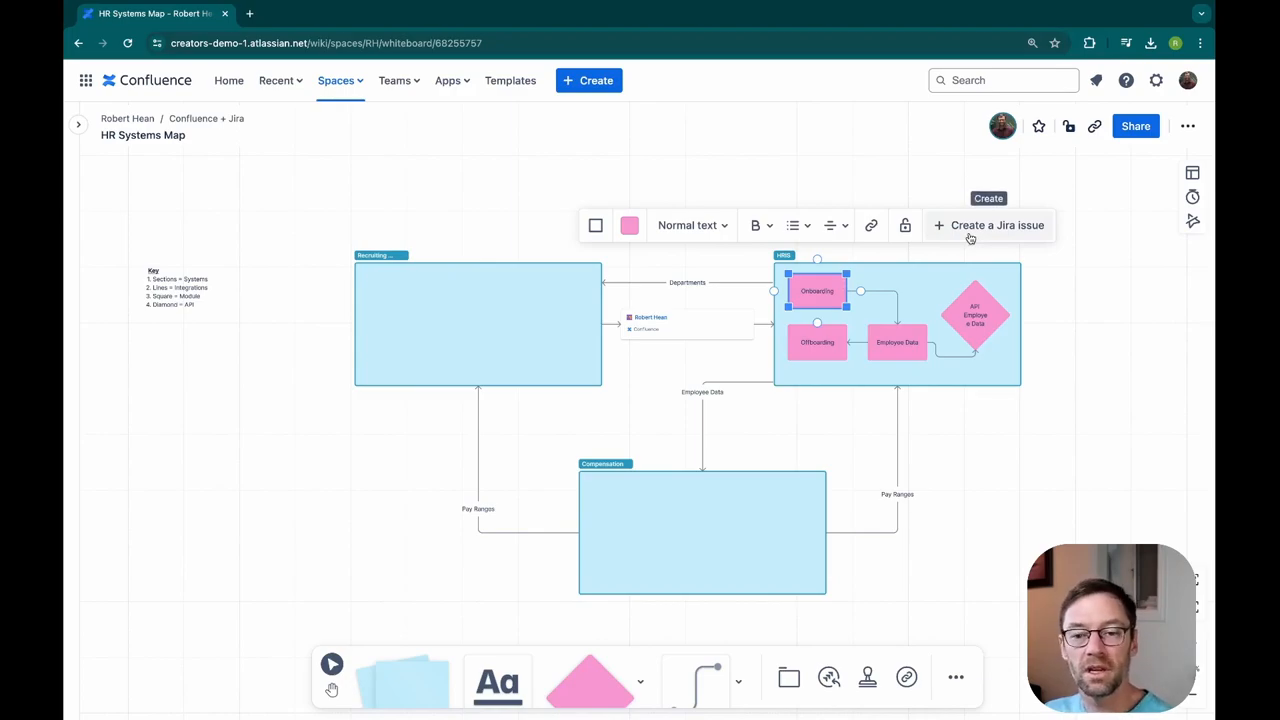
Step: Start a Jira issue from the Onboarding module, prefilled with the Design project and Onboarding summary
left_click(988, 224)
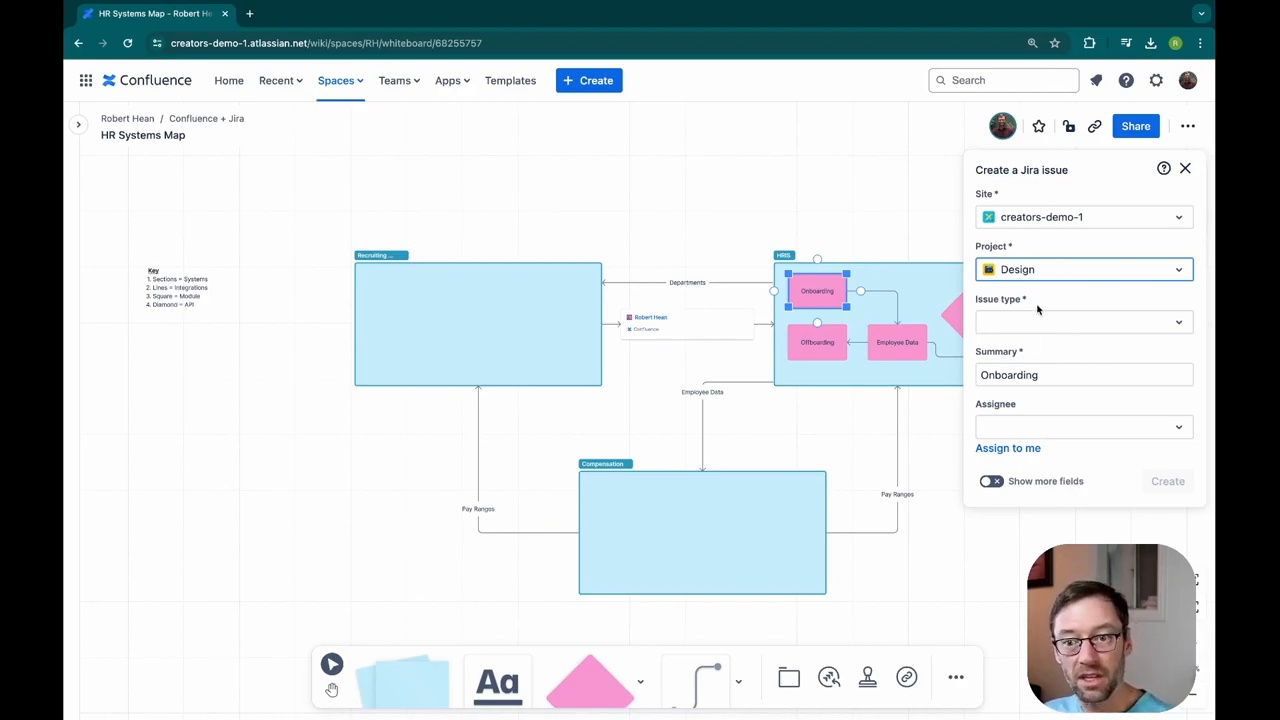
mouse_move(1068, 396)
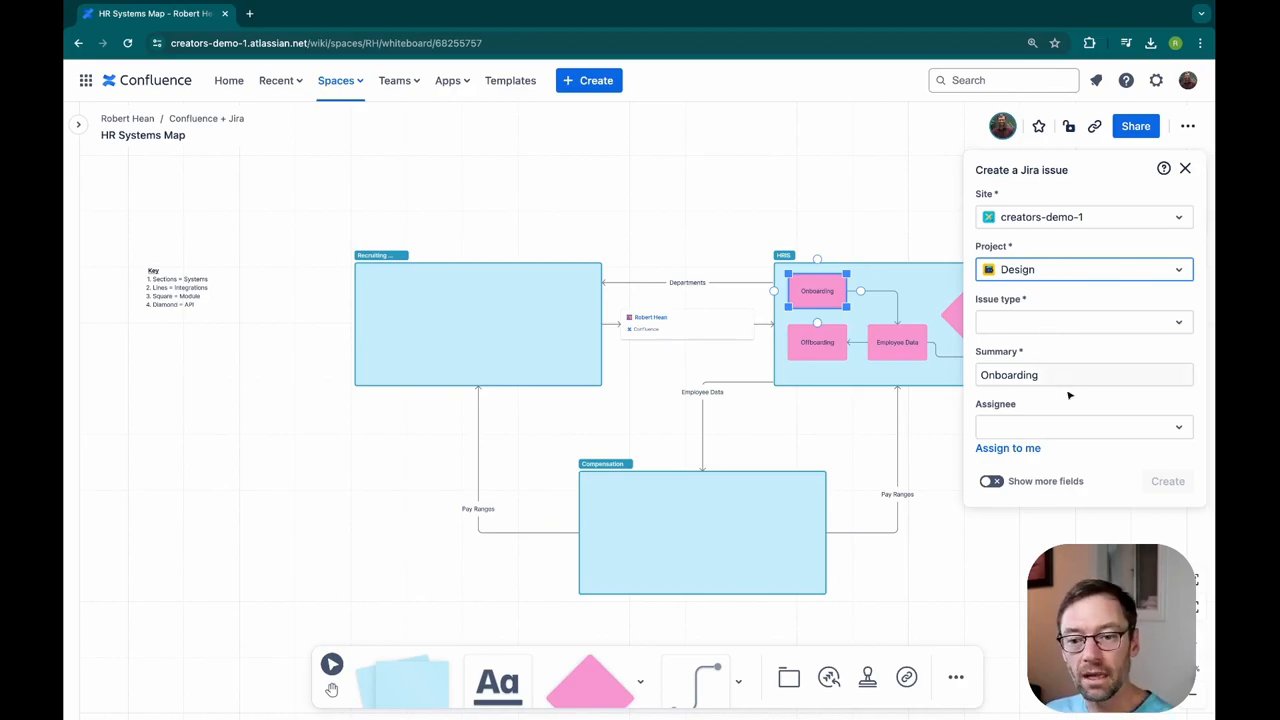
mouse_move(892, 444)
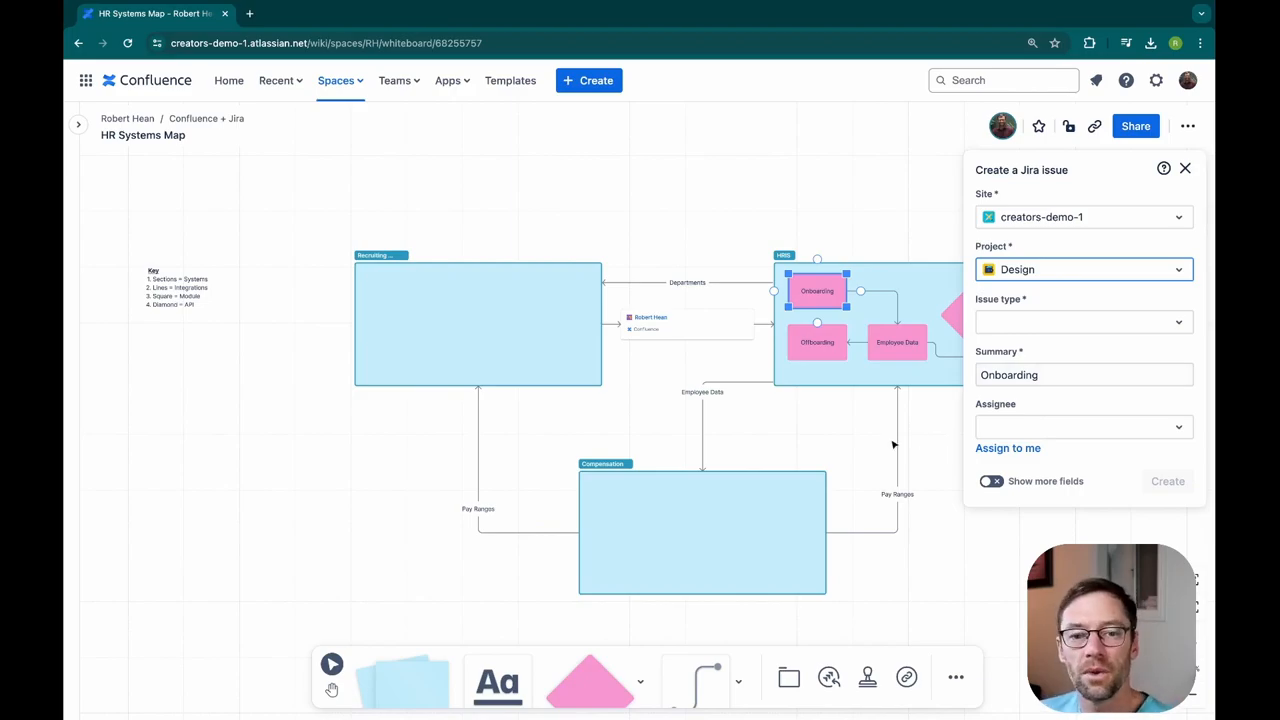